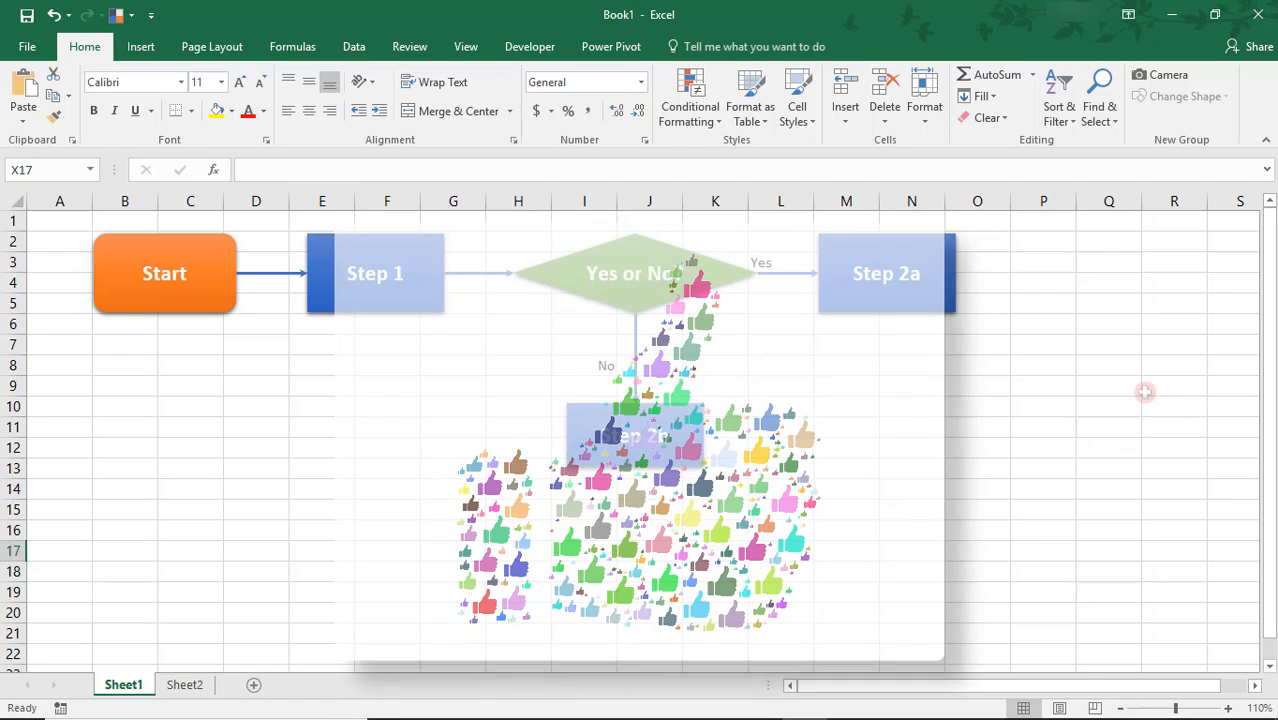
- Cancel the SmartArt gallery from Insert without adding anything, leaving a blank workbook
click(140, 46)
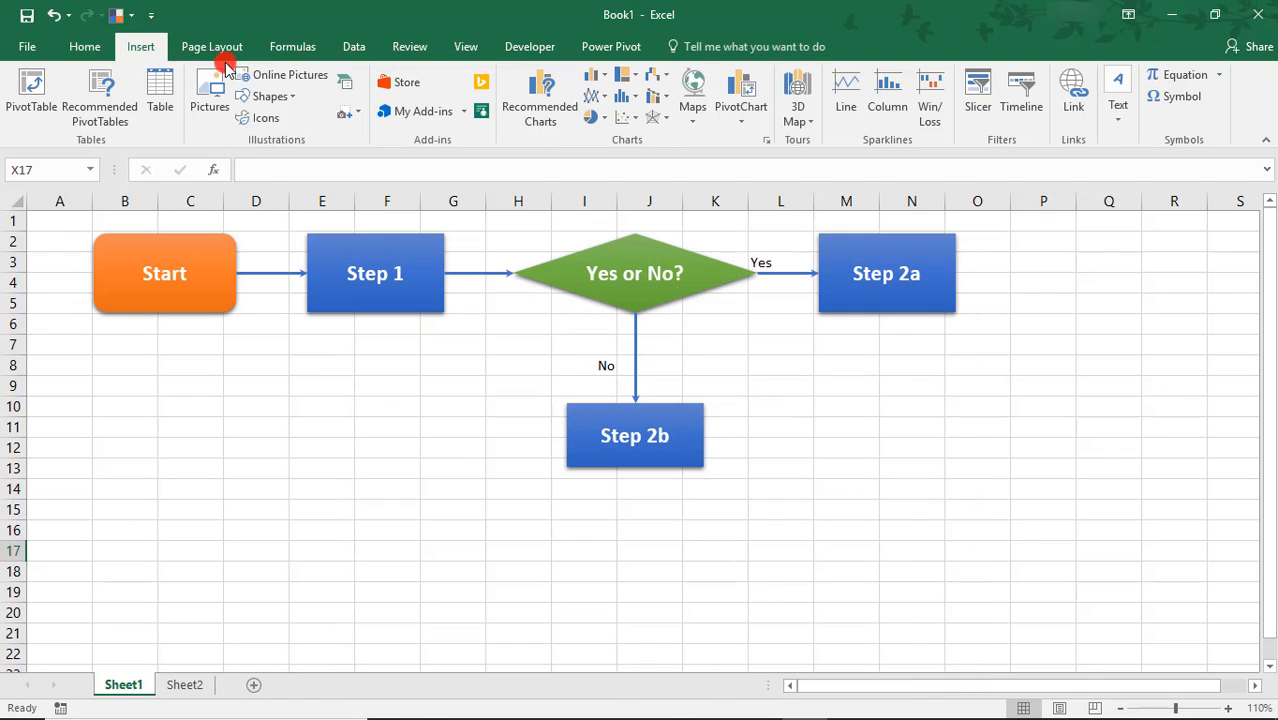
click(344, 84)
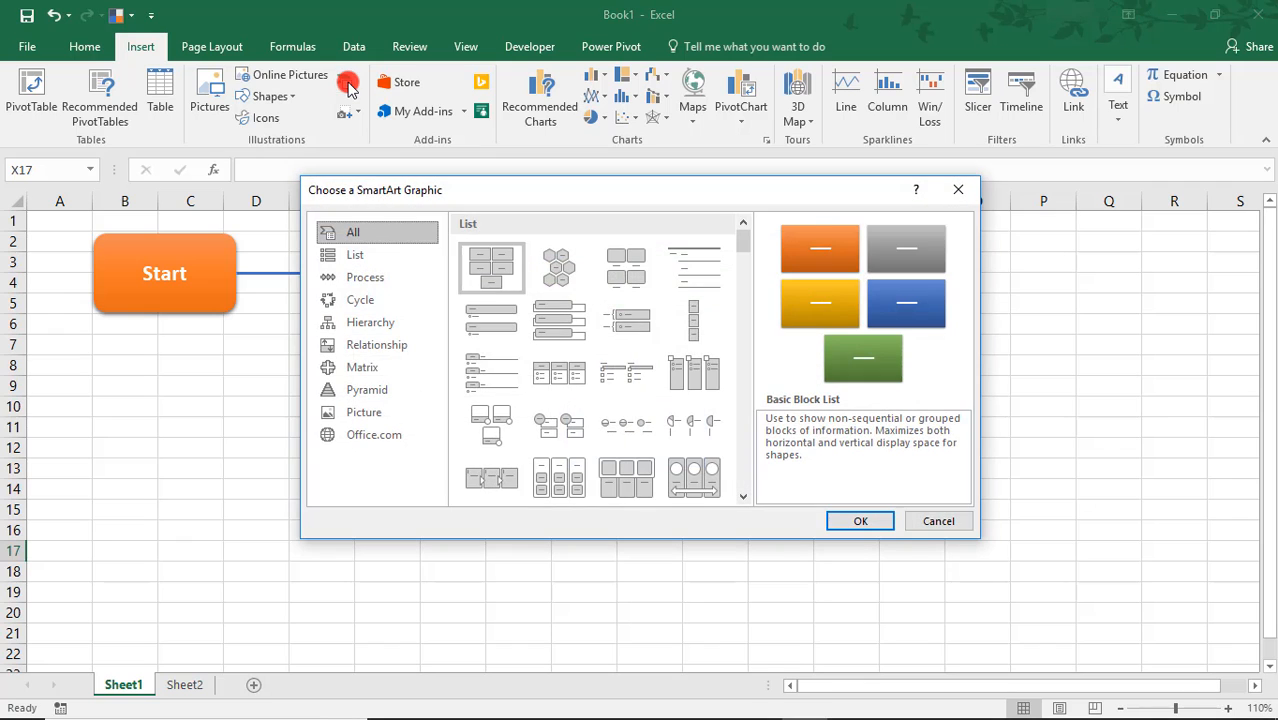
click(268, 96)
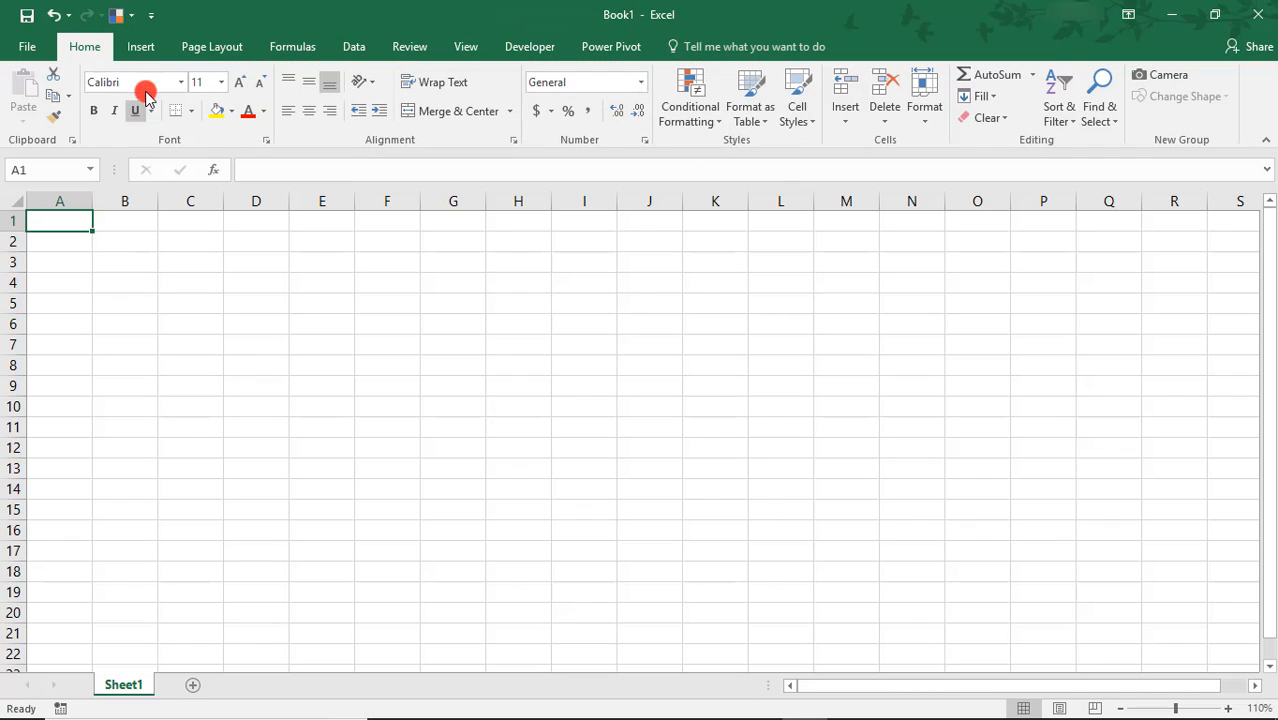
- Show the Insert > Shapes gallery with its Flowchart group visible
click(140, 46)
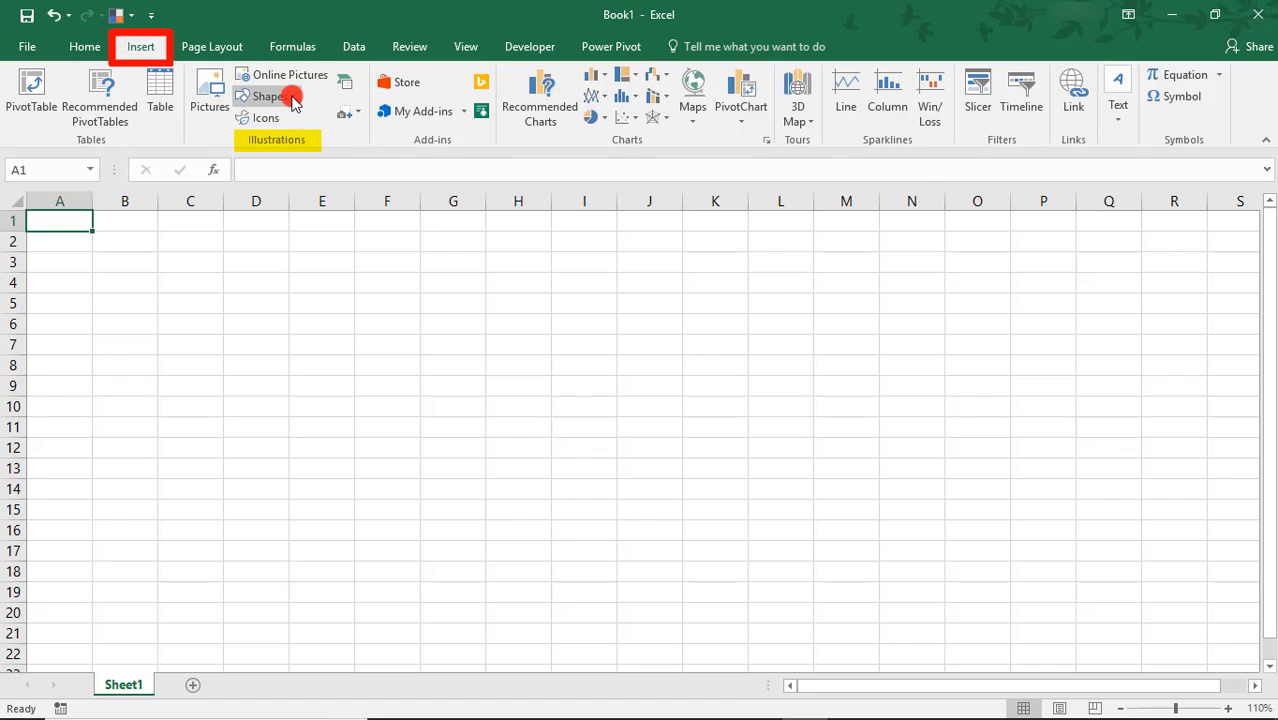
click(268, 96)
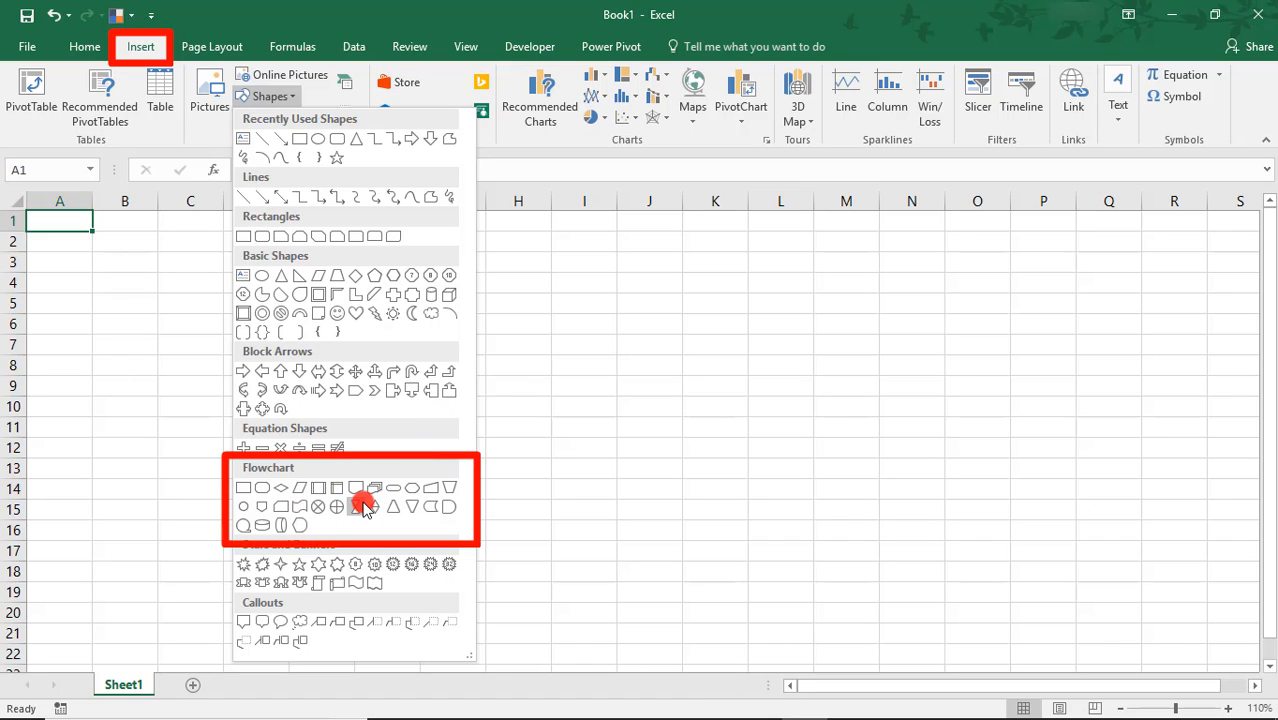
mouse_move(374, 506)
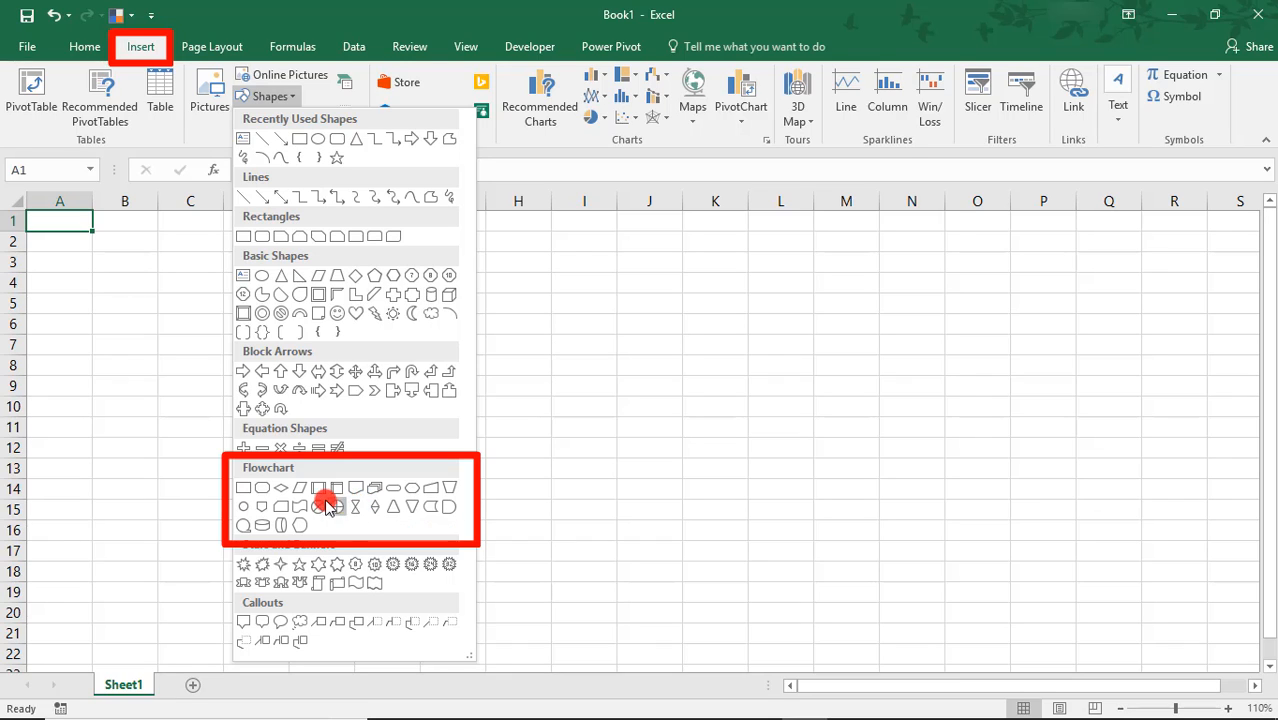
mouse_move(318, 488)
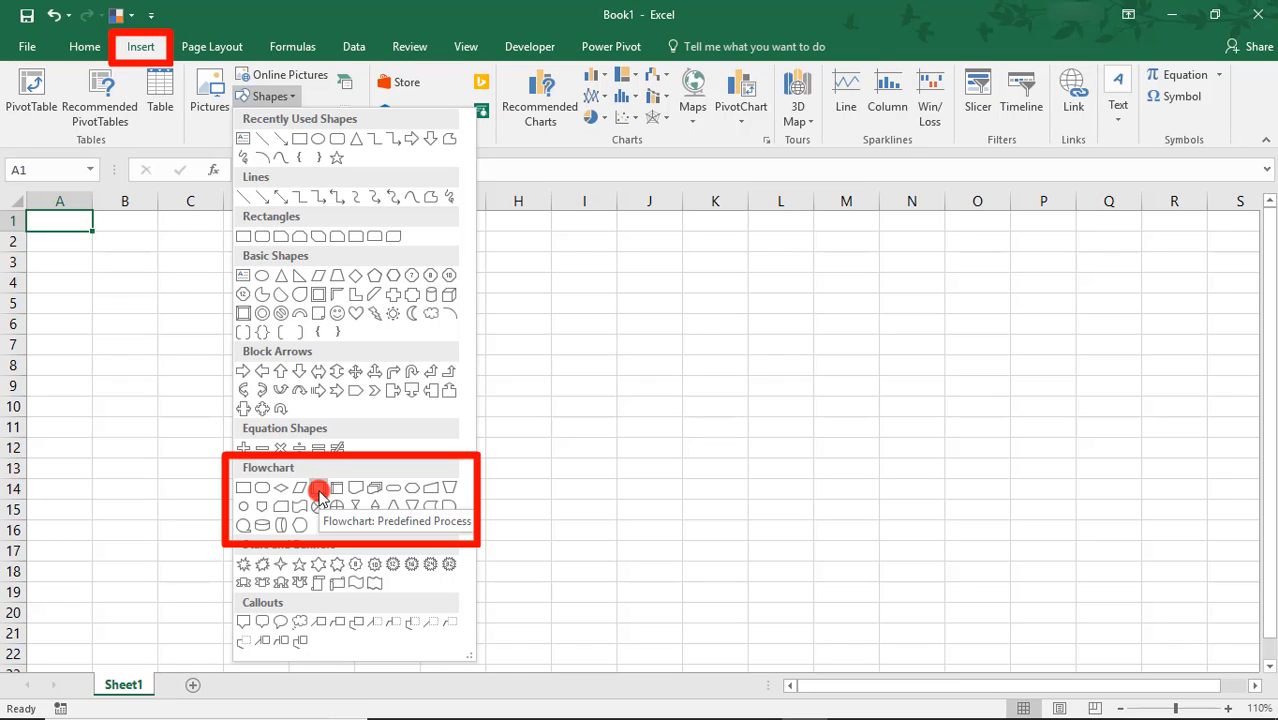
mouse_move(304, 490)
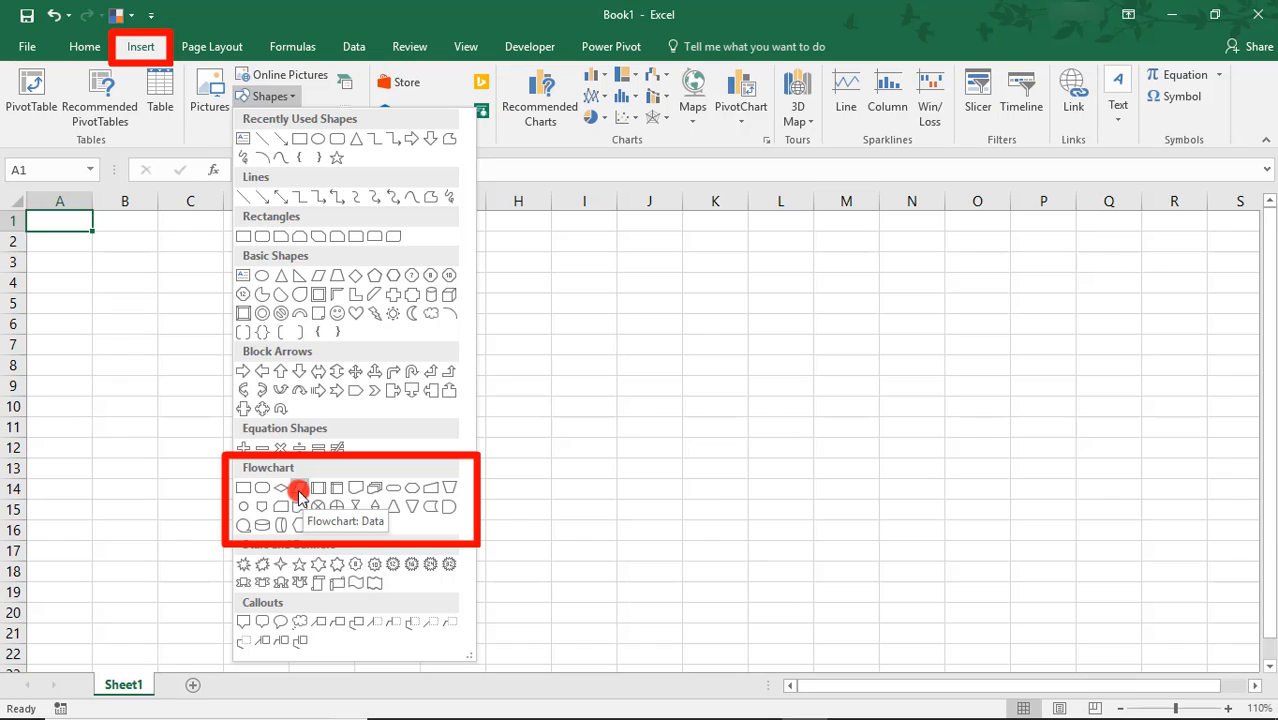
mouse_move(344, 472)
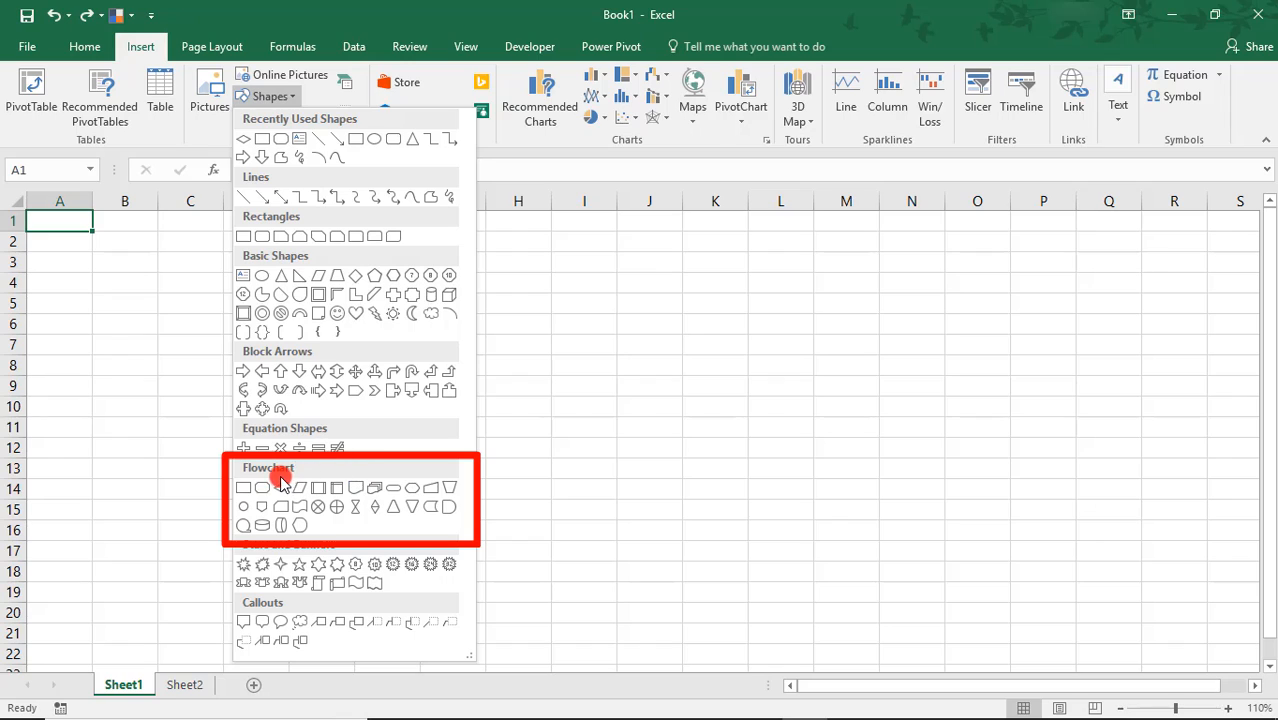
mouse_move(260, 488)
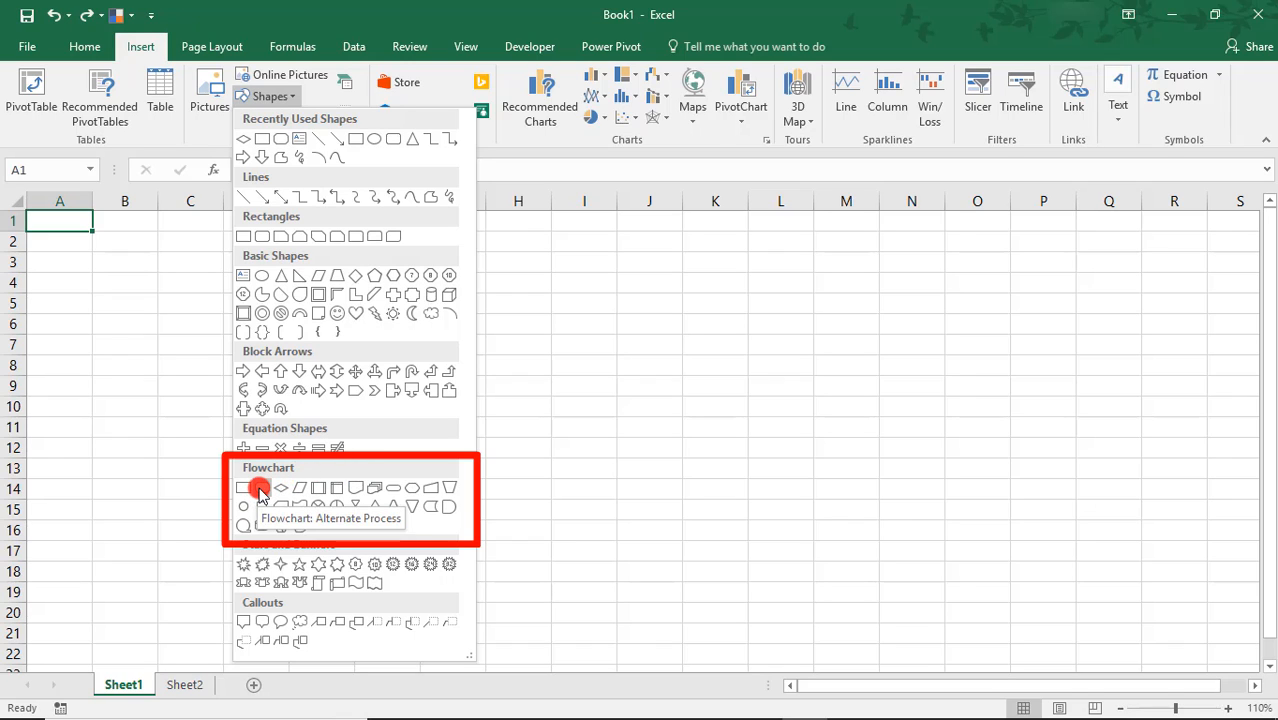
- Add a Flowchart: Alternate Process box and label it Start
click(242, 488)
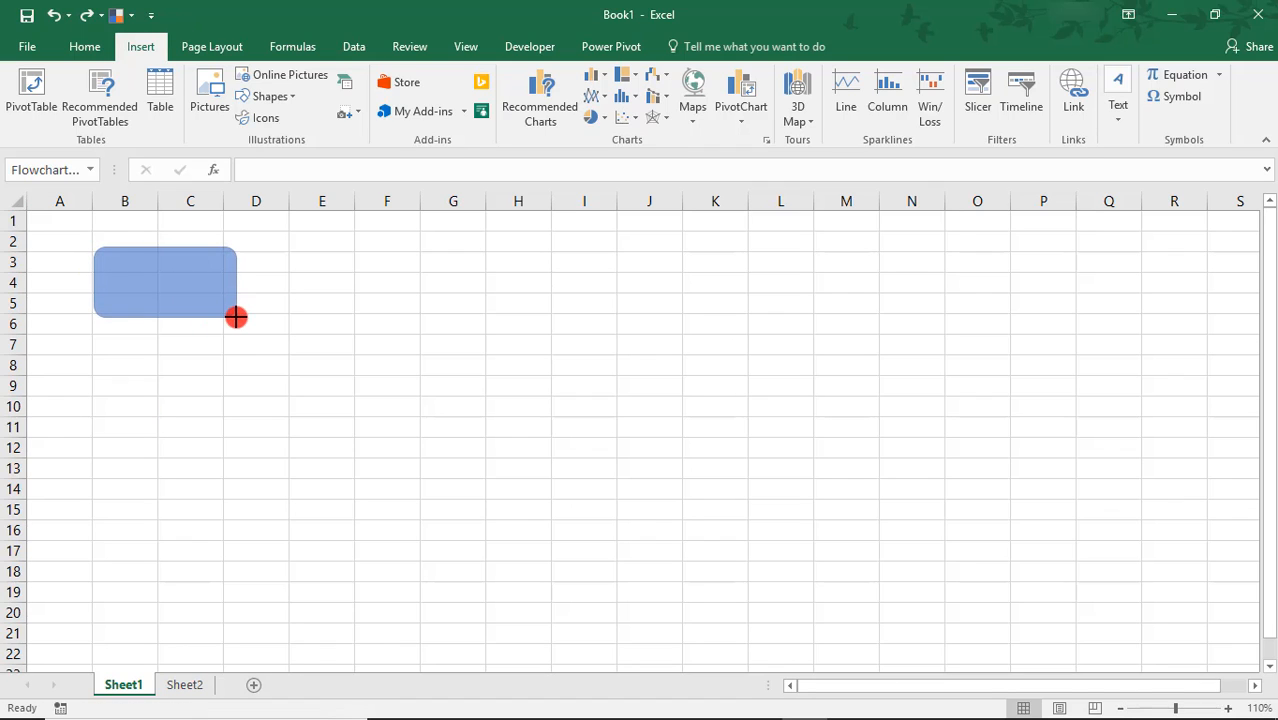
right_click(238, 318)
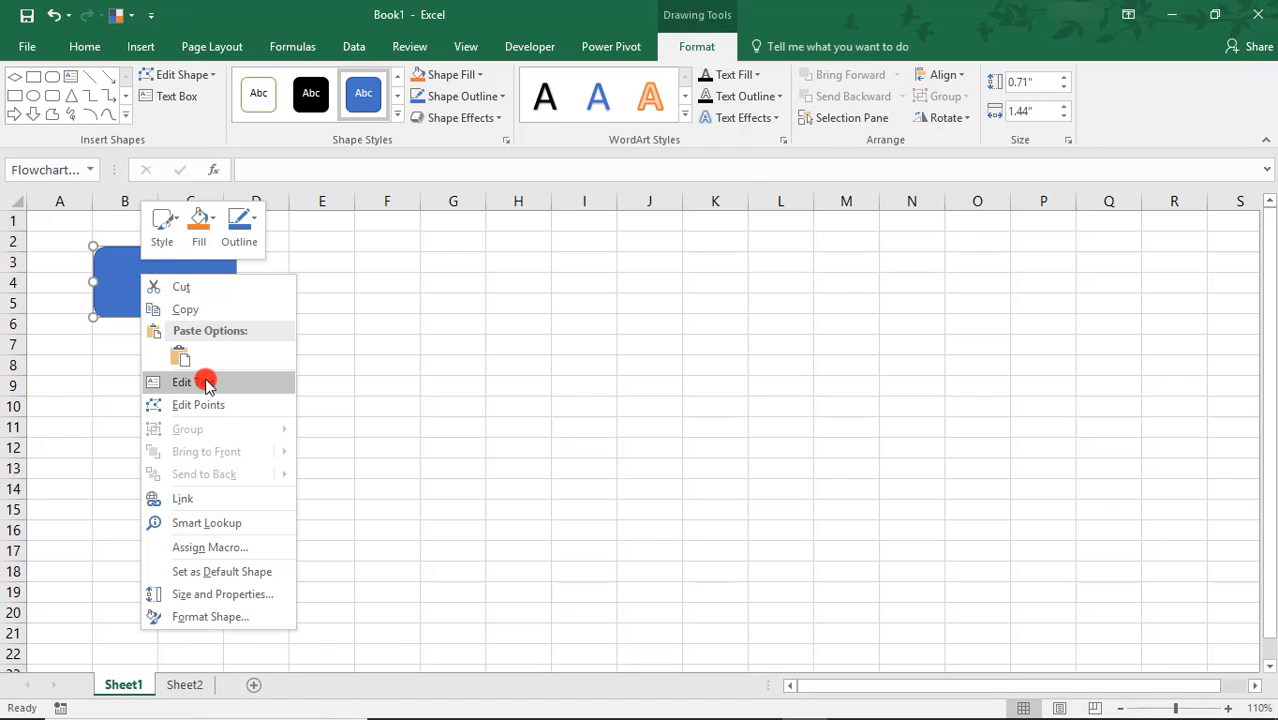
click(180, 382)
text(Start)
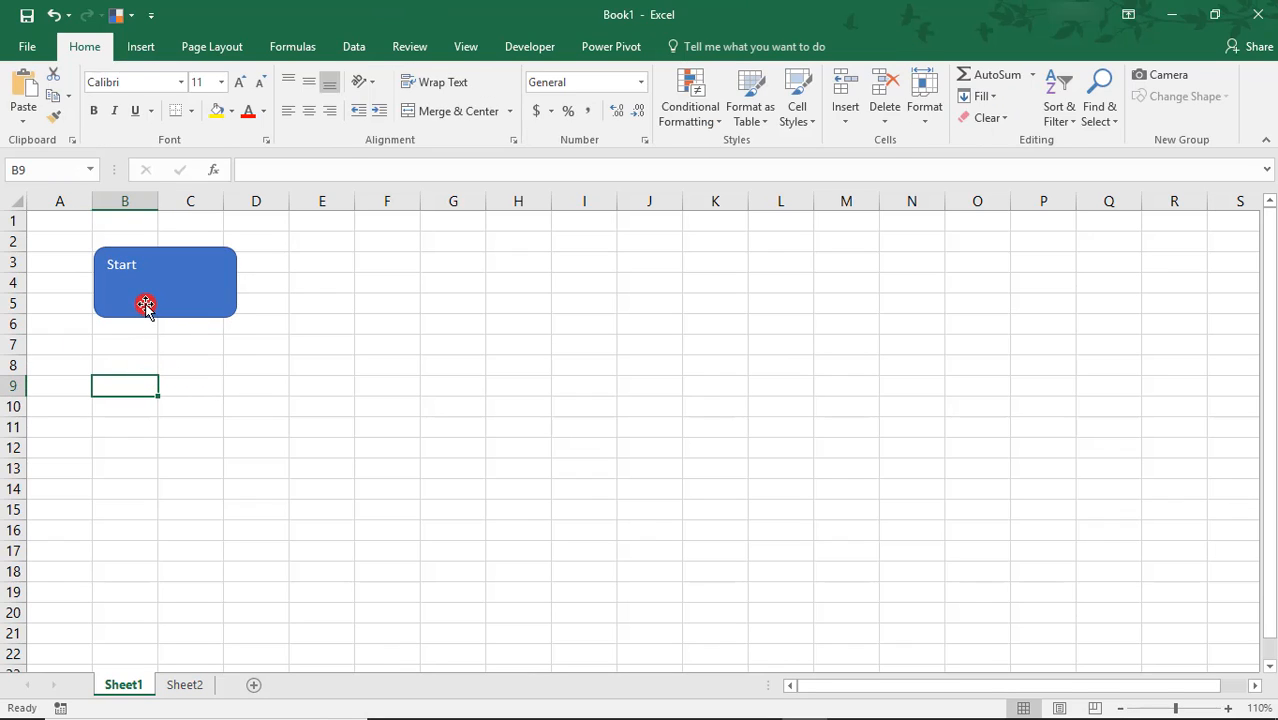
click(144, 304)
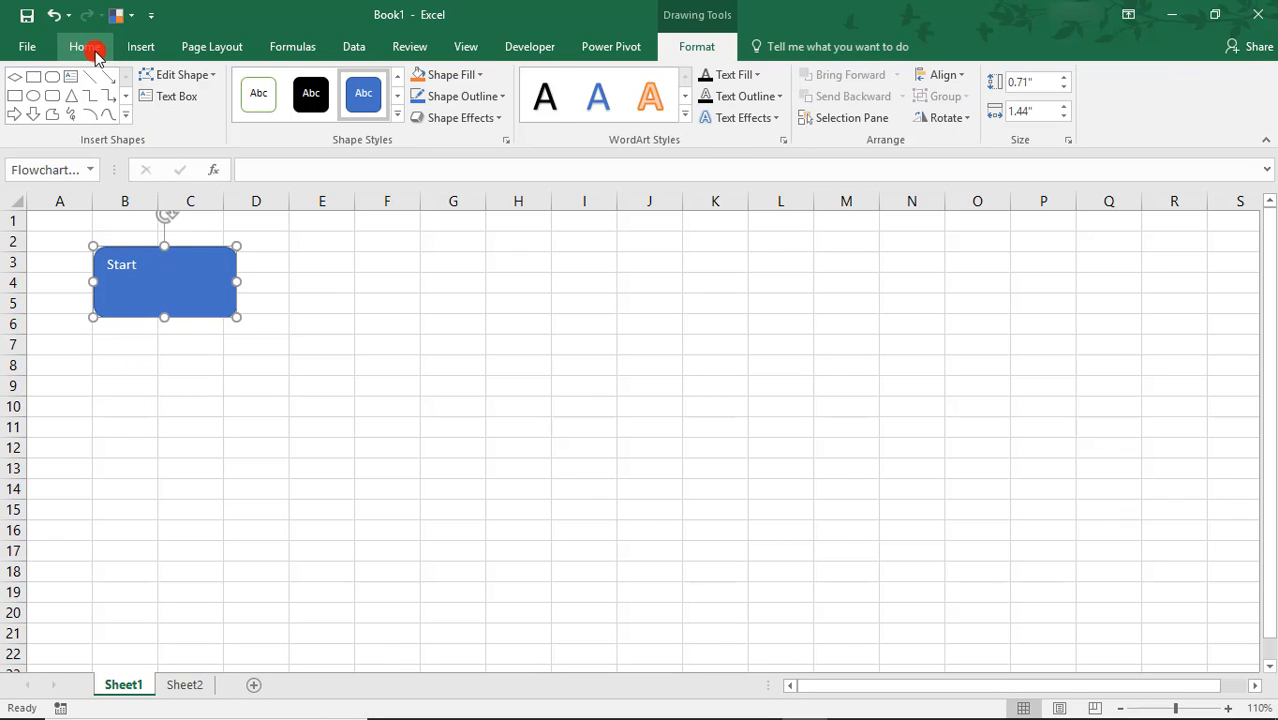
- Make the Start label centred, bold and a larger font size
click(84, 46)
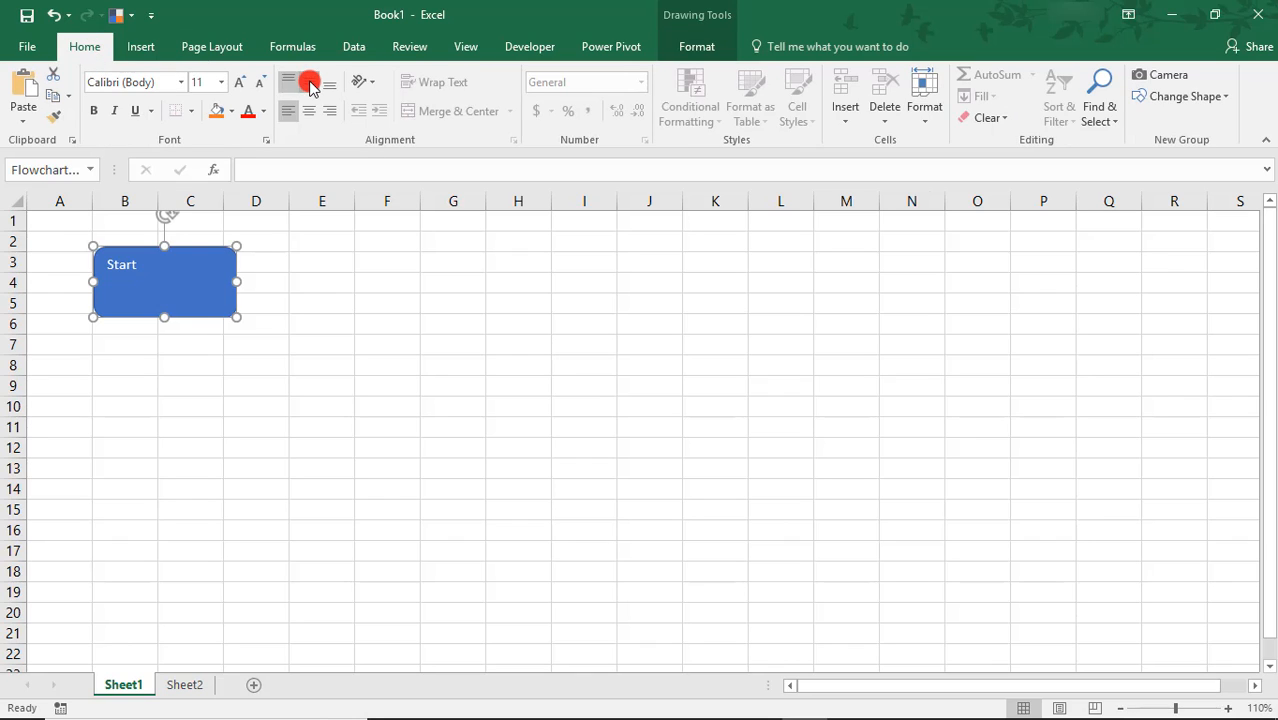
click(308, 82)
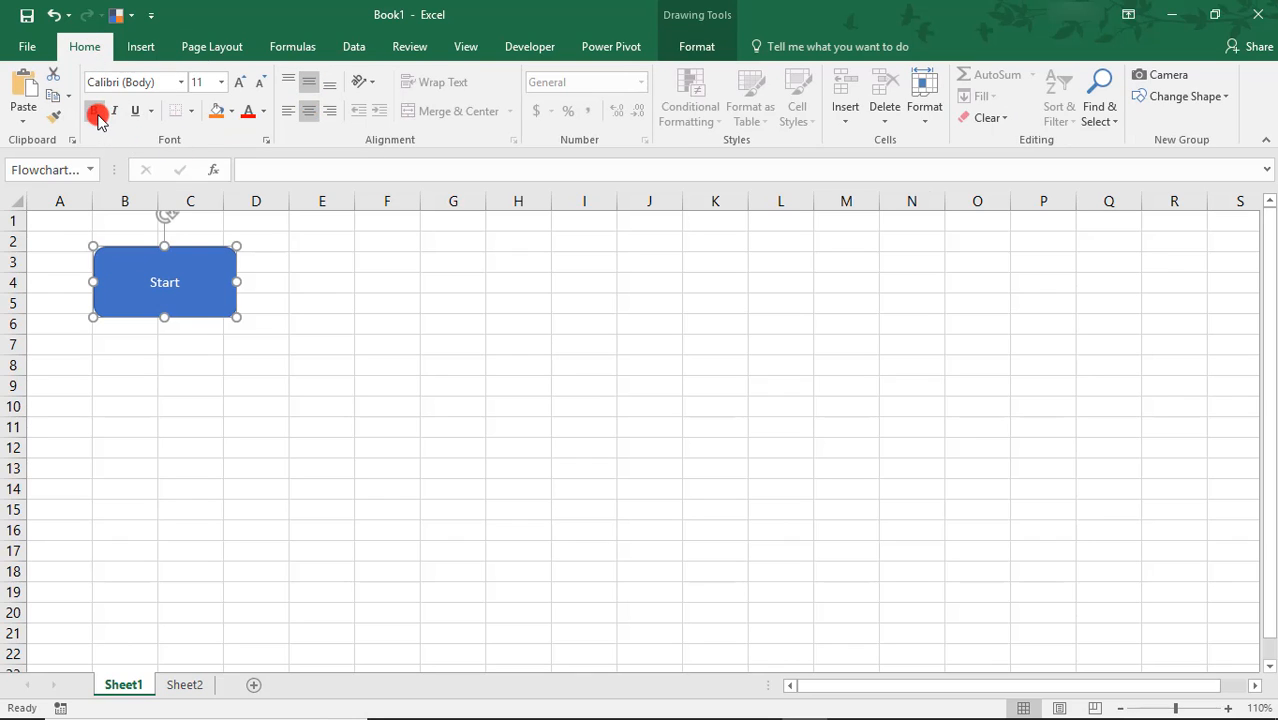
click(236, 82)
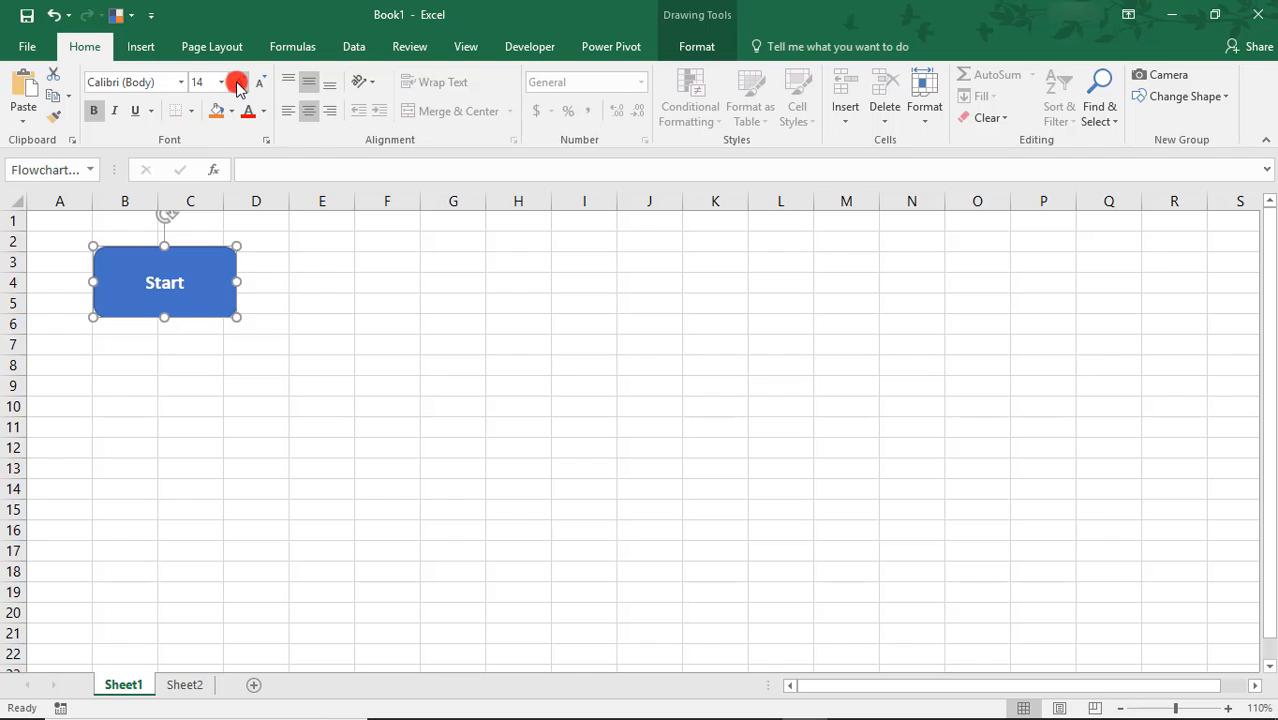
click(256, 384)
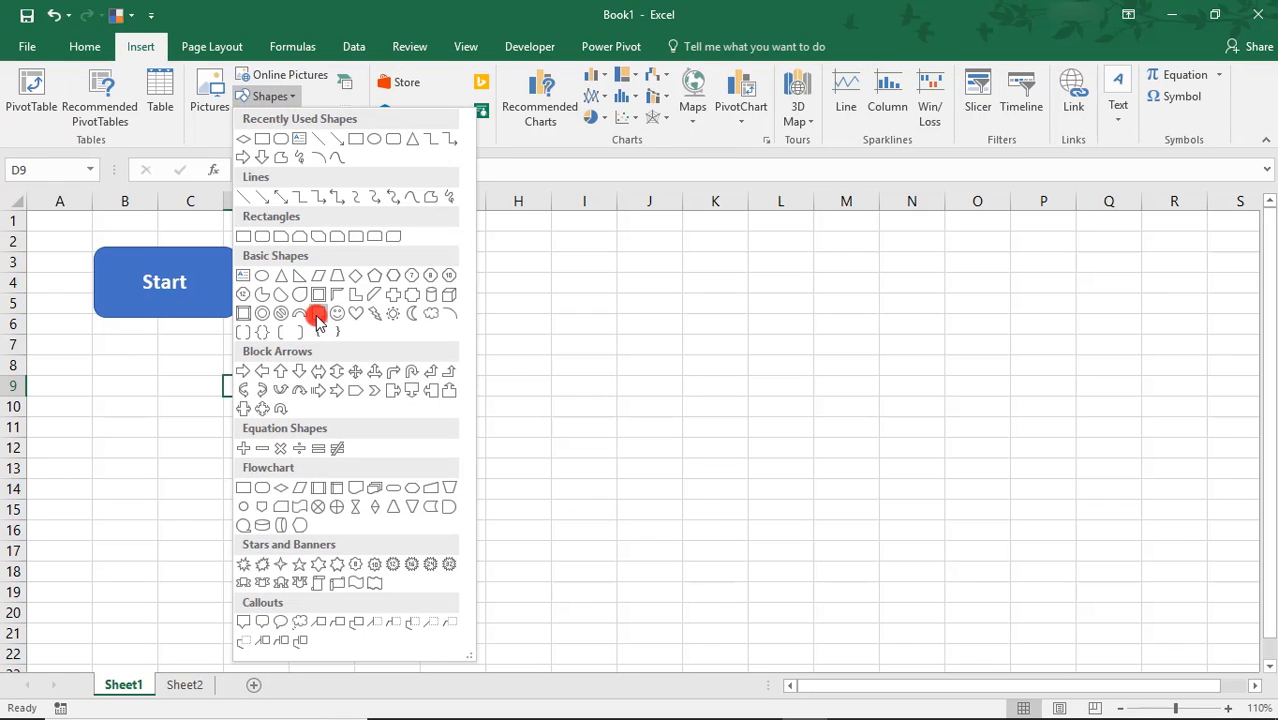
mouse_move(244, 488)
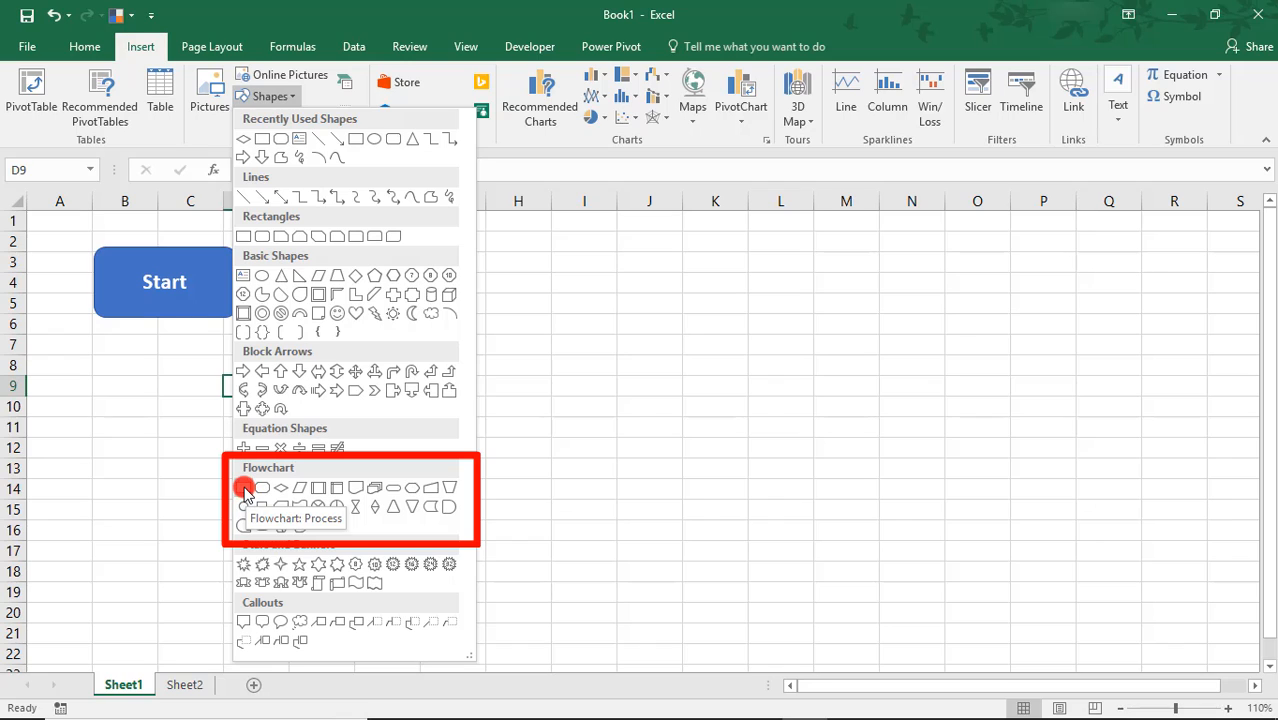
- Draw a Flowchart: Process box right of Start and label it Step 1
click(244, 488)
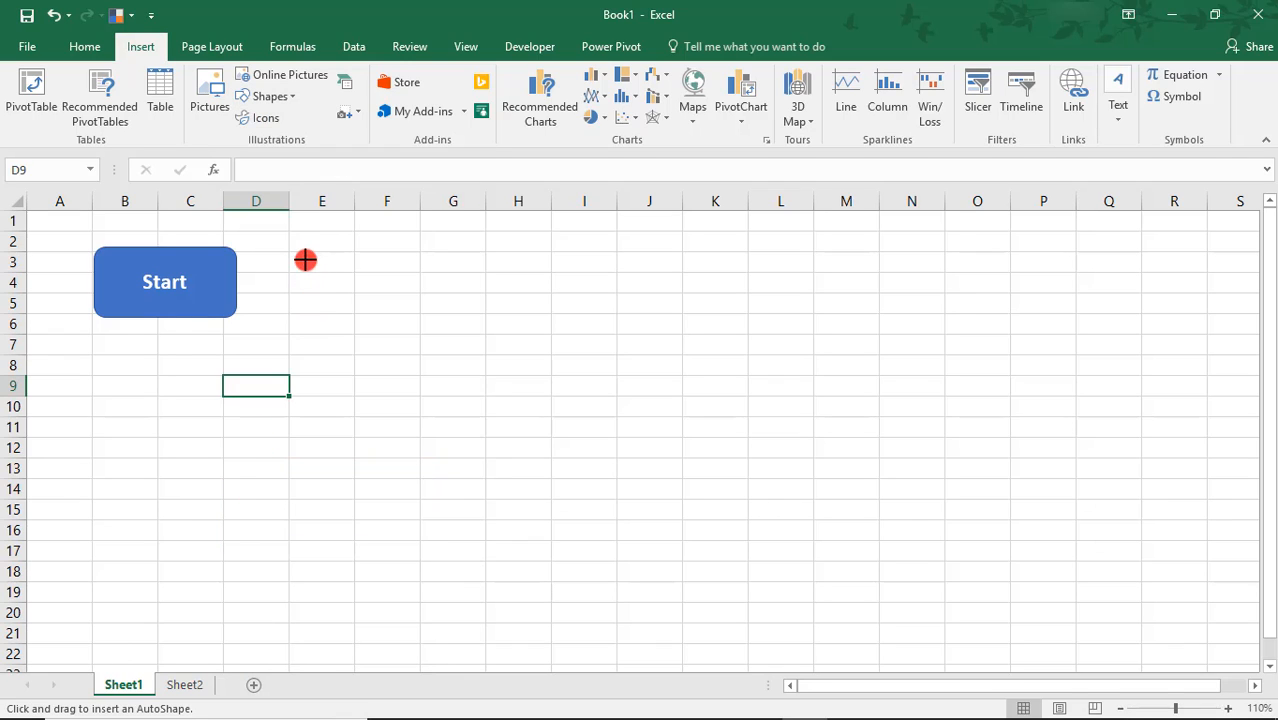
drag(304, 260, 444, 320)
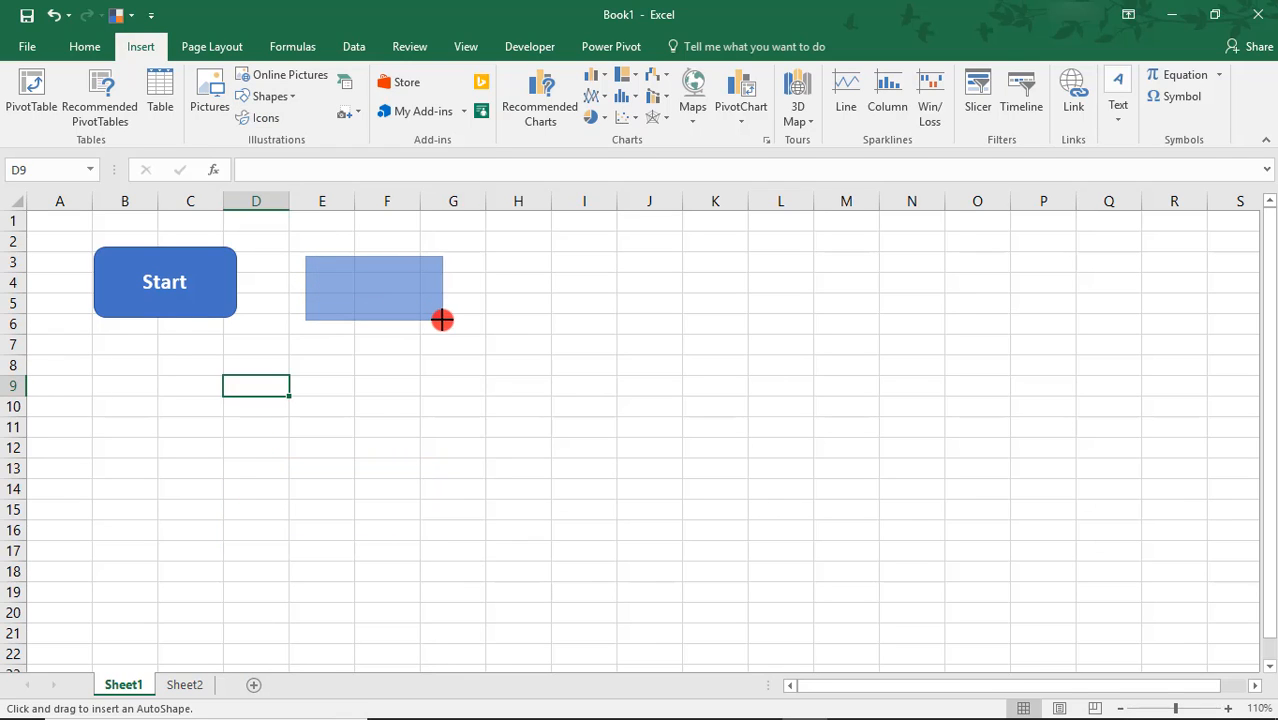
right_click(374, 310)
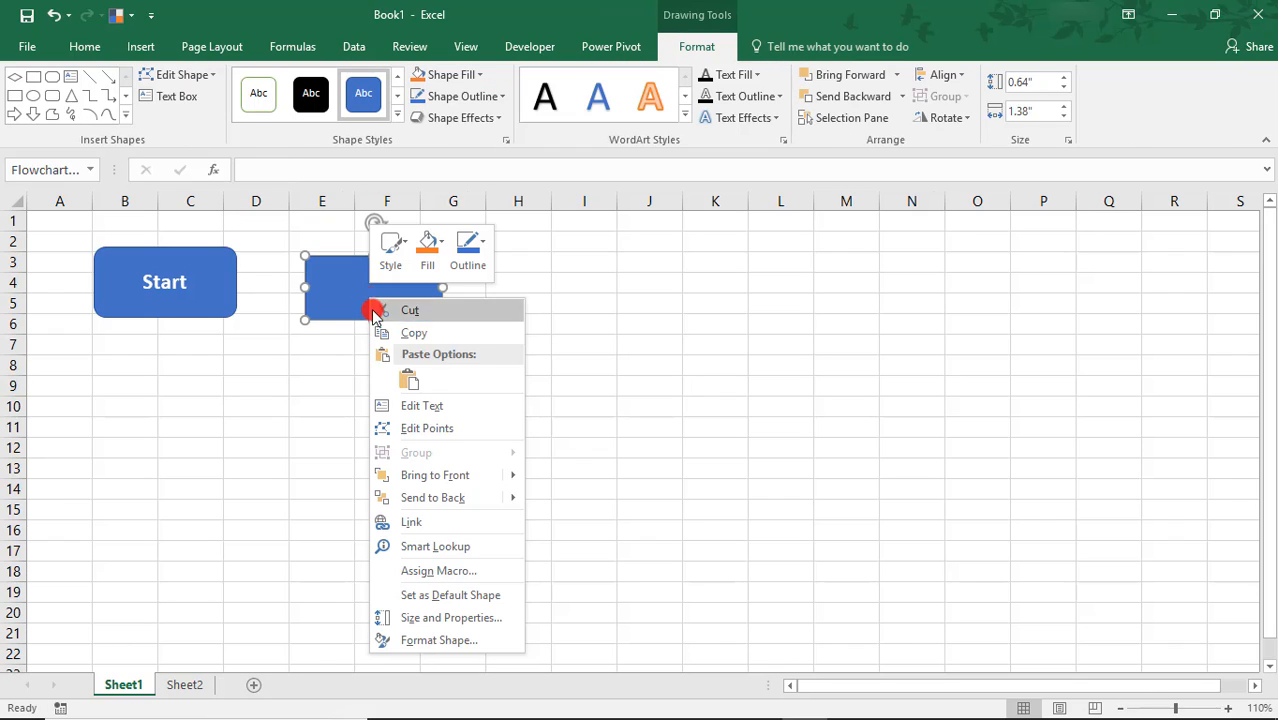
click(422, 404)
text(Step 1)
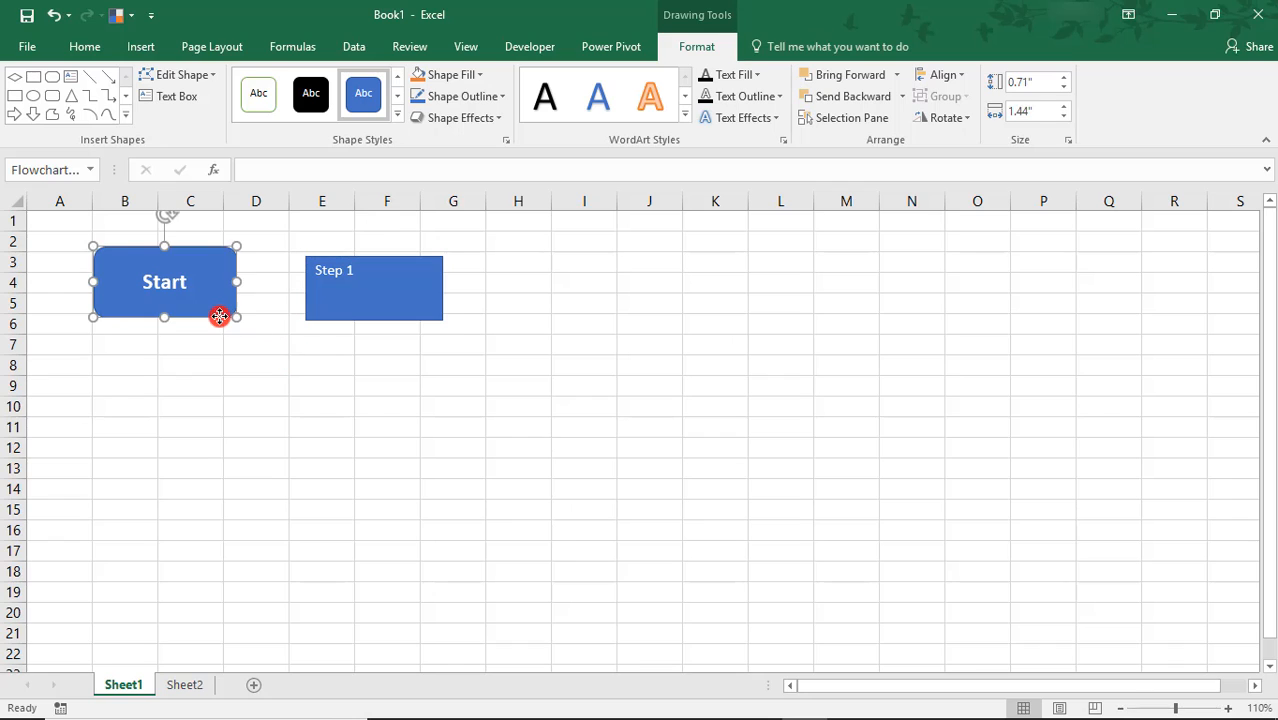
- Give Step 1 the same centred, bold, larger text formatting as Start
click(84, 46)
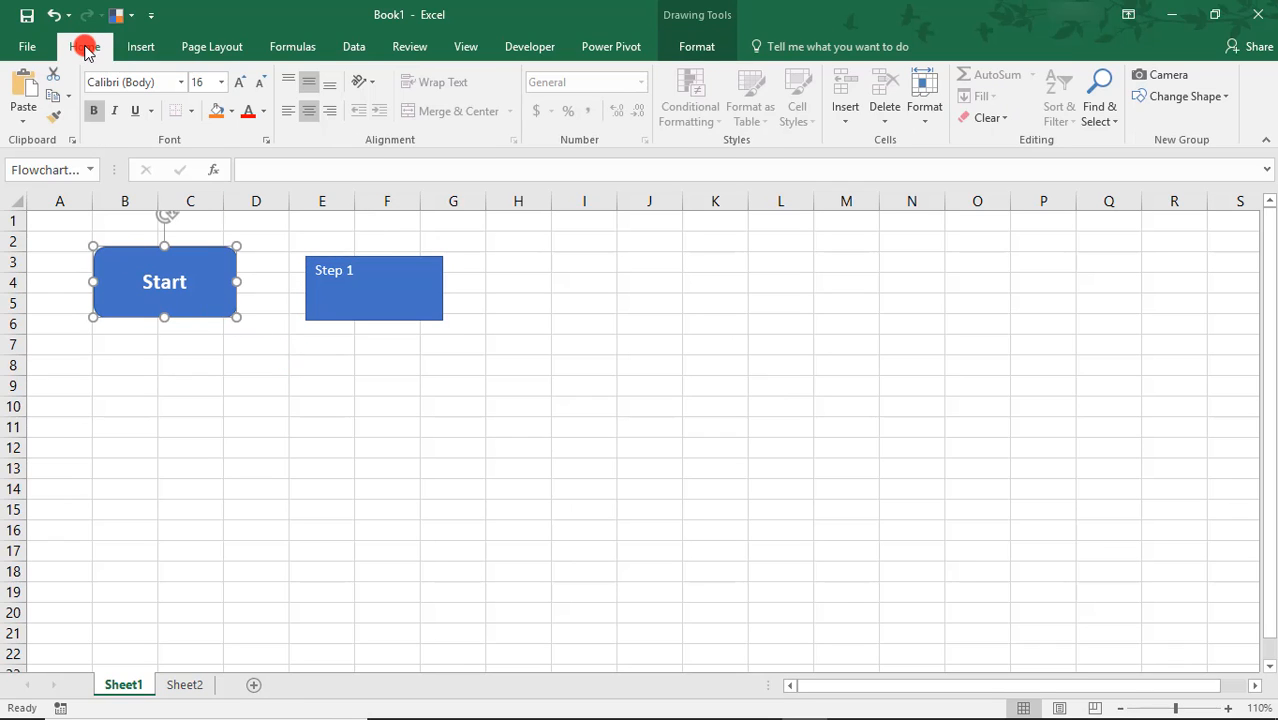
click(372, 288)
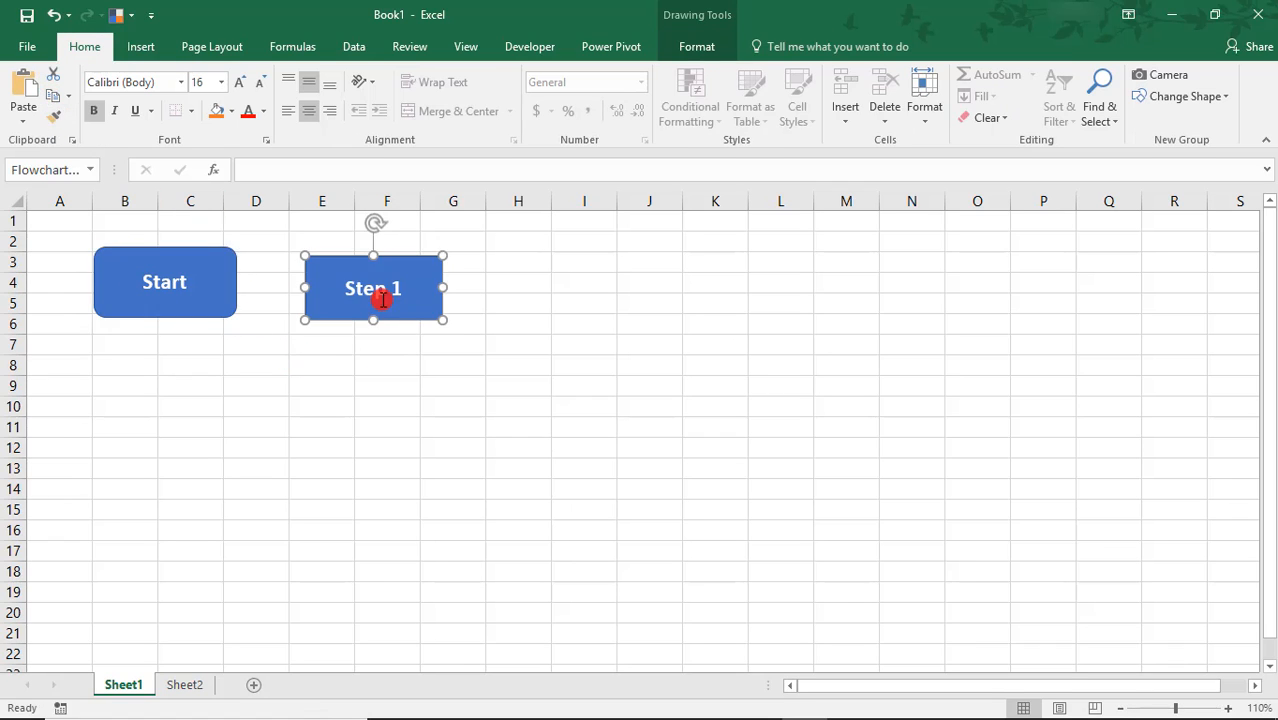
click(452, 376)
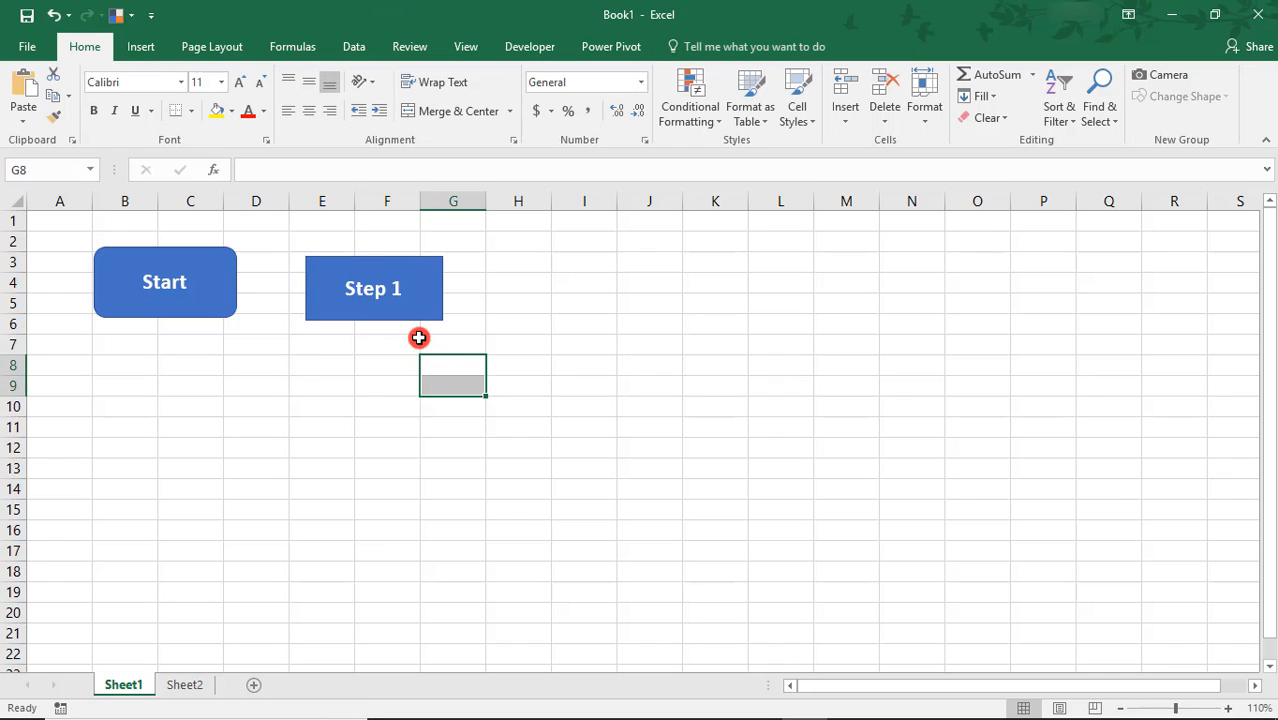
mouse_move(404, 320)
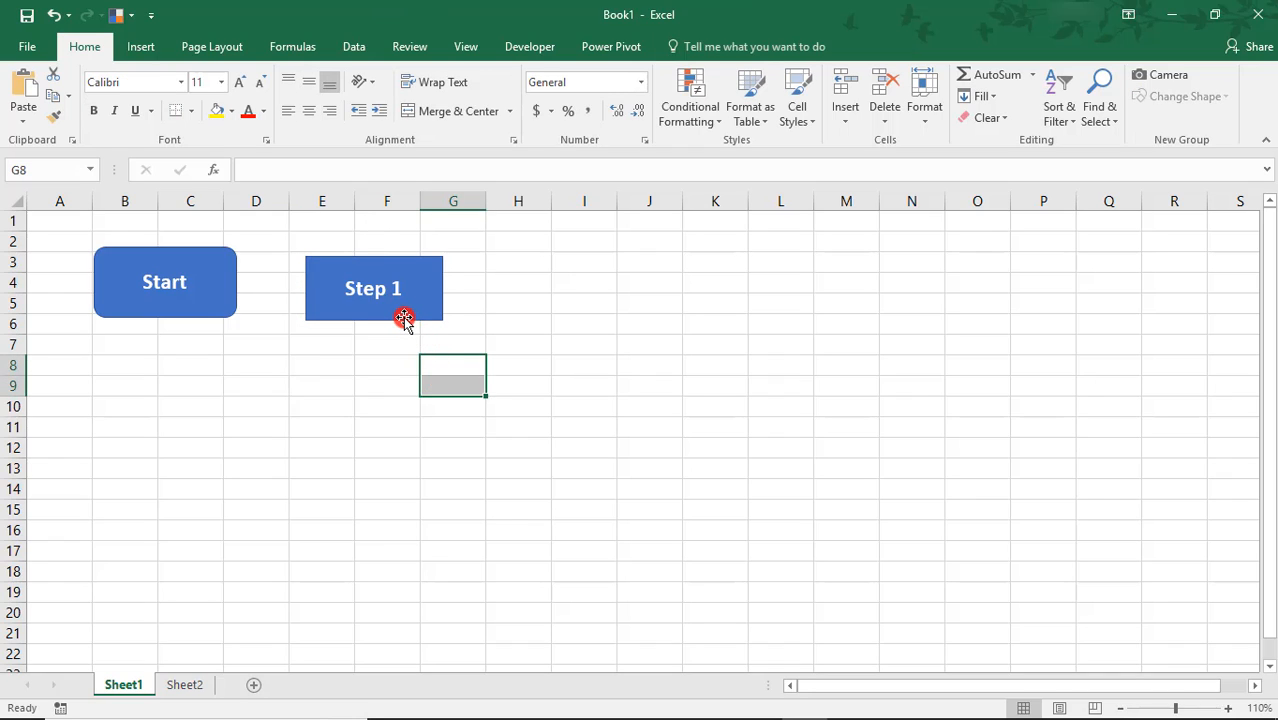
click(372, 288)
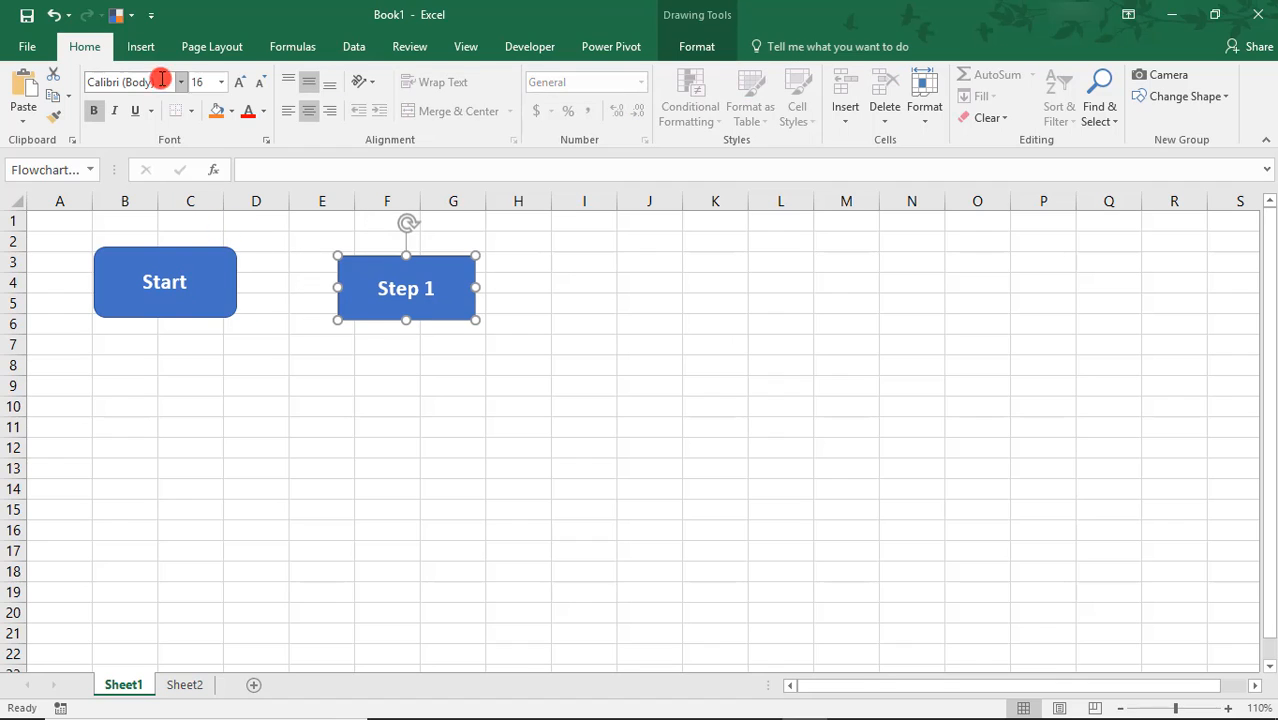
- Draw an arrow connector from Start to Step 1 and confirm it follows when Step 1 moves
click(140, 46)
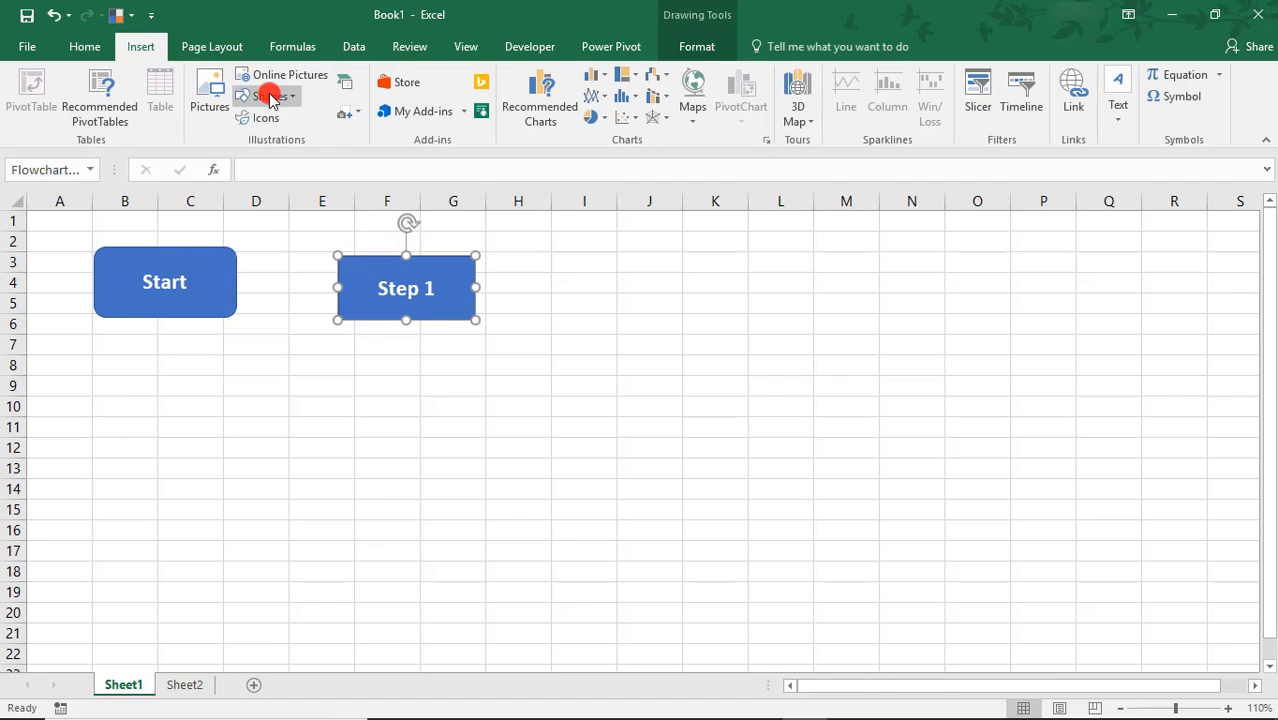
click(268, 96)
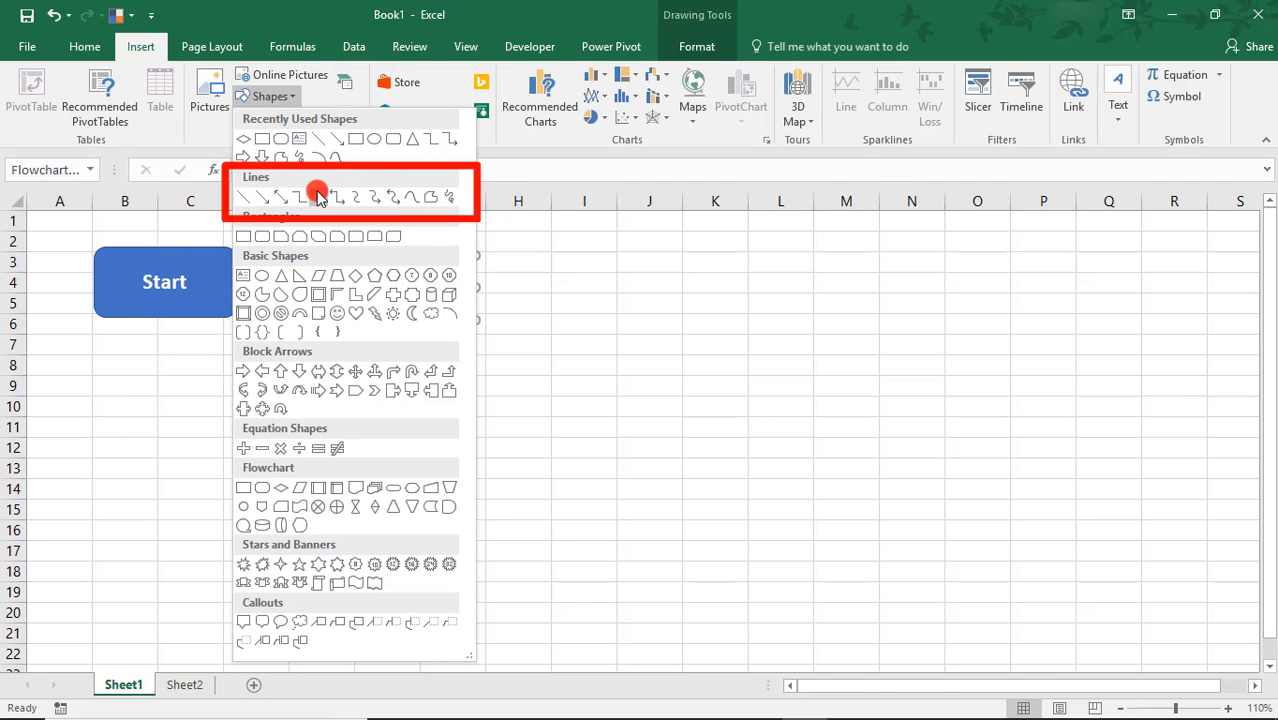
mouse_move(262, 198)
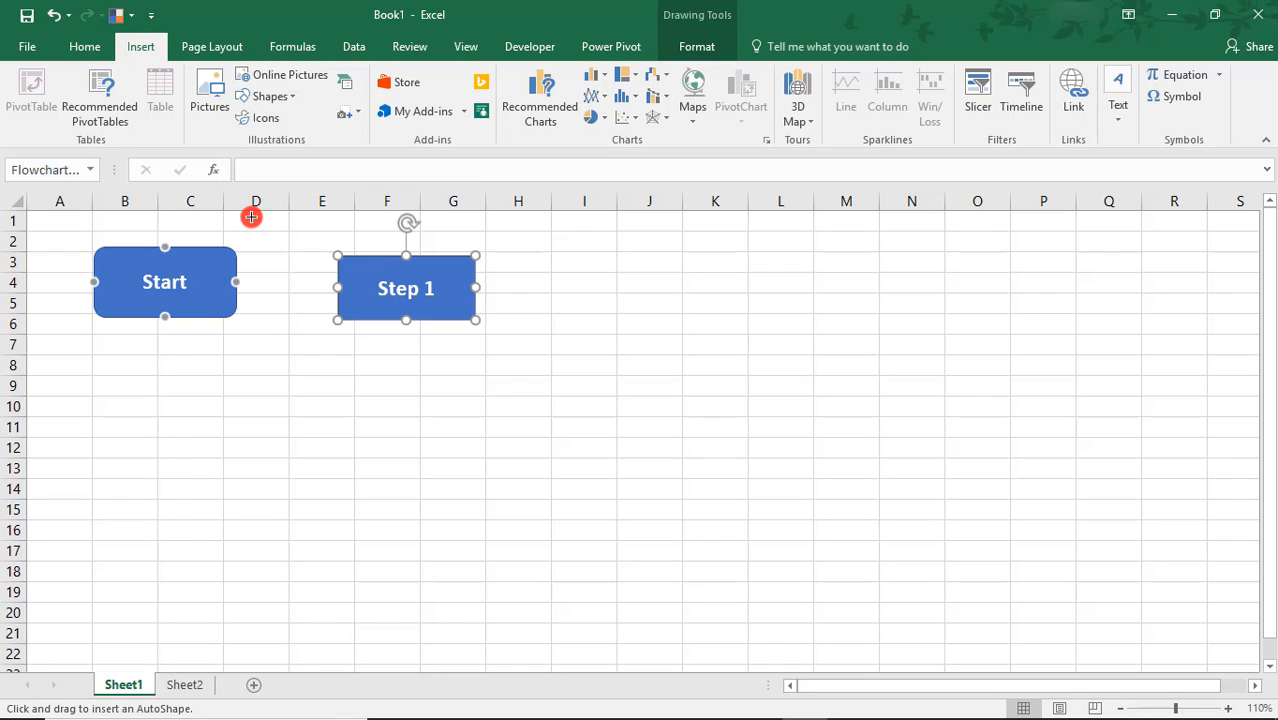
mouse_move(258, 264)
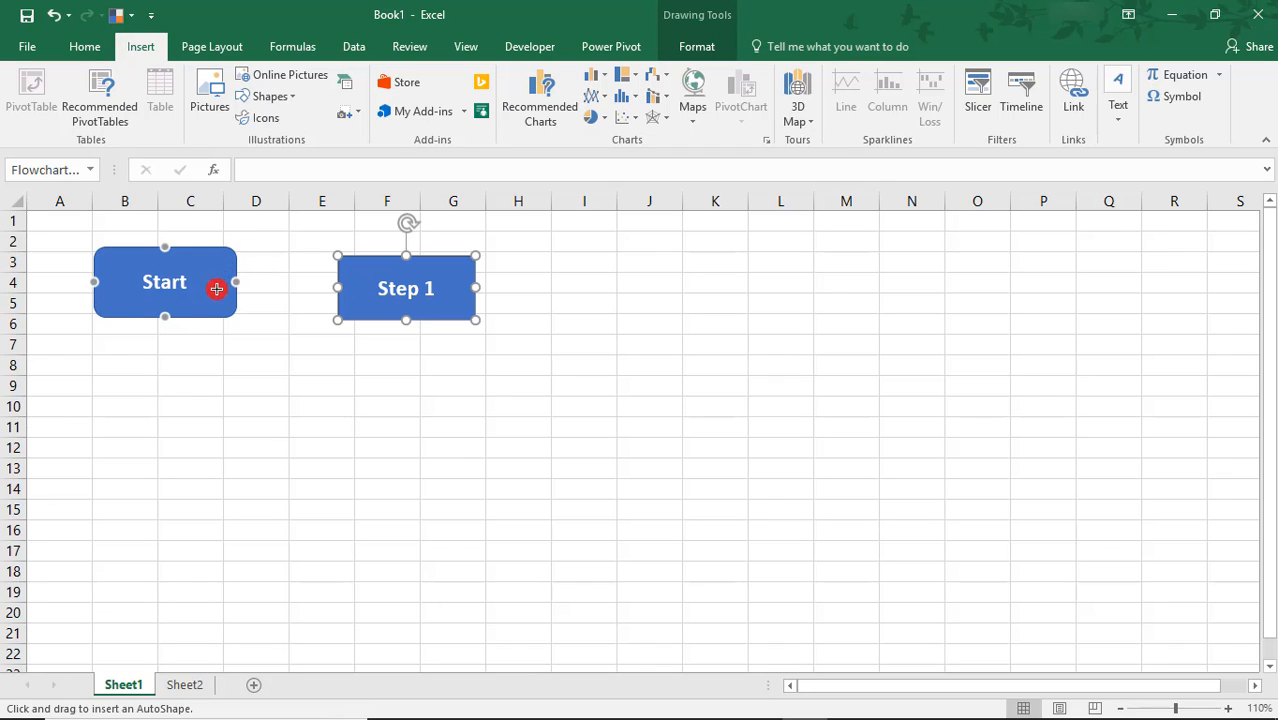
mouse_move(232, 264)
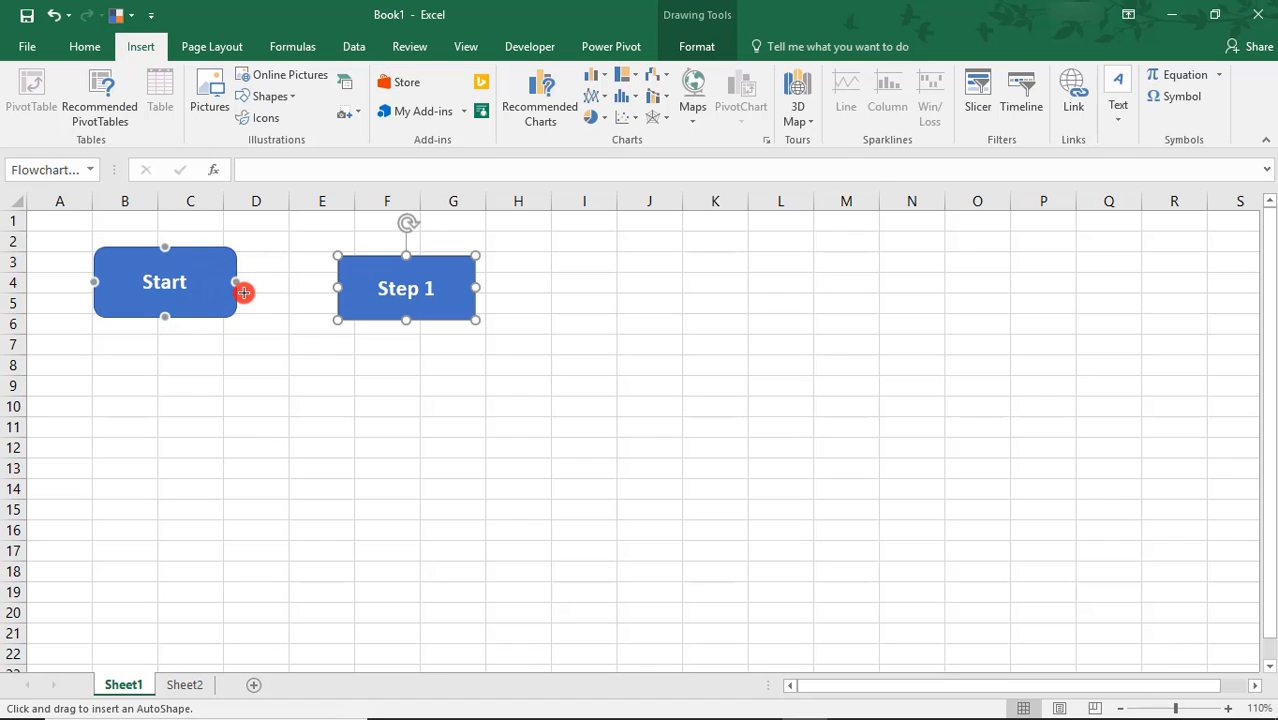
mouse_move(240, 280)
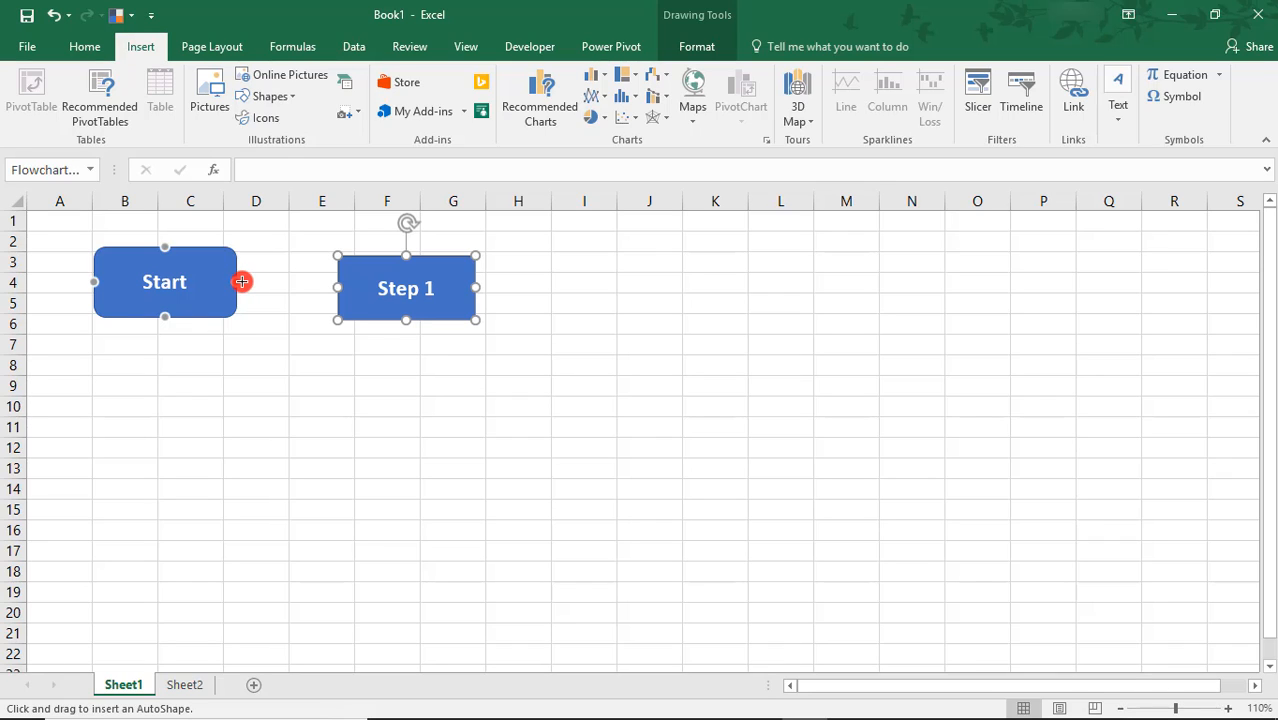
drag(242, 280, 292, 280)
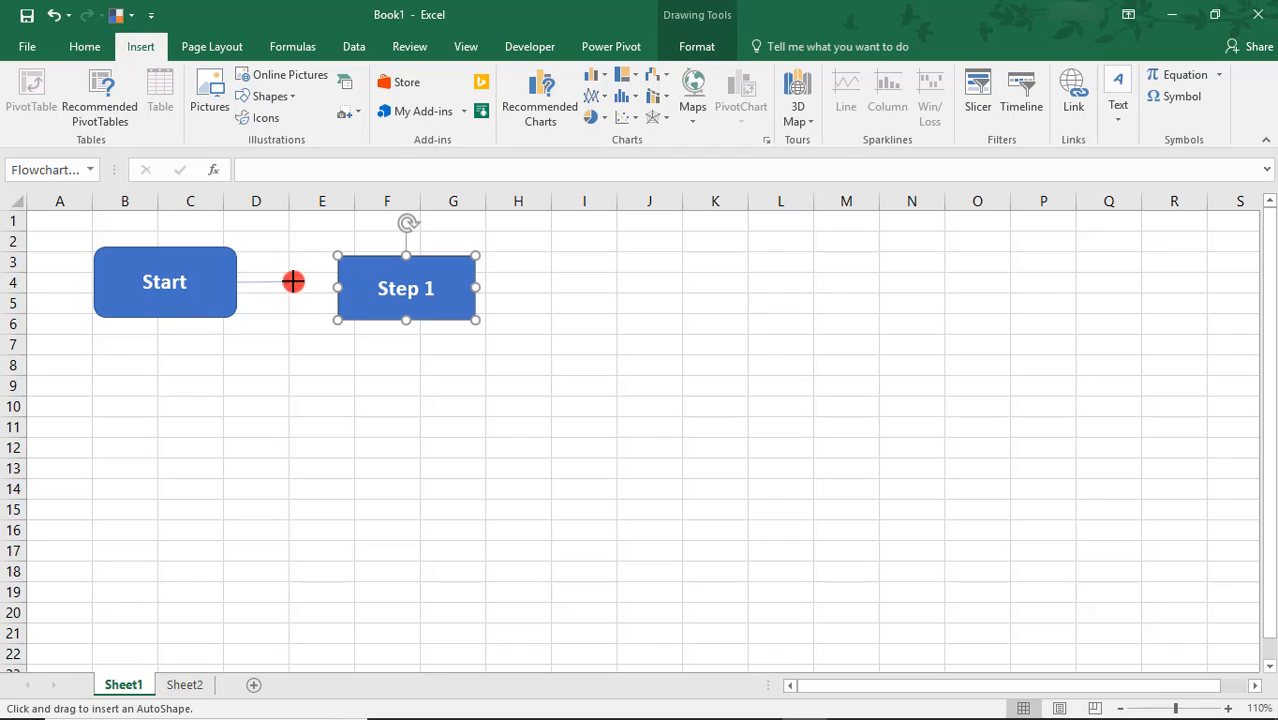
drag(292, 280, 338, 288)
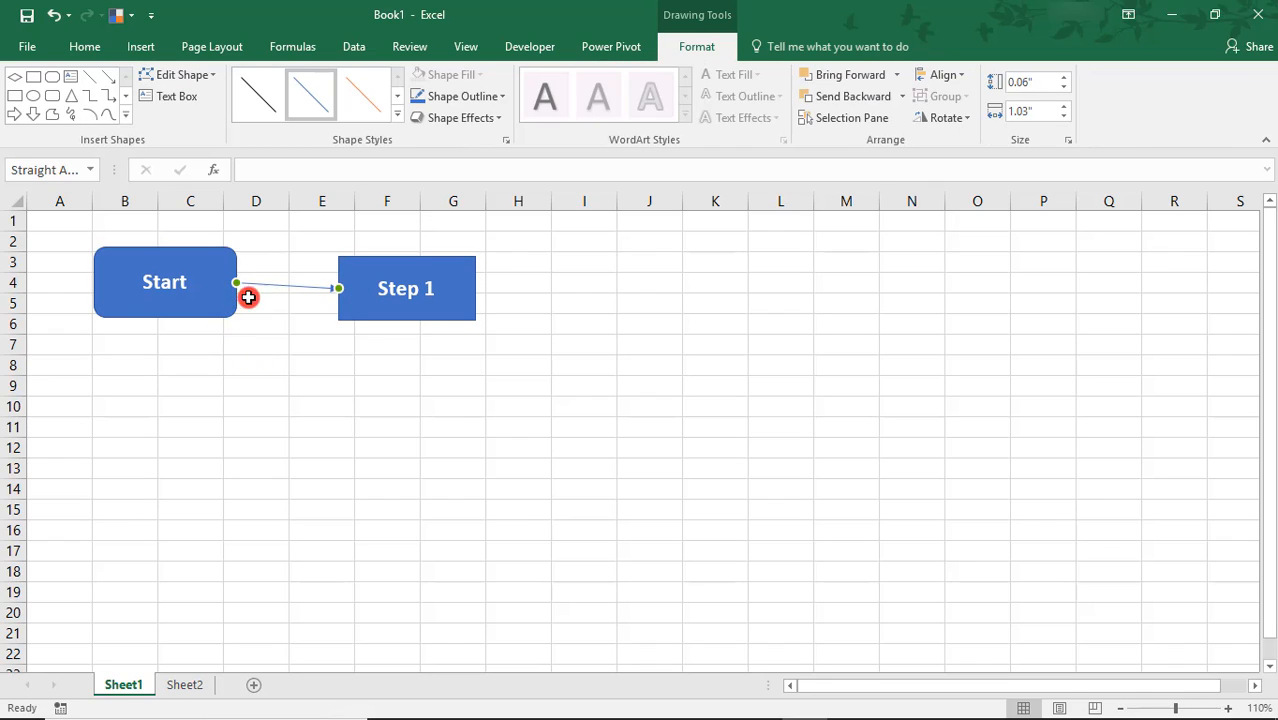
mouse_move(302, 314)
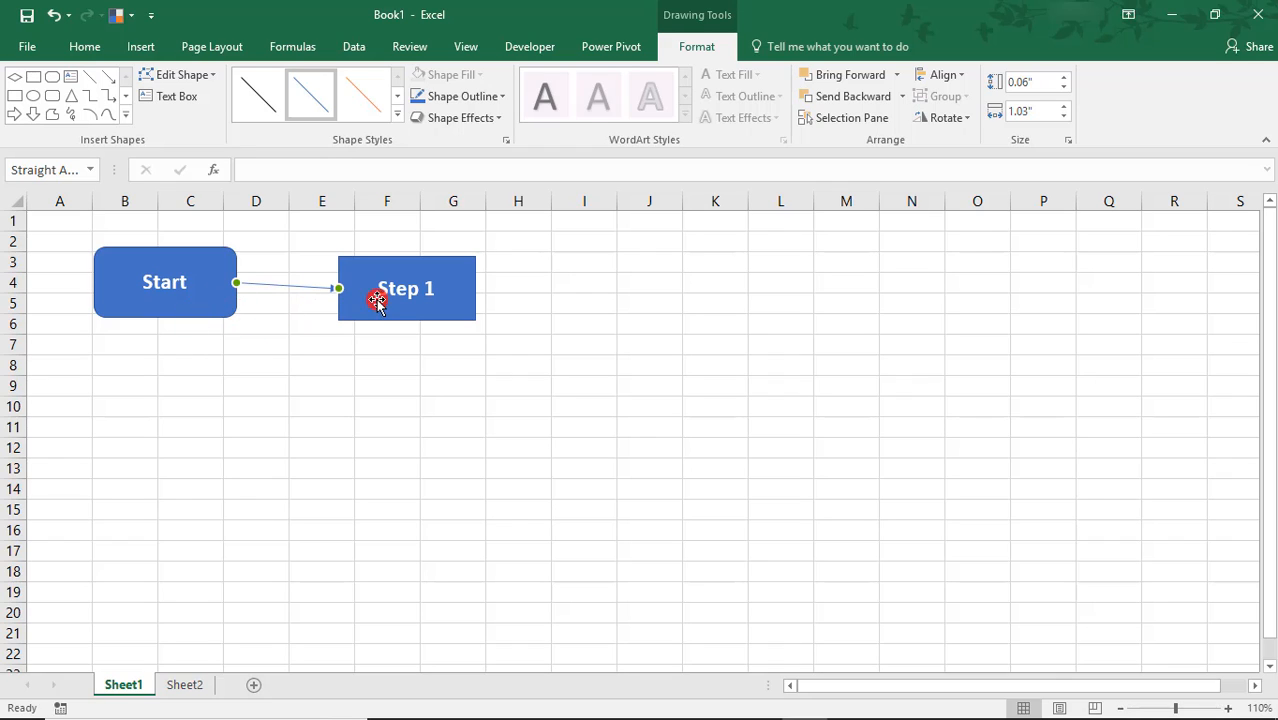
mouse_move(378, 320)
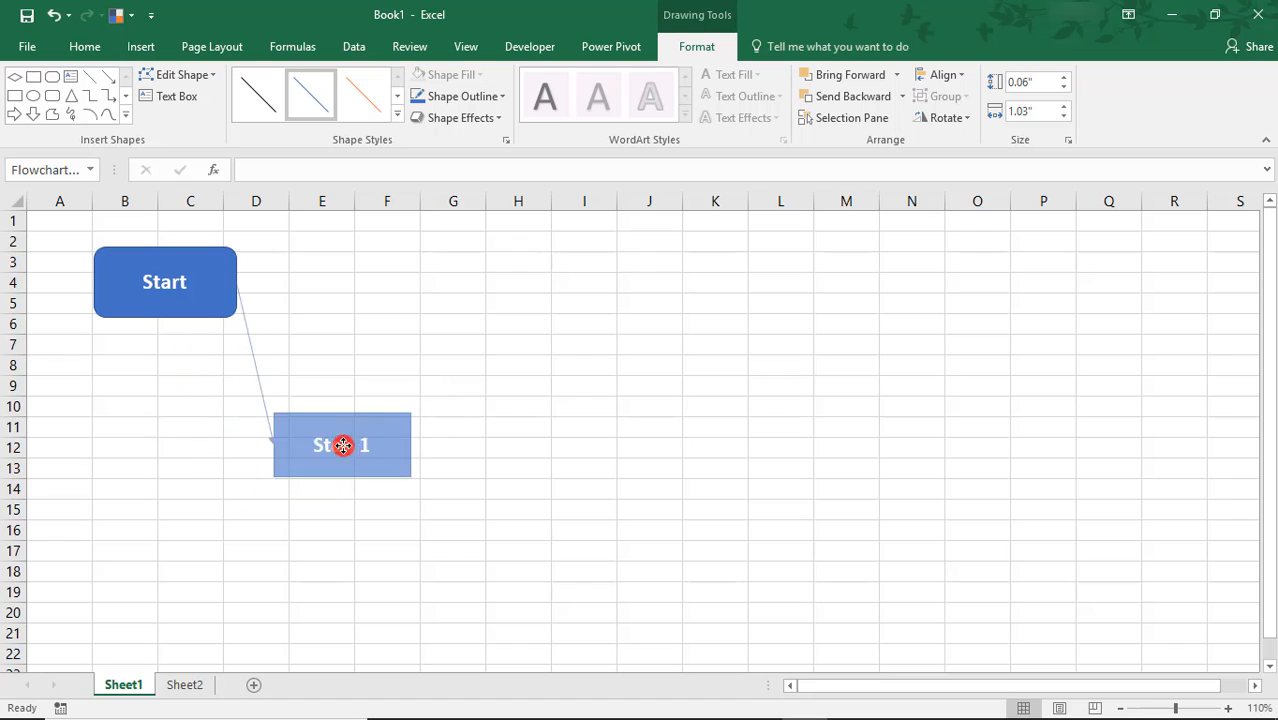
drag(342, 444, 358, 412)
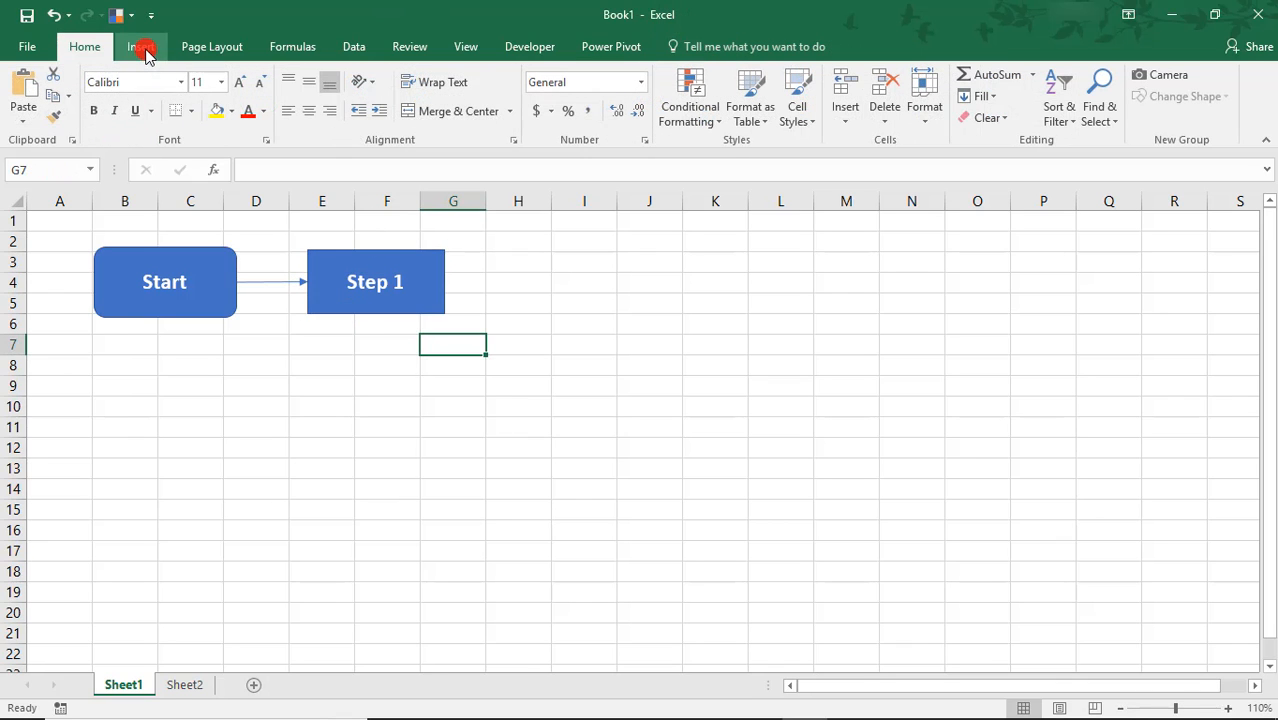
- Draw a Flowchart: Decision diamond right of Step 1 and widen it
click(140, 46)
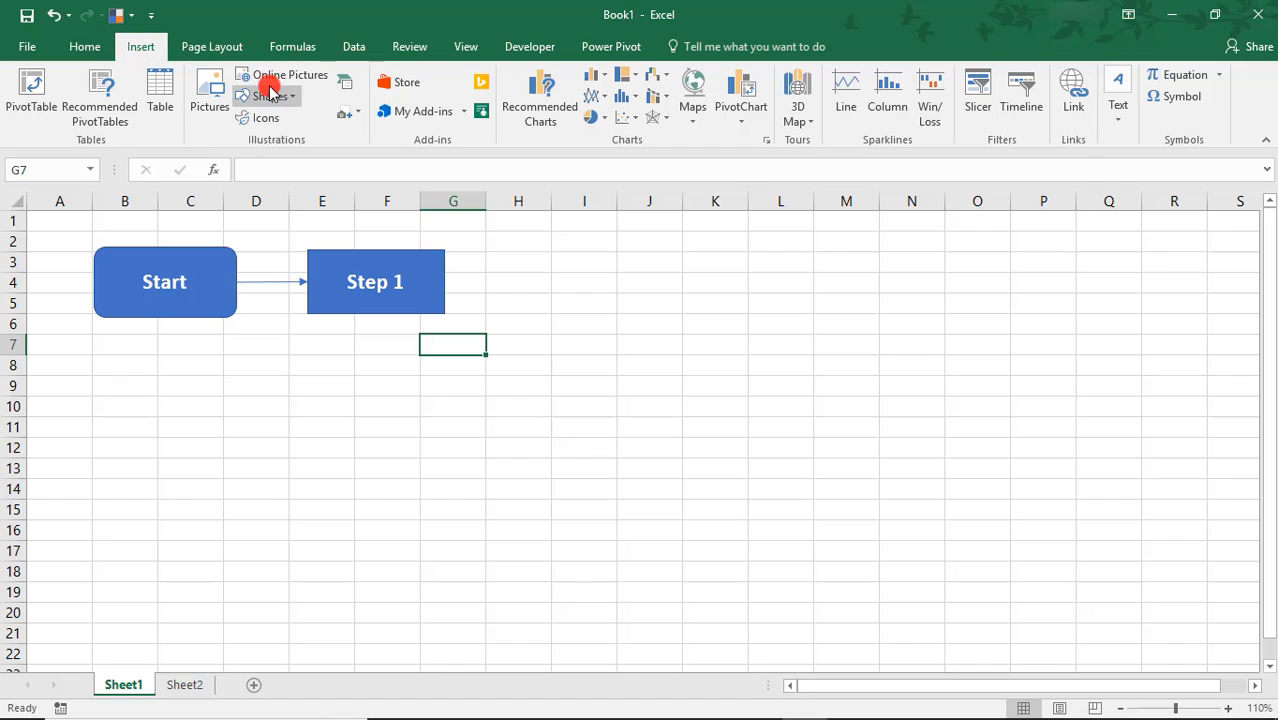
click(270, 96)
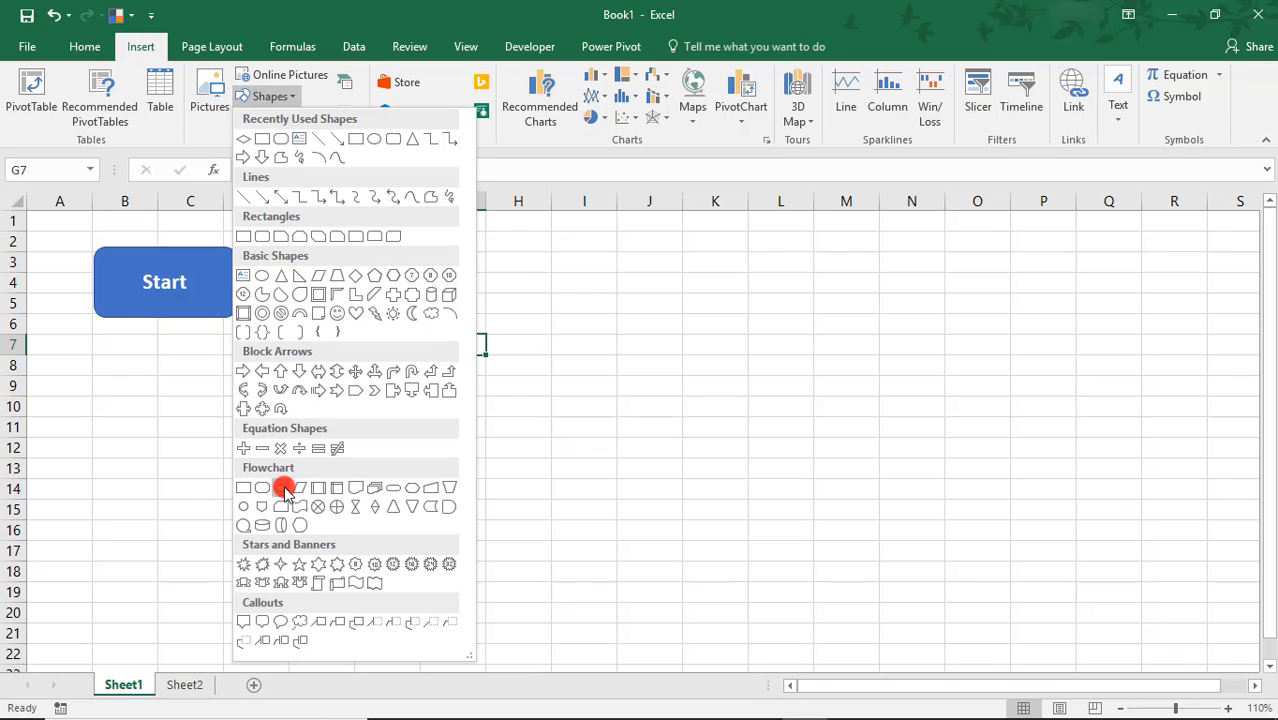
click(280, 488)
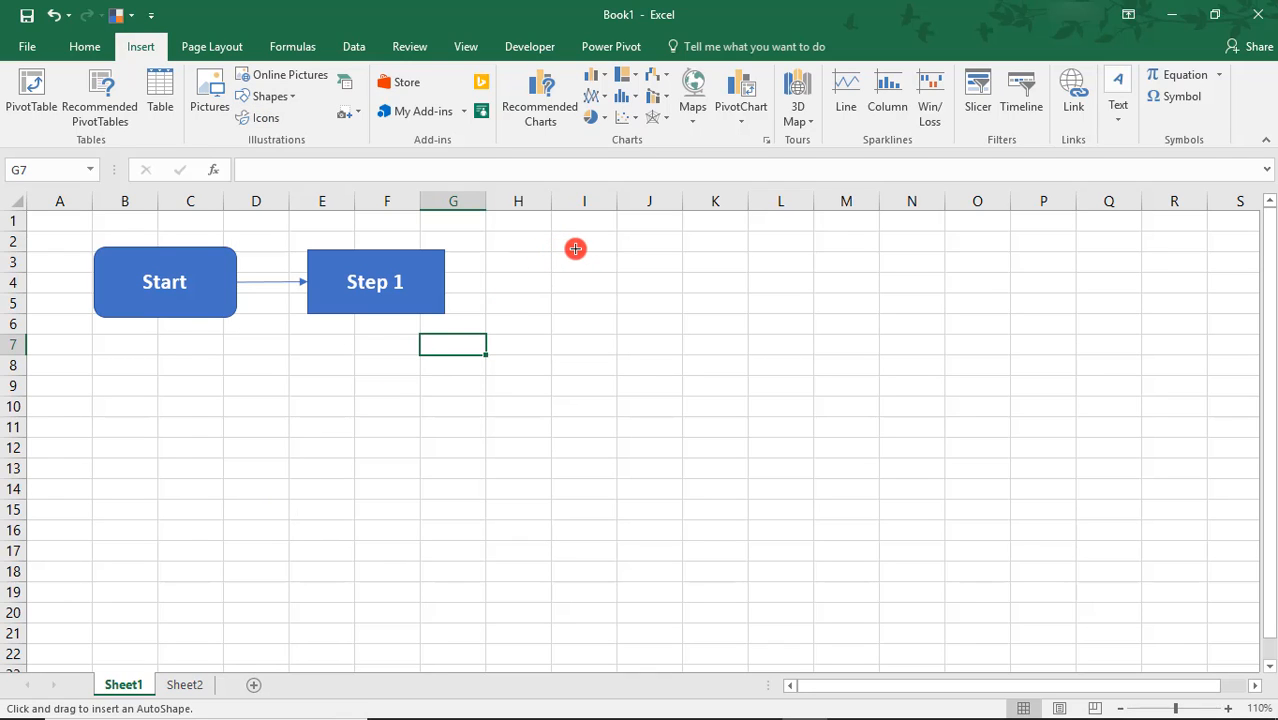
drag(576, 248, 532, 310)
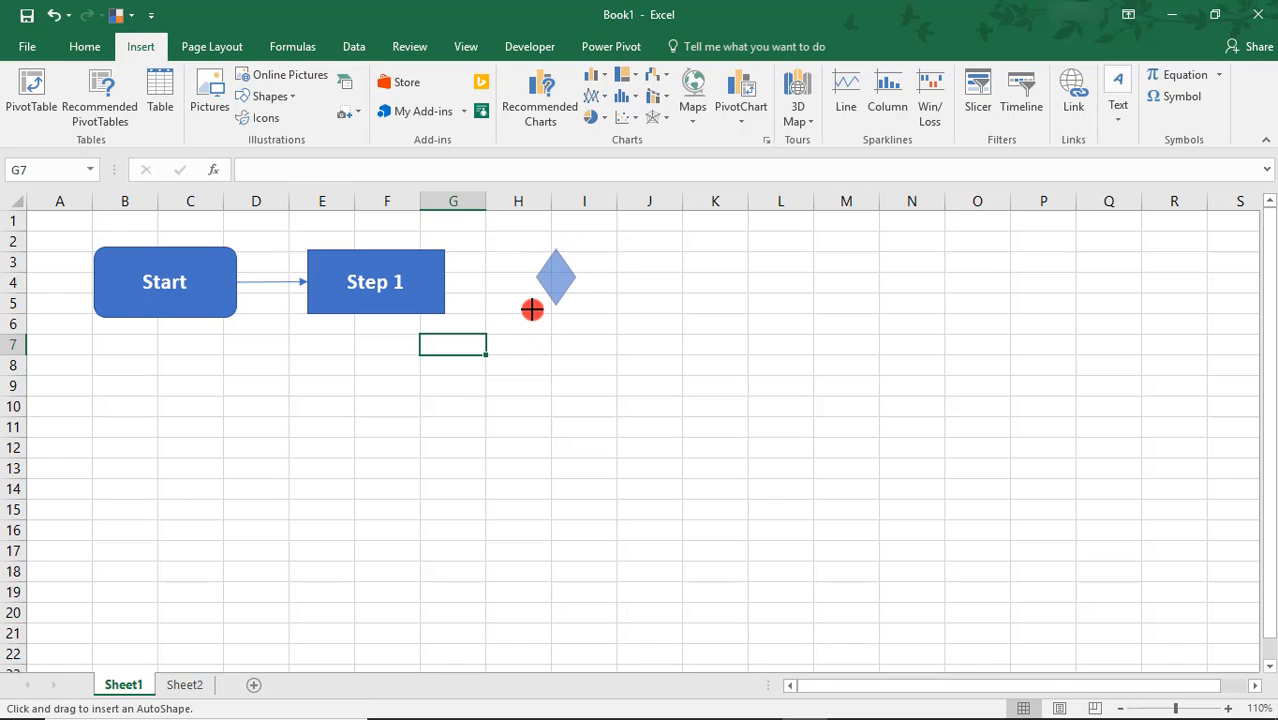
click(532, 298)
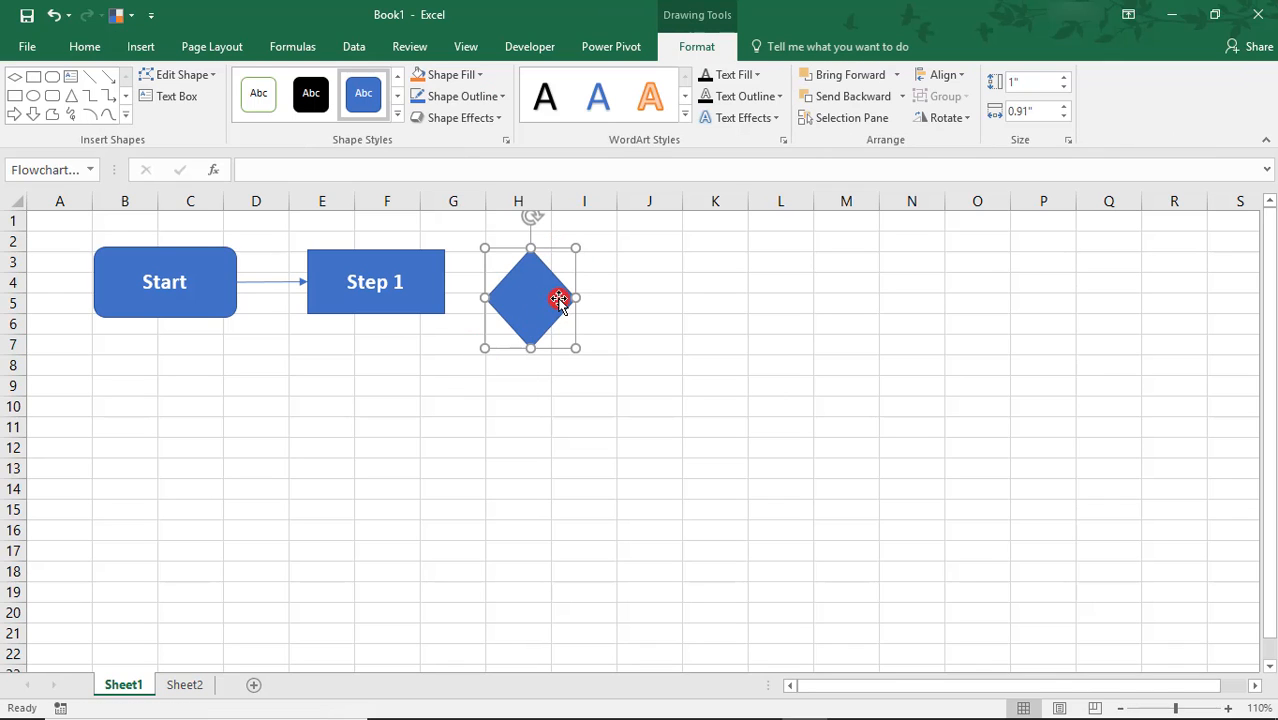
drag(576, 296, 670, 296)
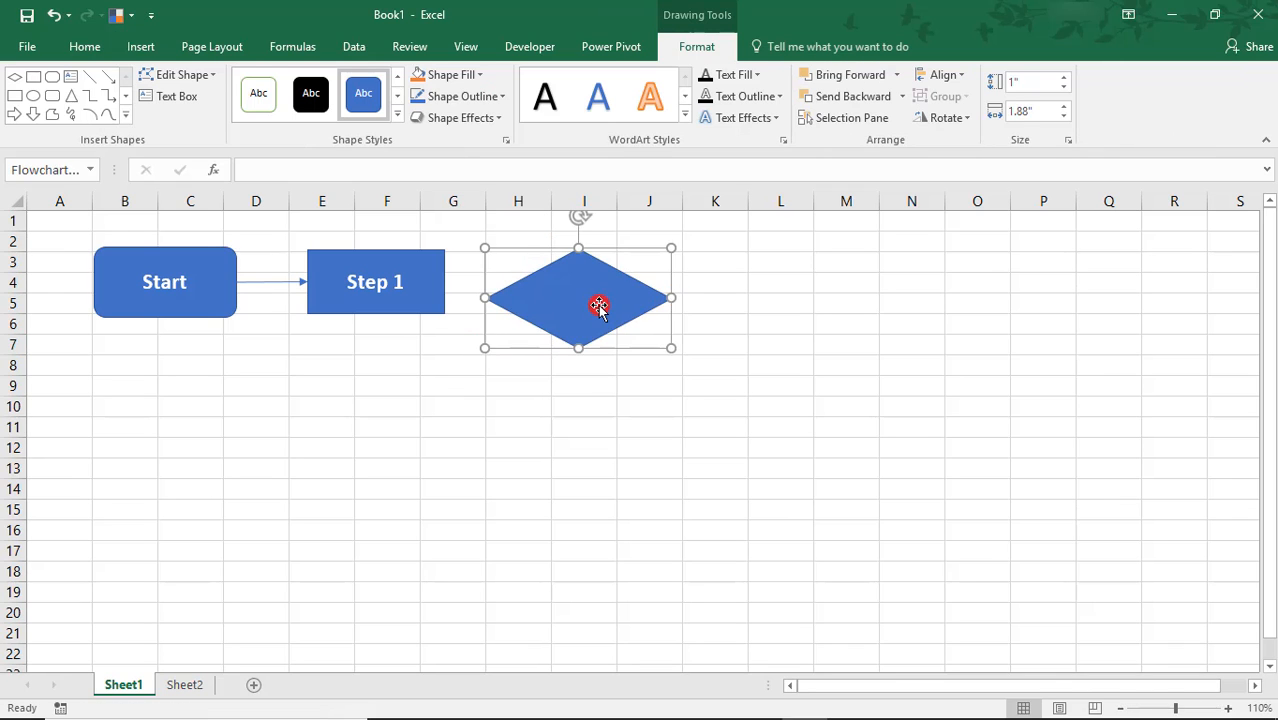
- Label the diamond 'Yes or No' with Step 1's bold, larger text formatting
double_click(578, 298)
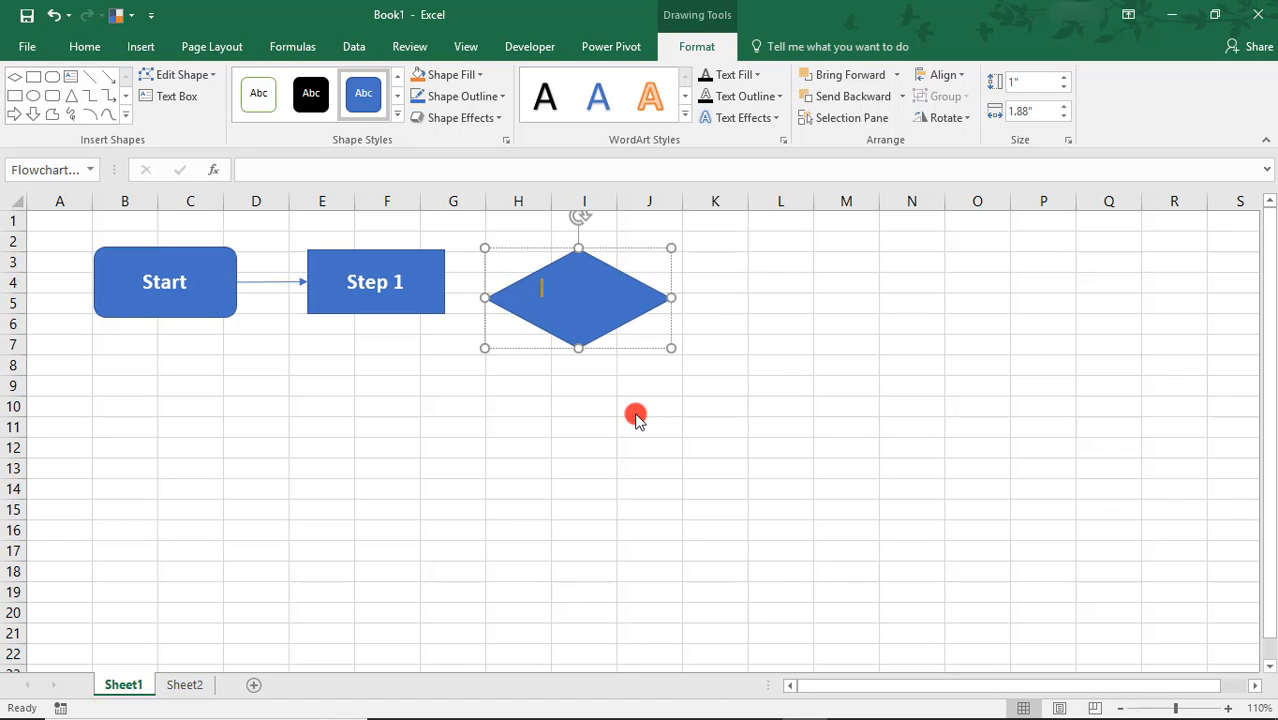
text(Yes or No?)
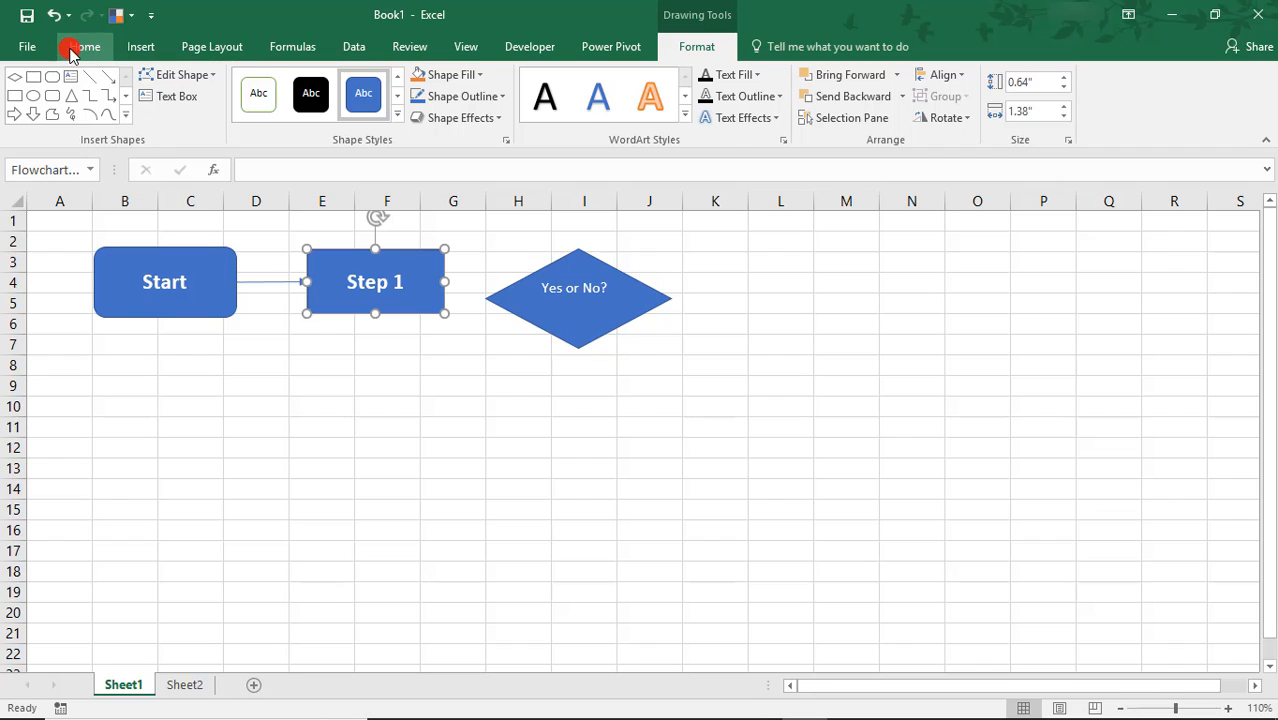
click(84, 46)
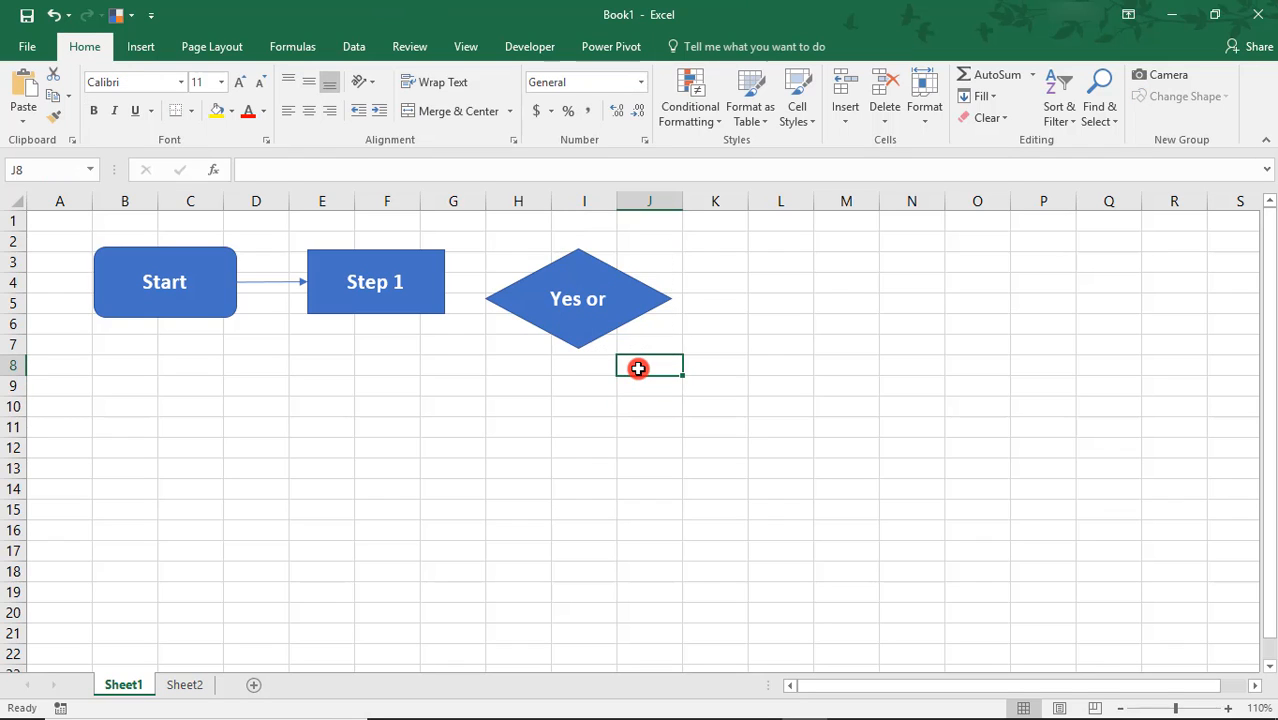
click(578, 298)
text( No?)
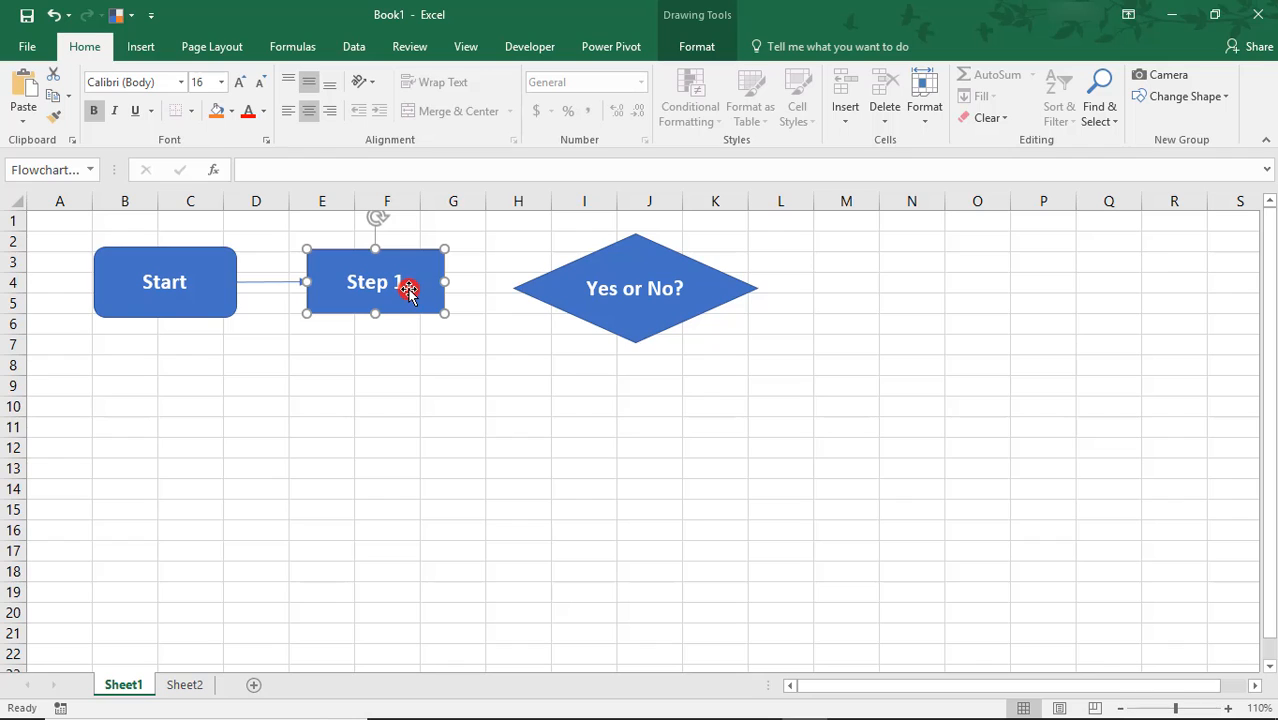
- Copy Step 1 into Step 2a right of the diamond and Step 2b below it
drag(408, 290, 450, 320)
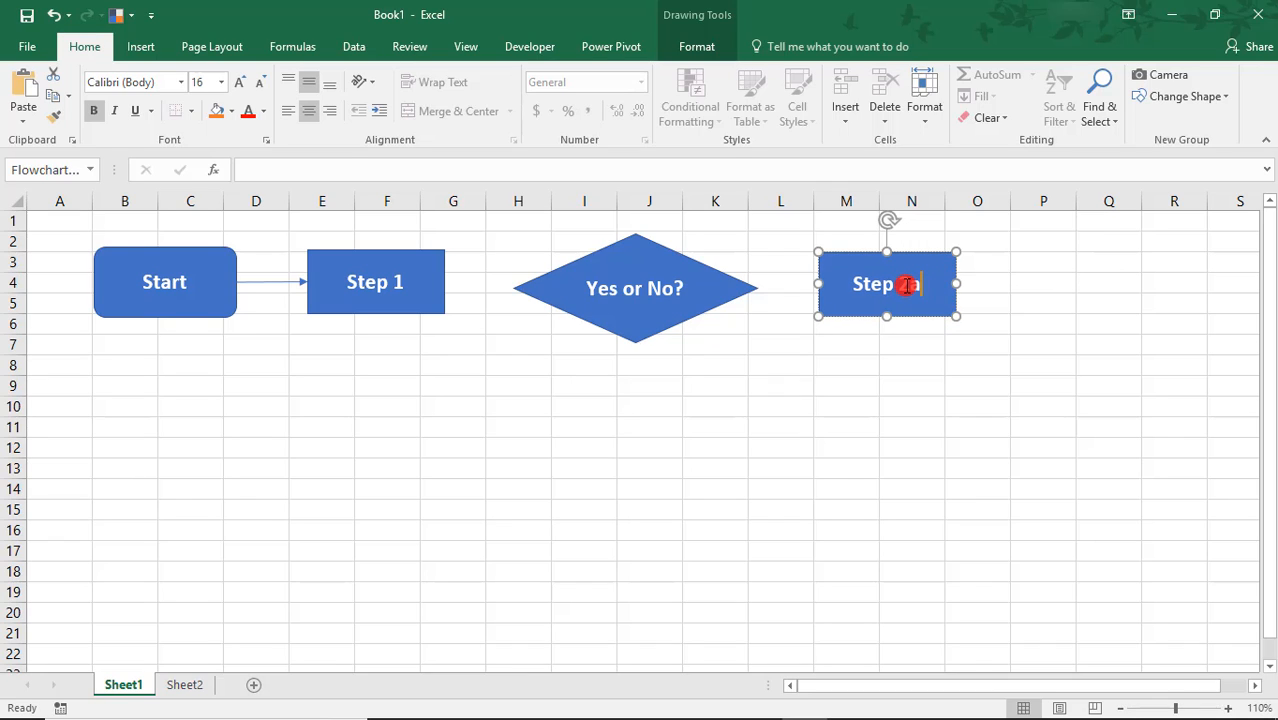
key(ctrl+c)
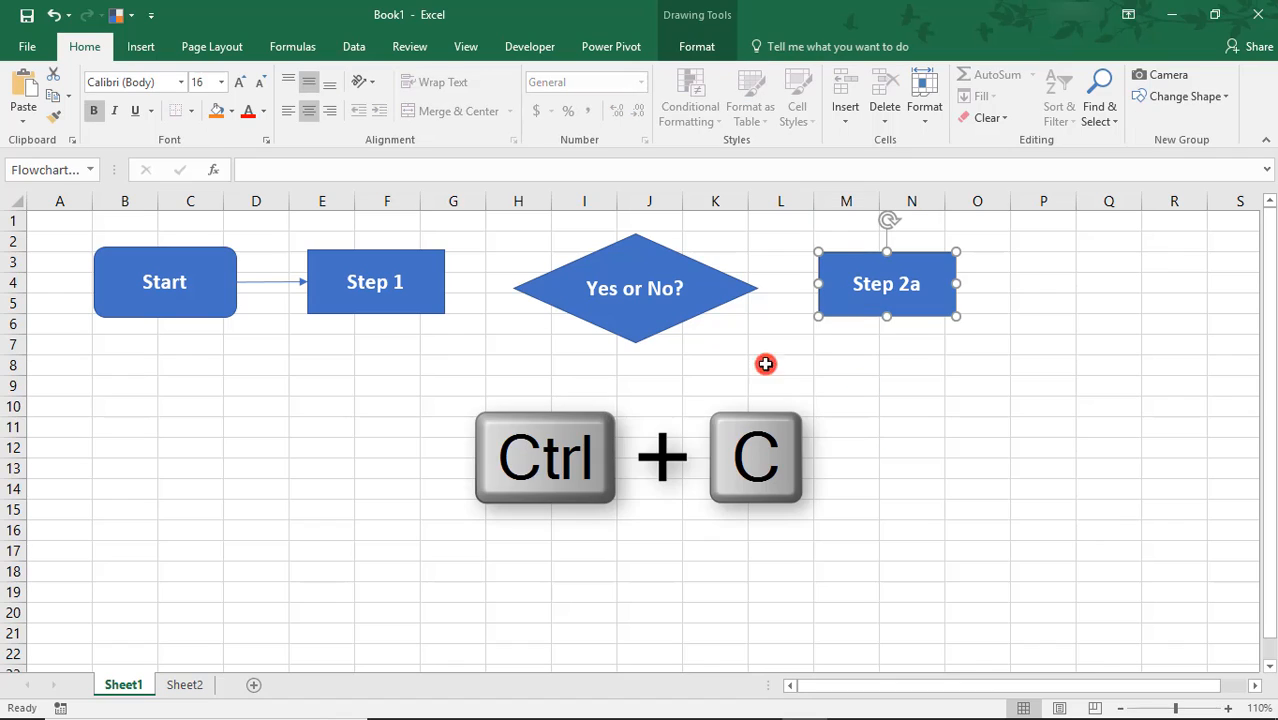
key(ctrl+v)
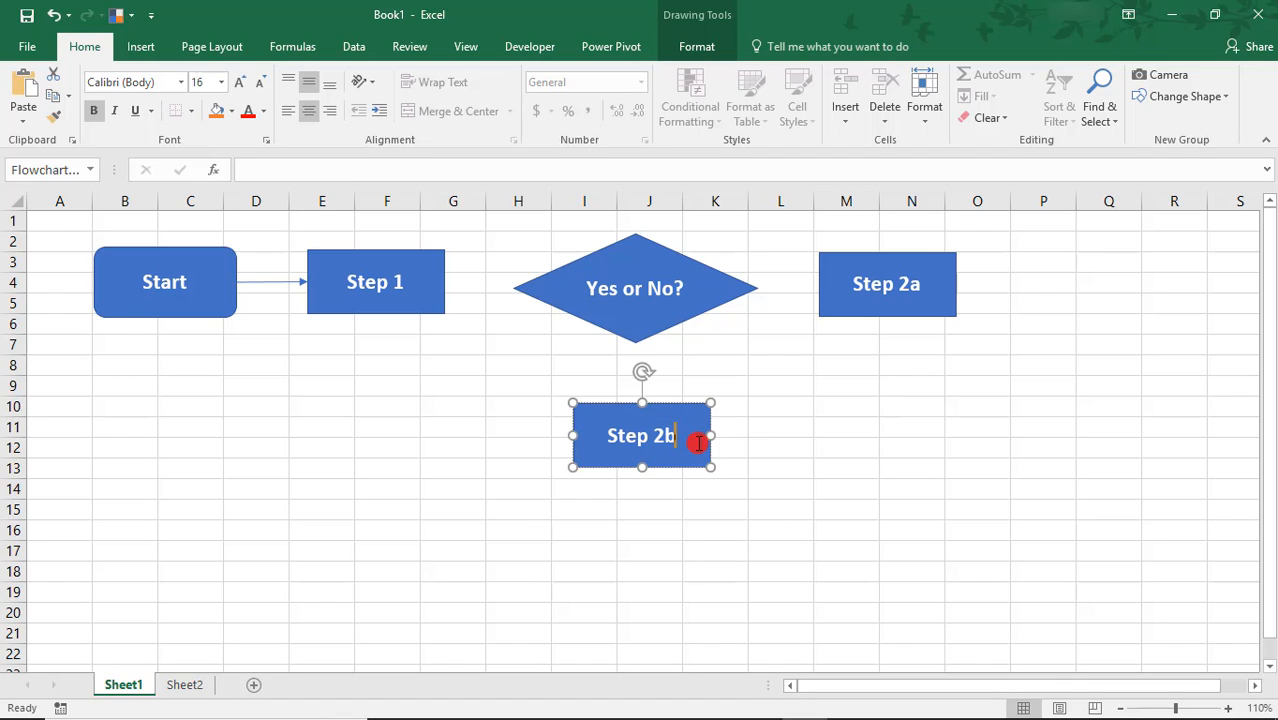
click(140, 46)
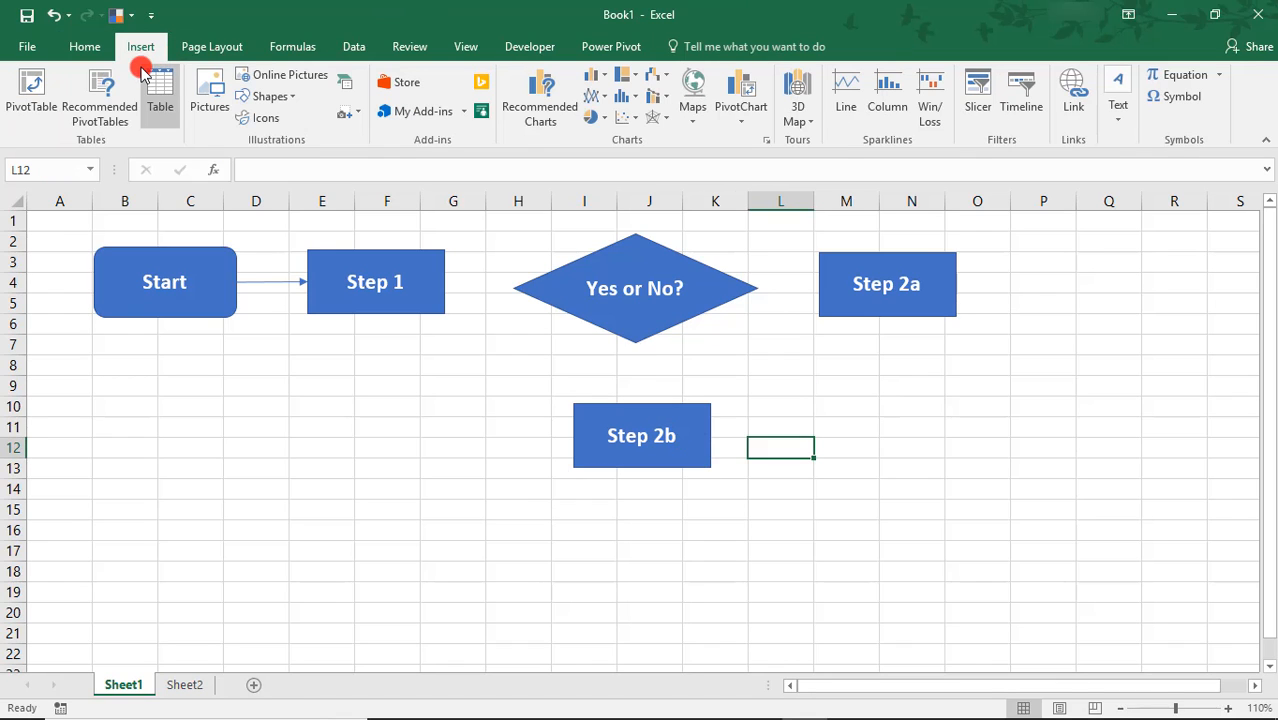
- Draw arrows from the diamond to Step 2b and Step 2a, and from Step 1 to the diamond
click(272, 96)
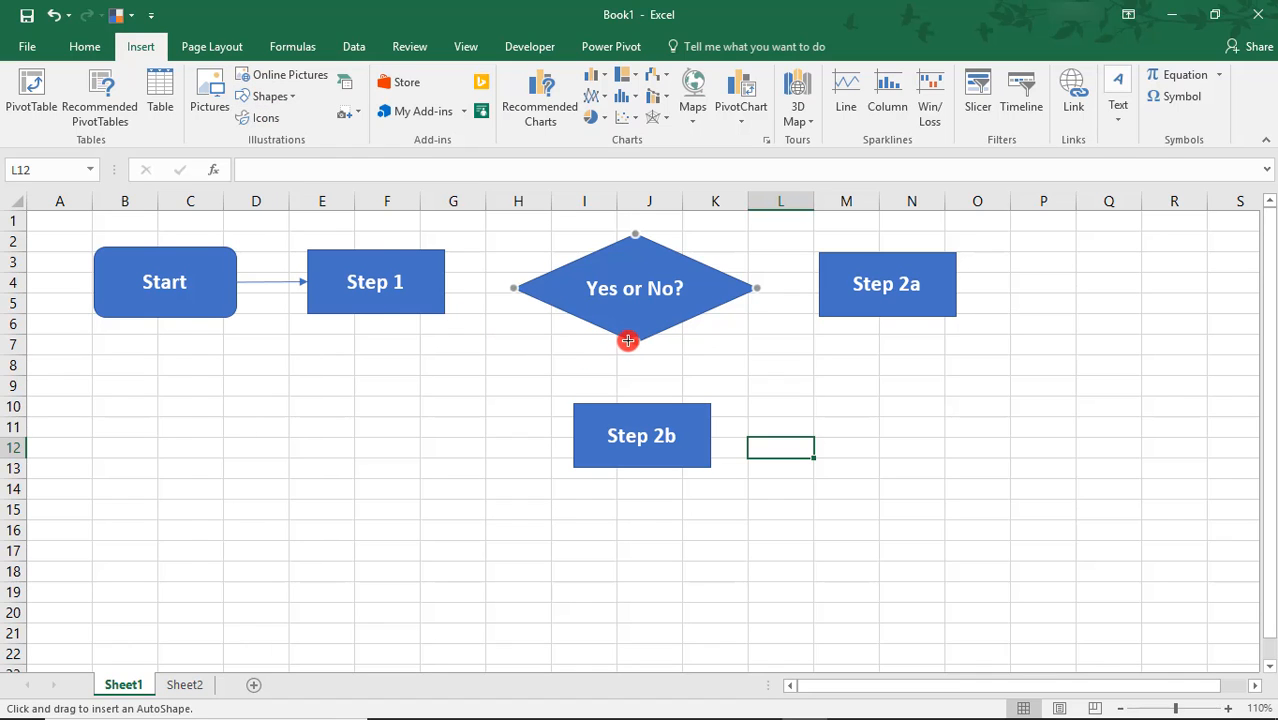
drag(628, 340, 640, 404)
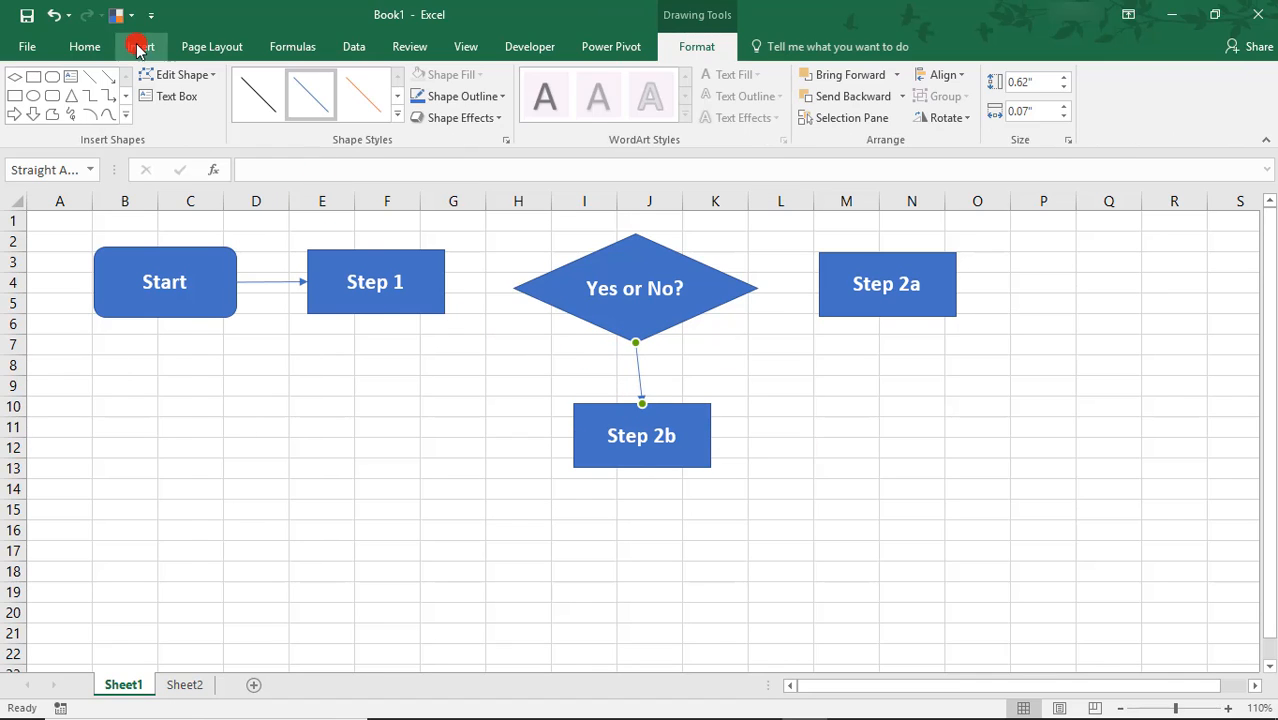
click(140, 46)
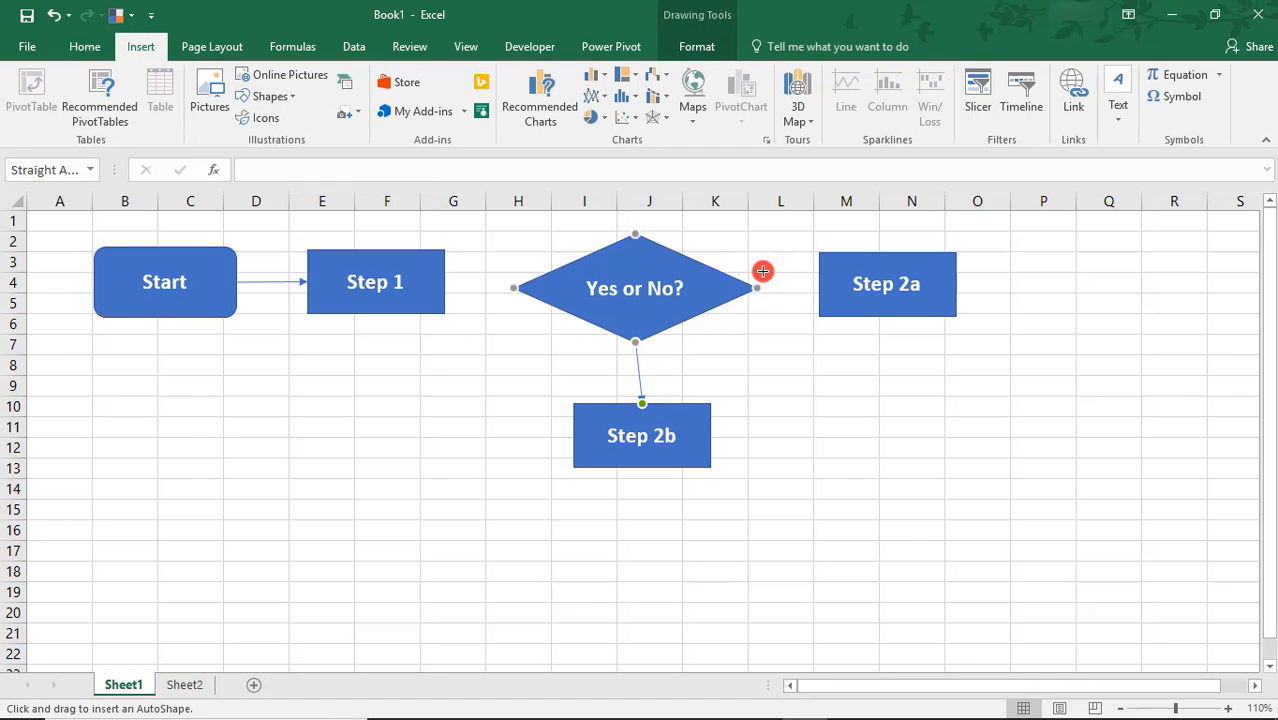
drag(764, 272, 816, 288)
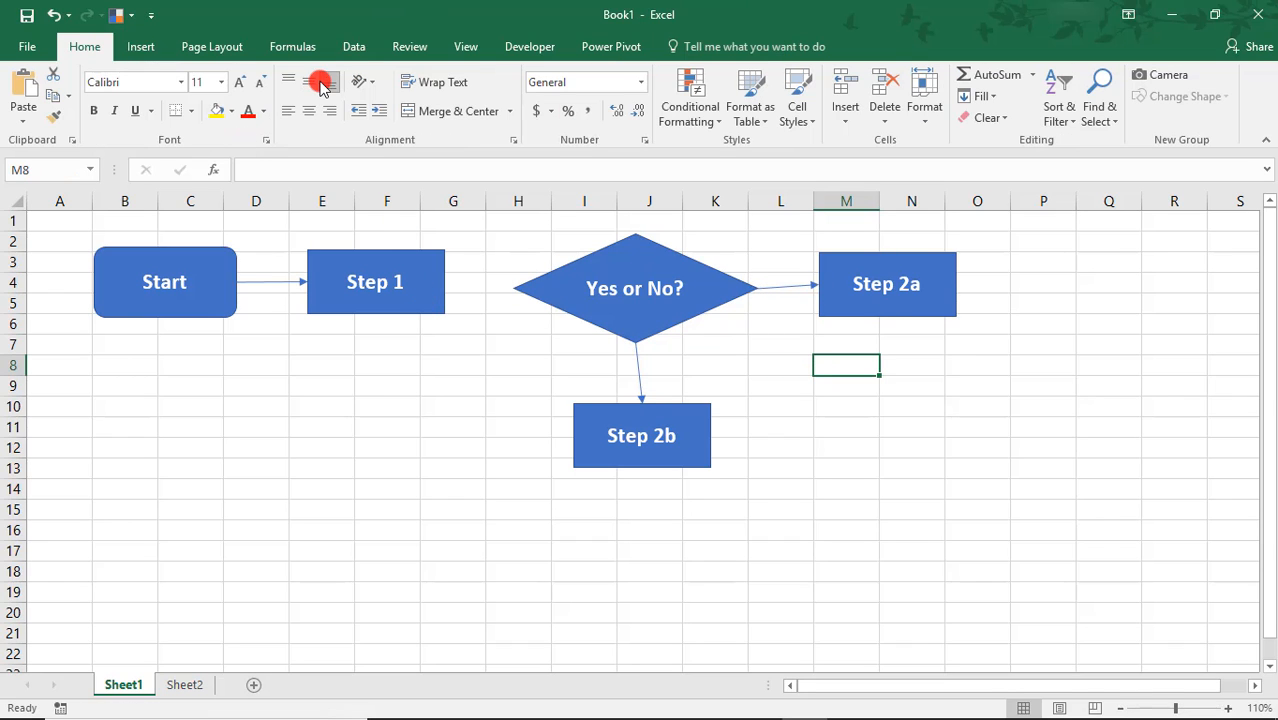
click(140, 46)
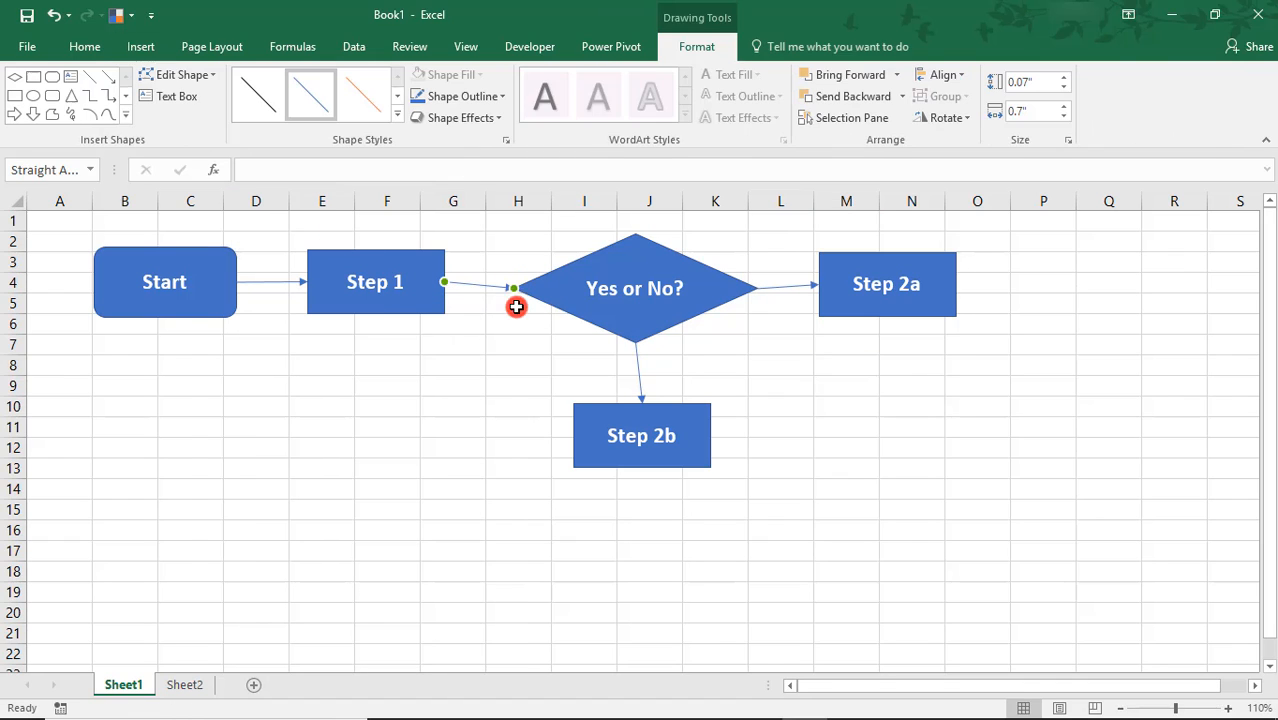
click(452, 364)
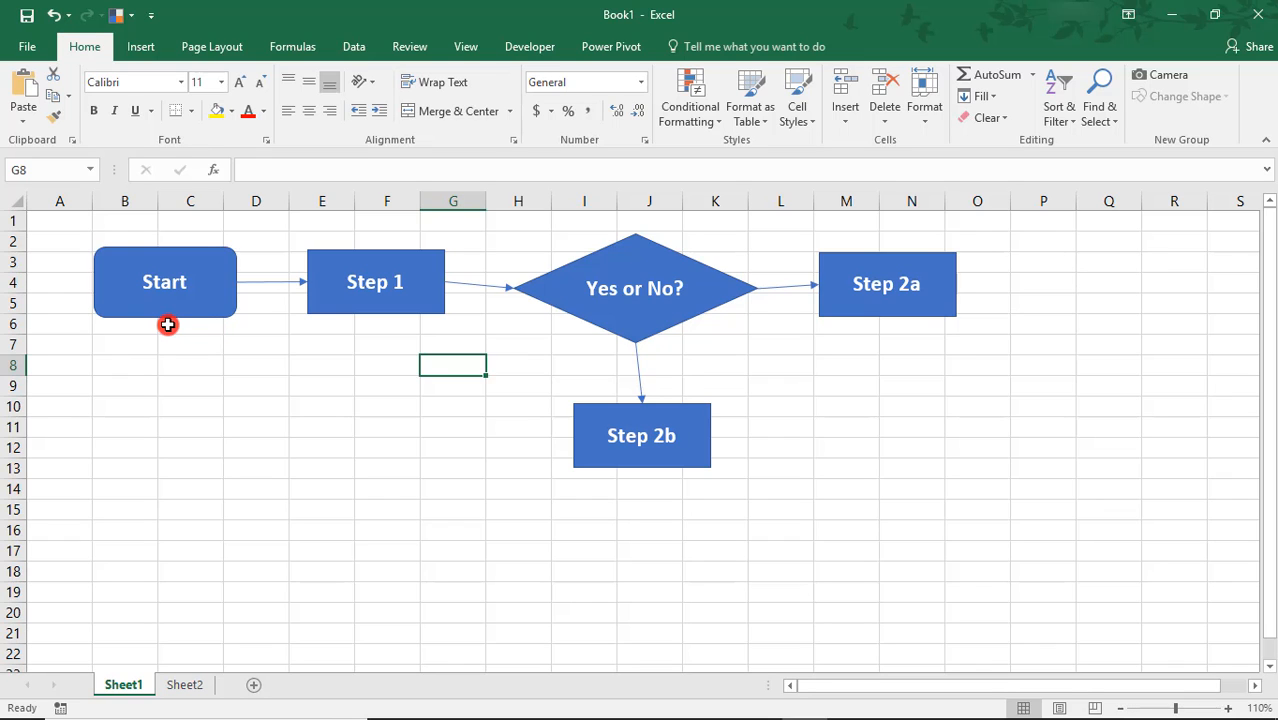
- Select Start, Step 1, the diamond and Step 2a and apply Align Top
click(164, 280)
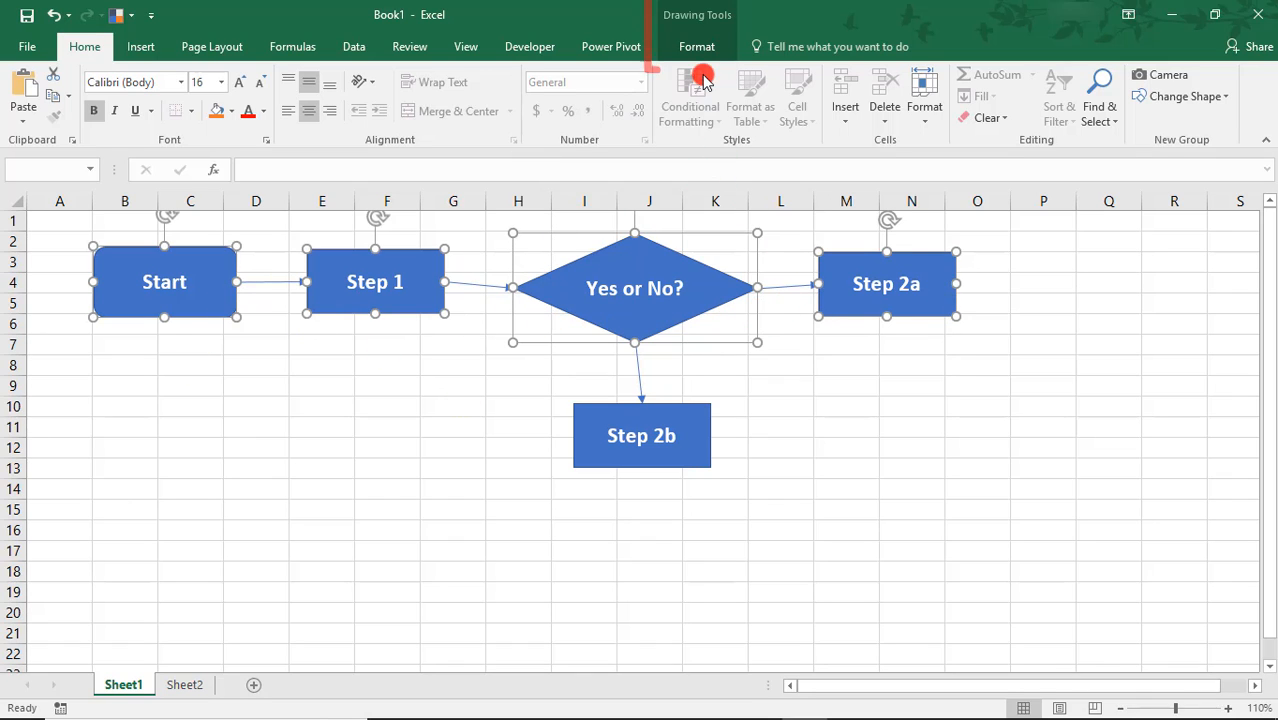
click(696, 46)
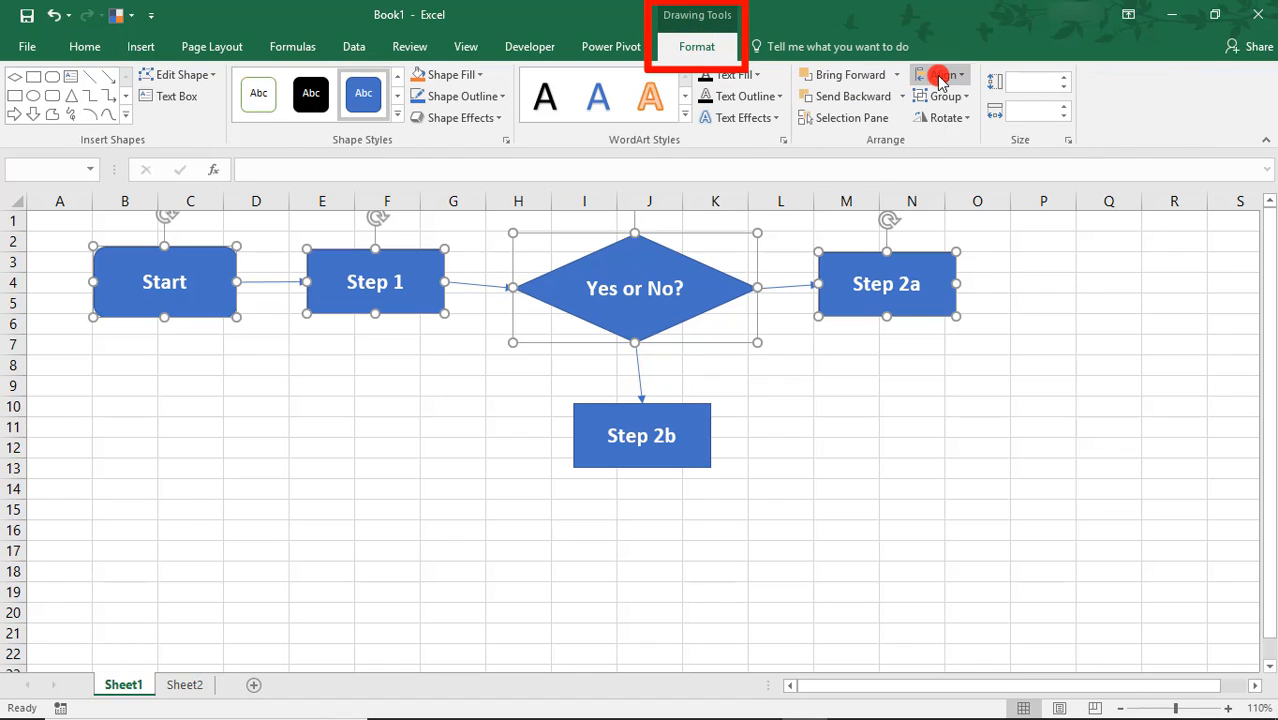
click(940, 76)
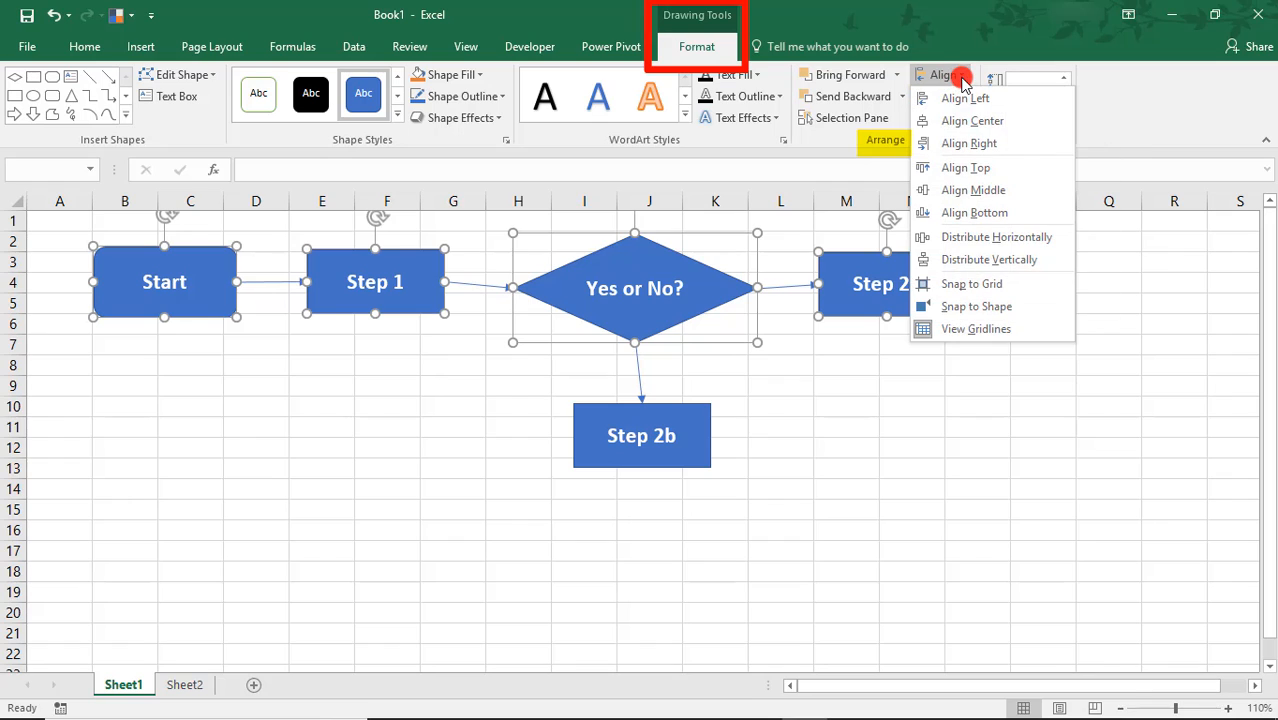
mouse_move(968, 168)
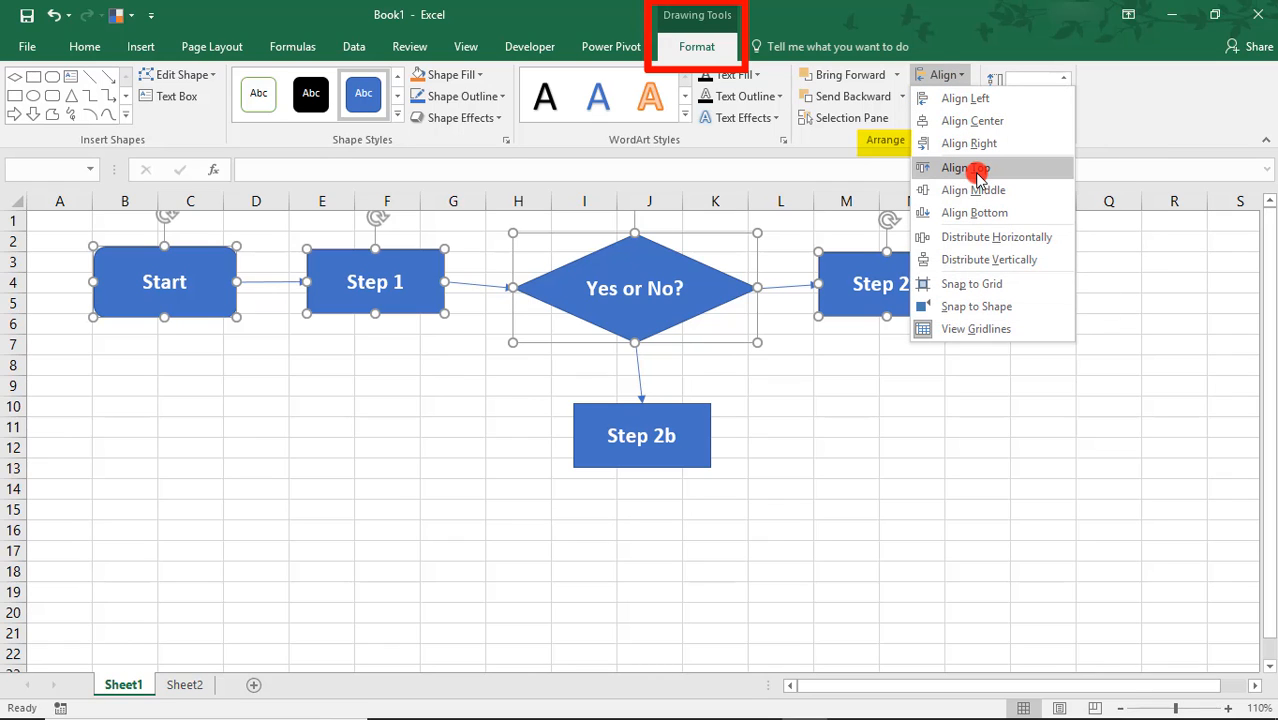
click(964, 168)
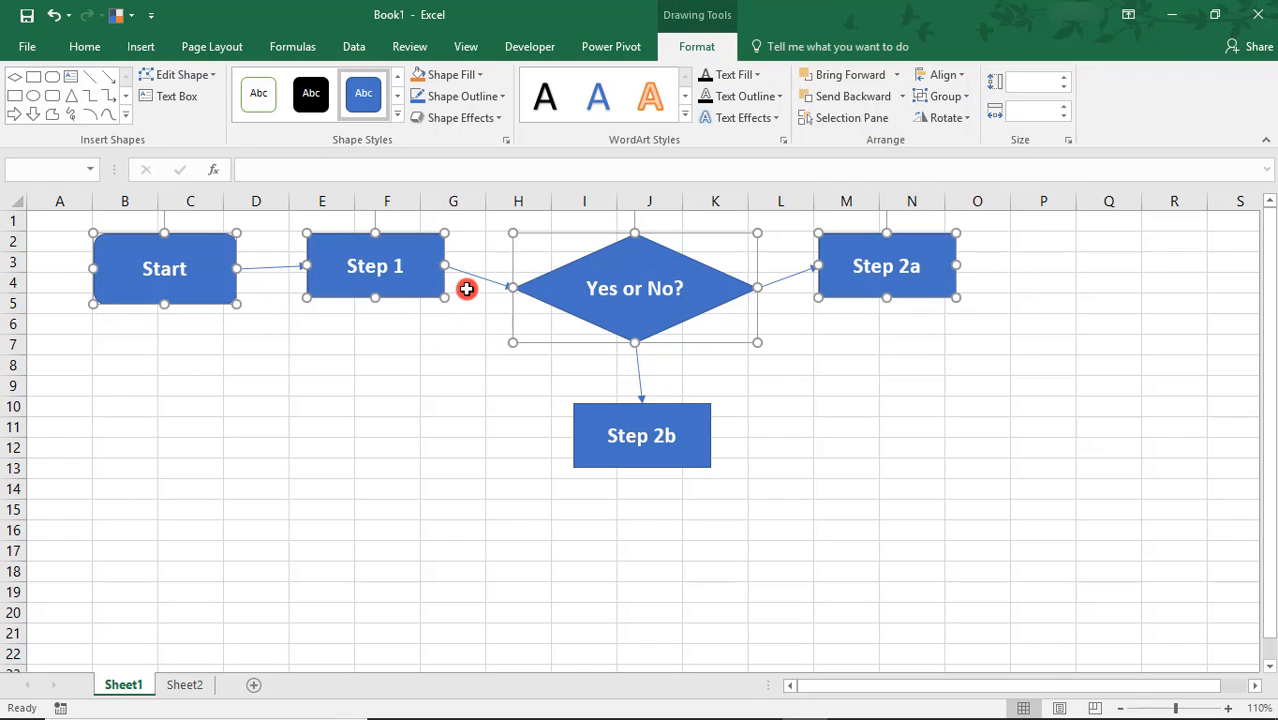
mouse_move(696, 372)
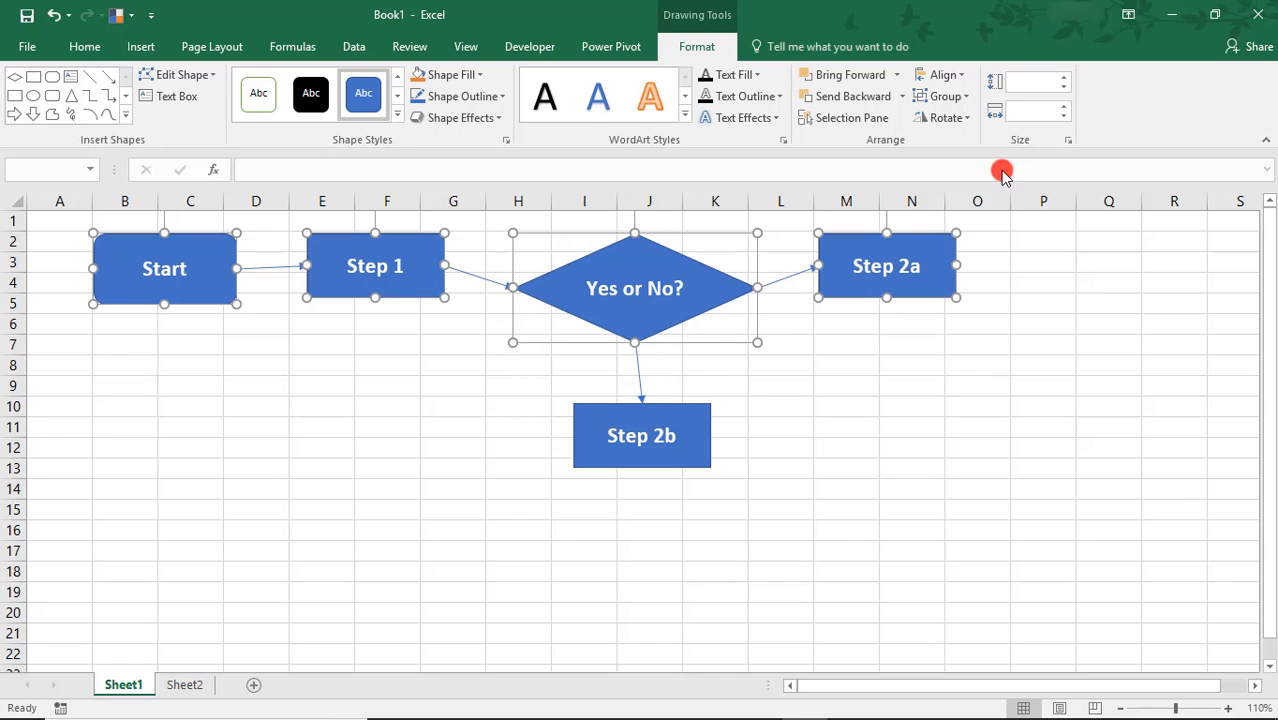
mouse_move(1210, 176)
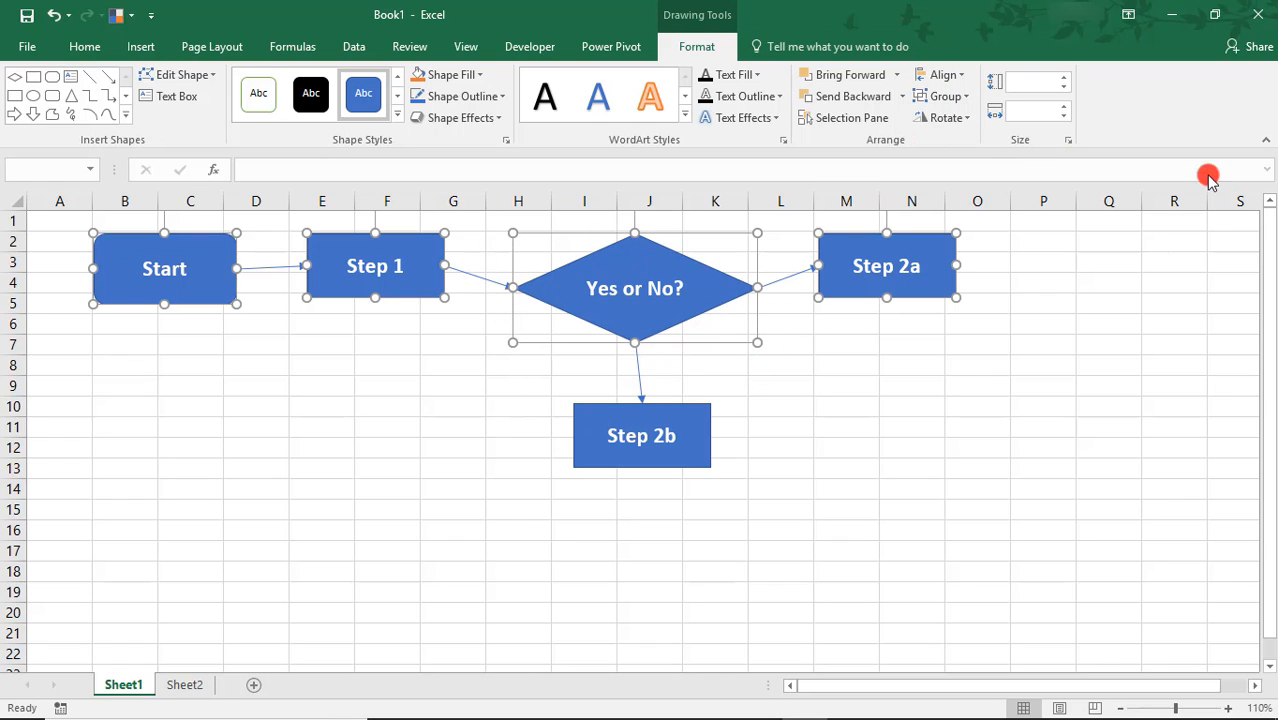
mouse_move(520, 396)
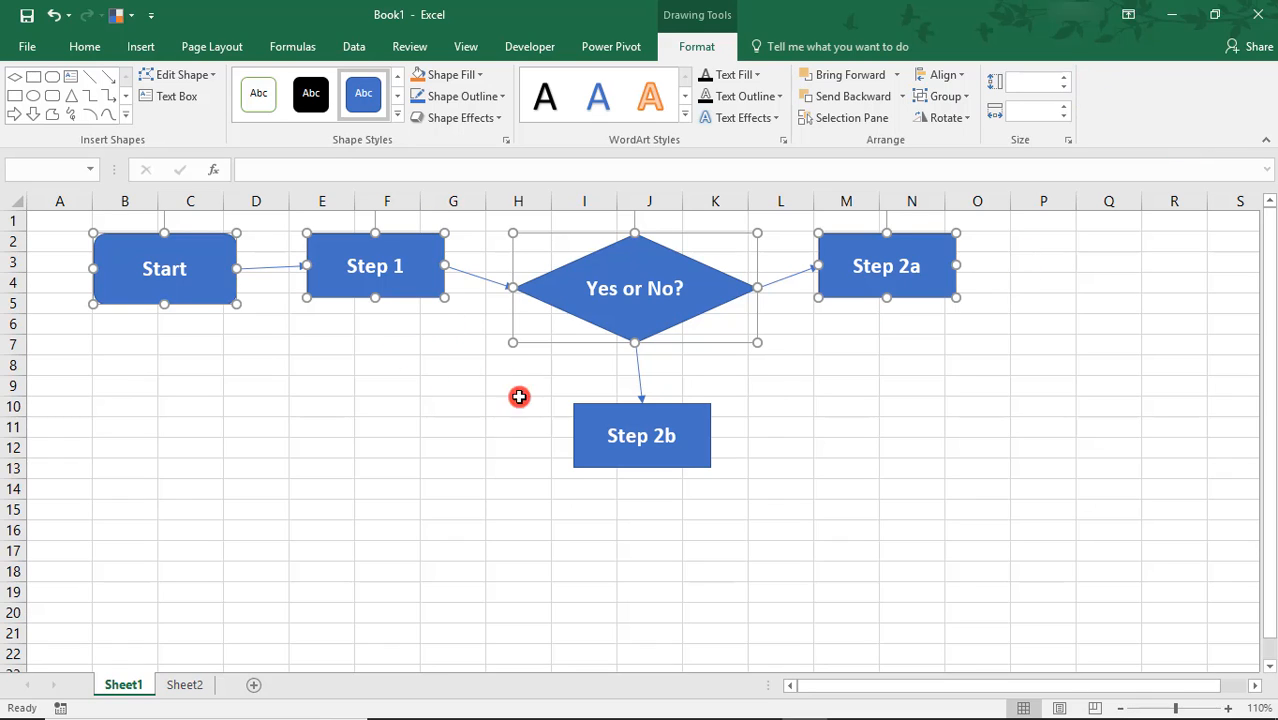
mouse_move(552, 324)
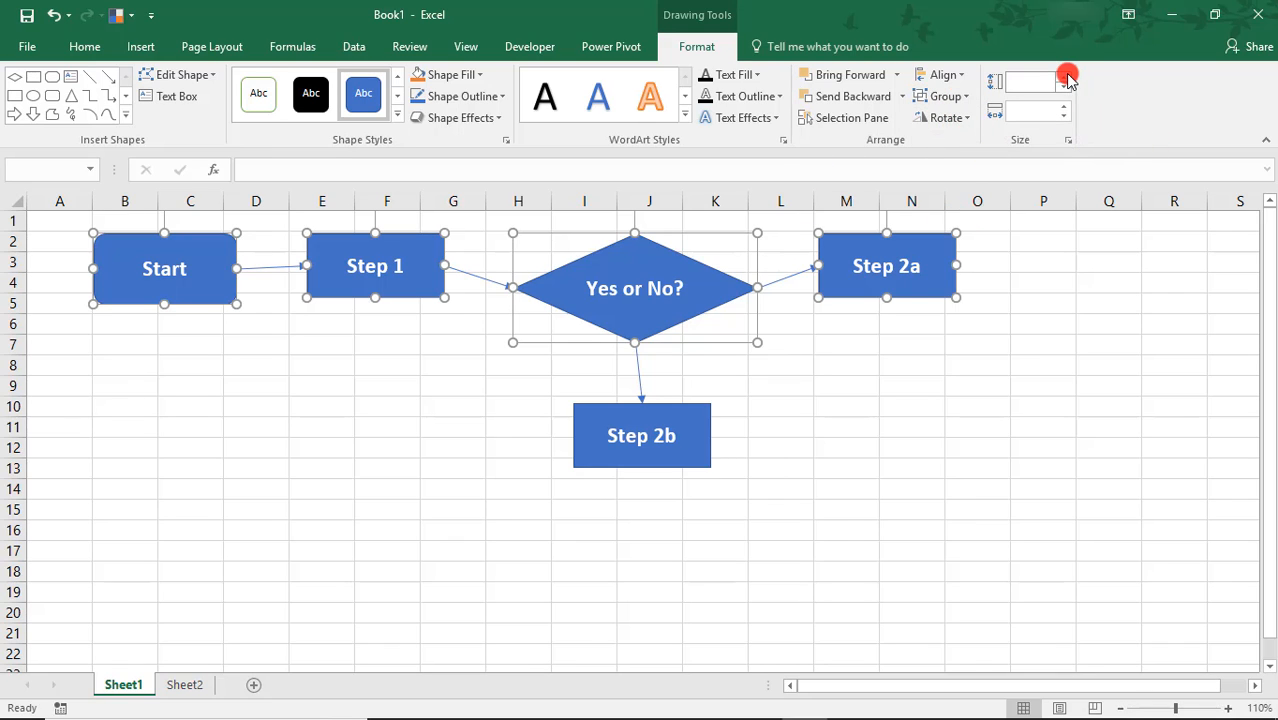
- Set the selected top-row shapes to a Shape Height of 0.8 inches
click(164, 268)
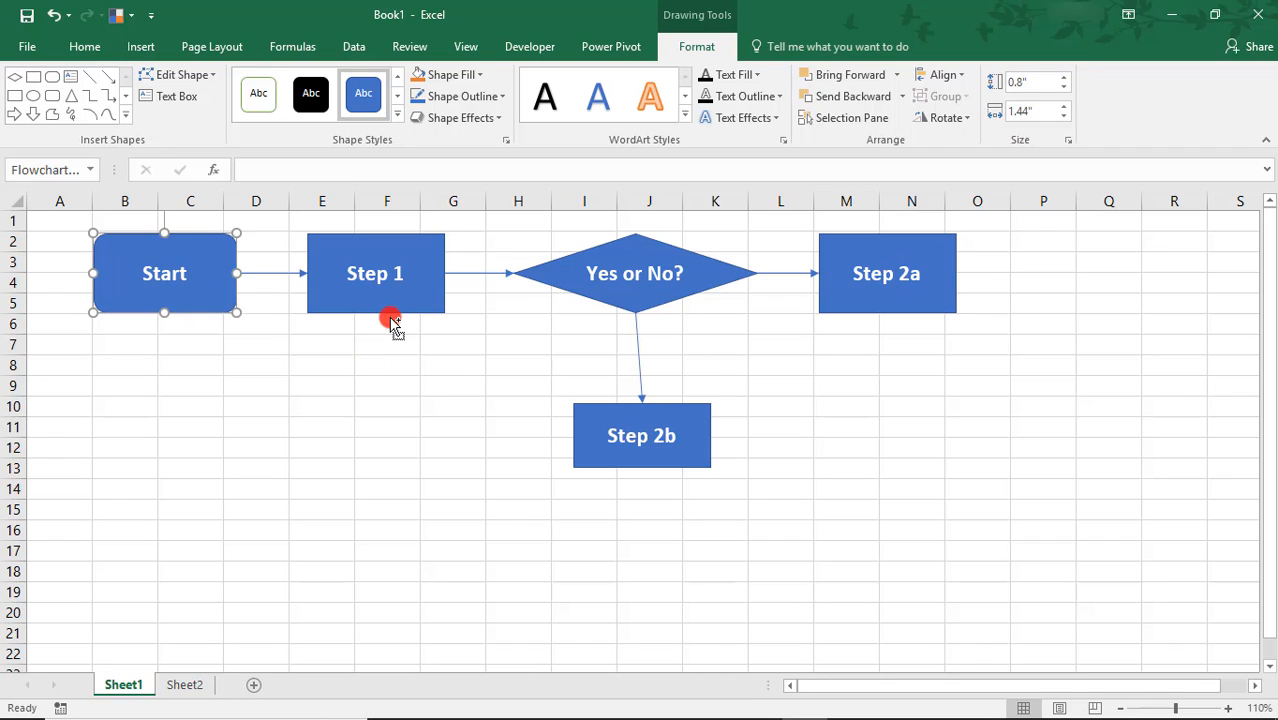
- Align the selected top-row shapes to a common middle with Align Middle
click(942, 80)
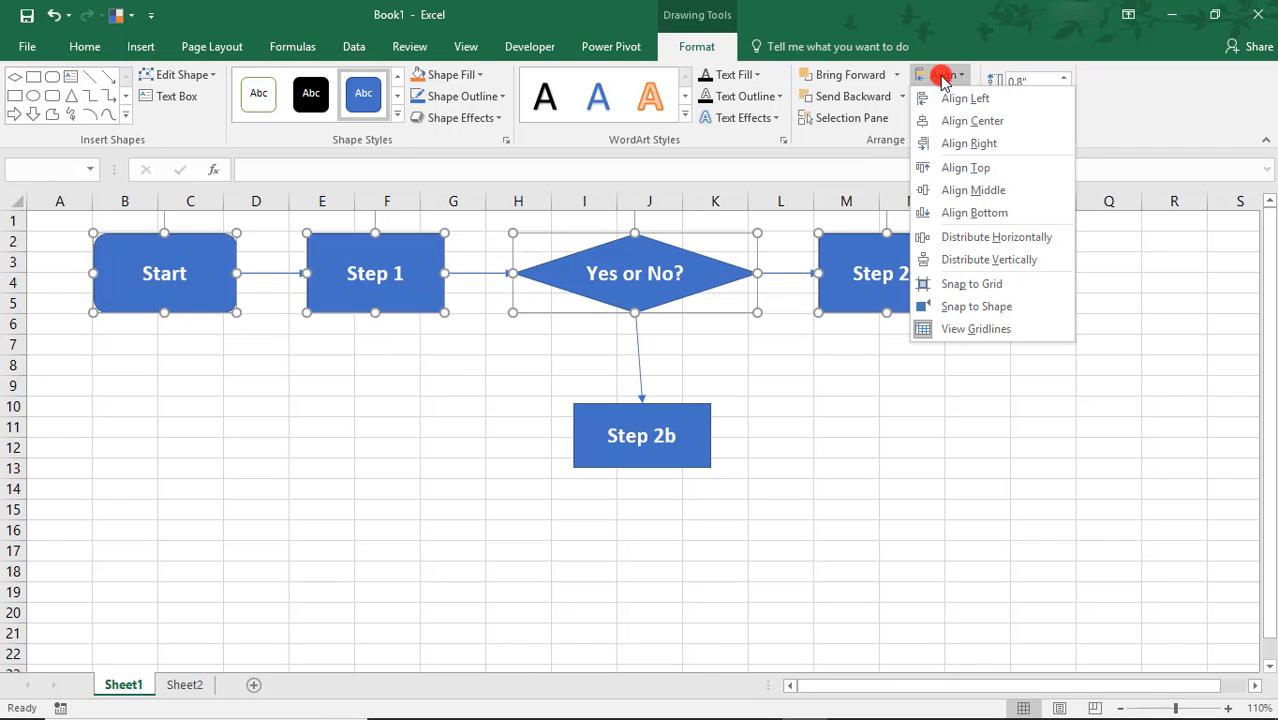
click(256, 448)
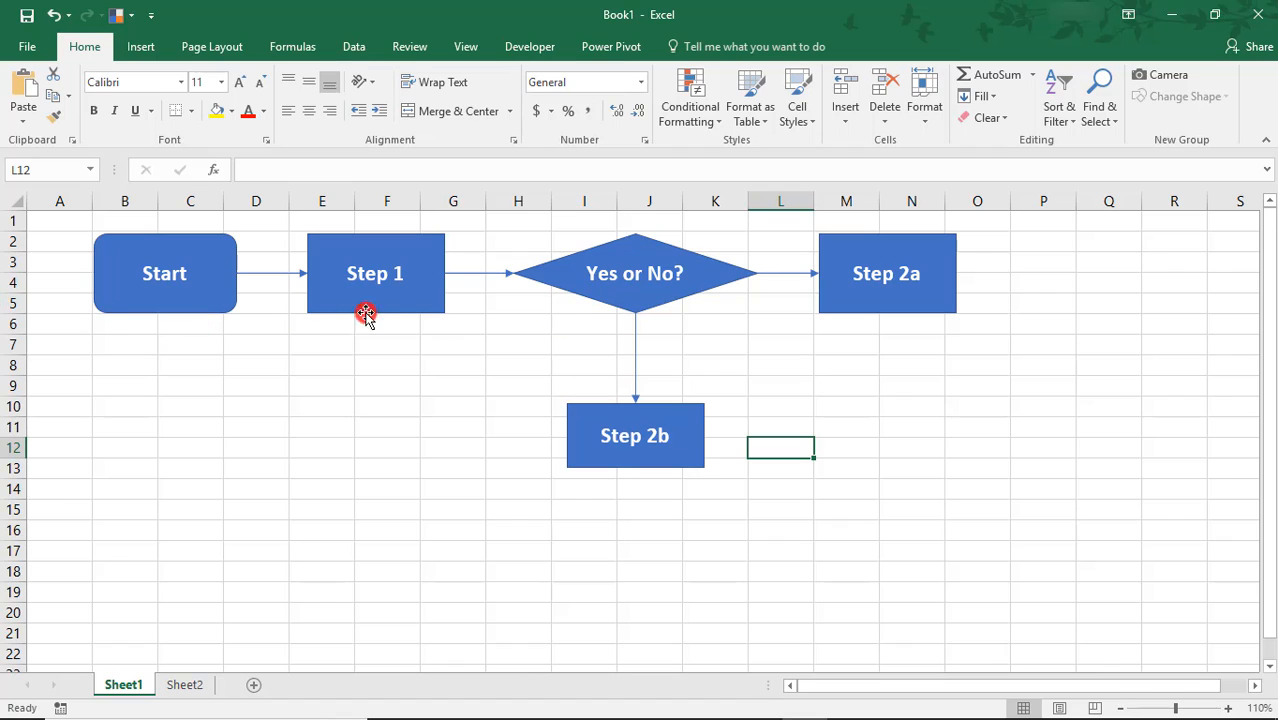
- Give the Start box an orange shape style and the step boxes a blue style
click(164, 272)
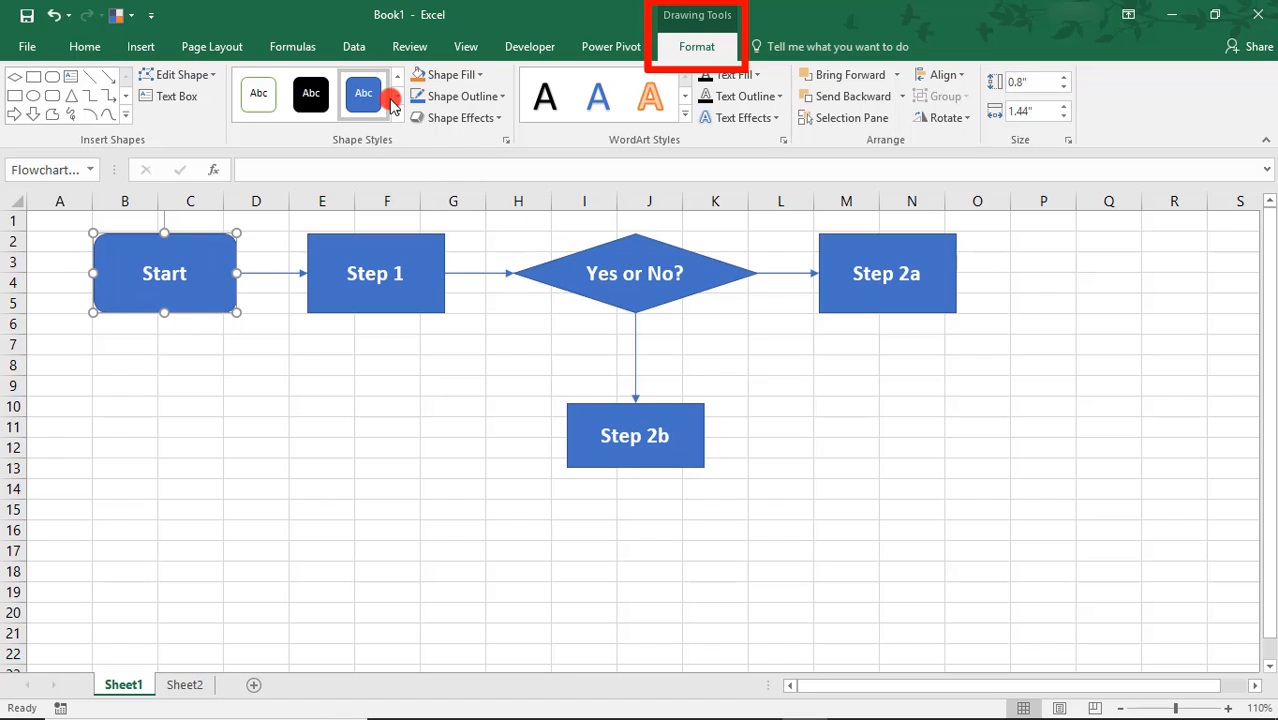
click(396, 76)
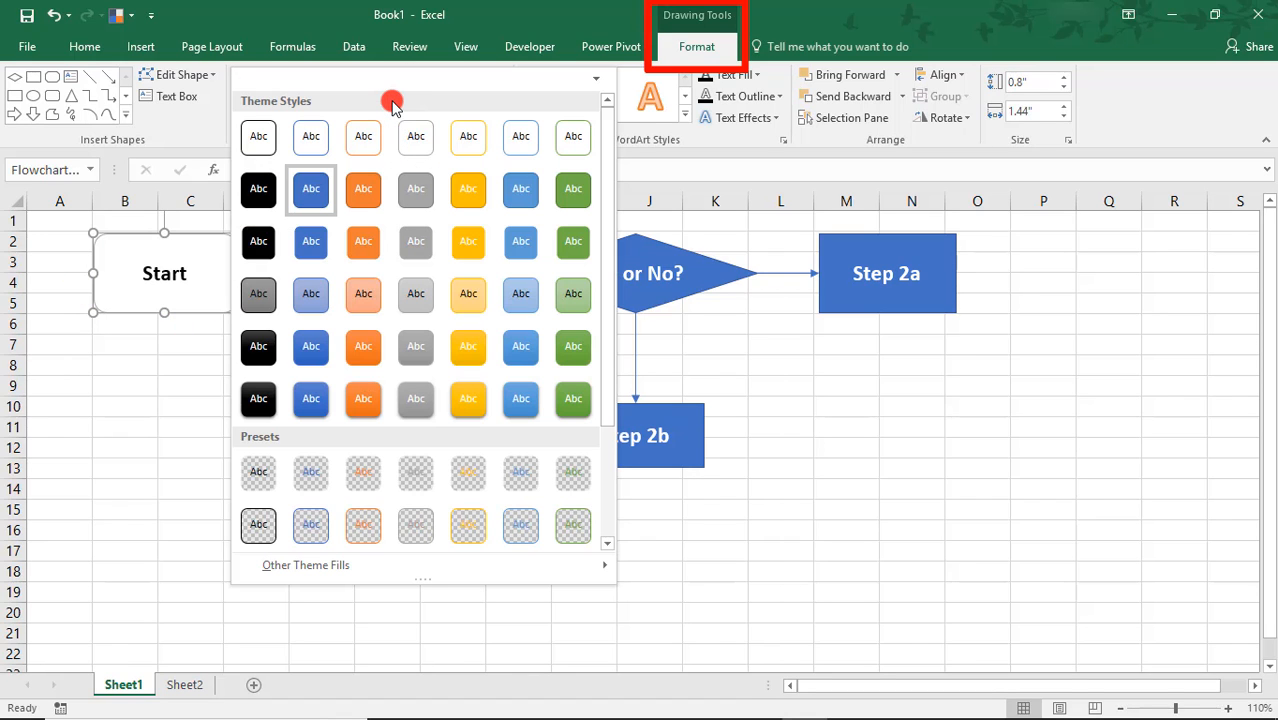
click(364, 400)
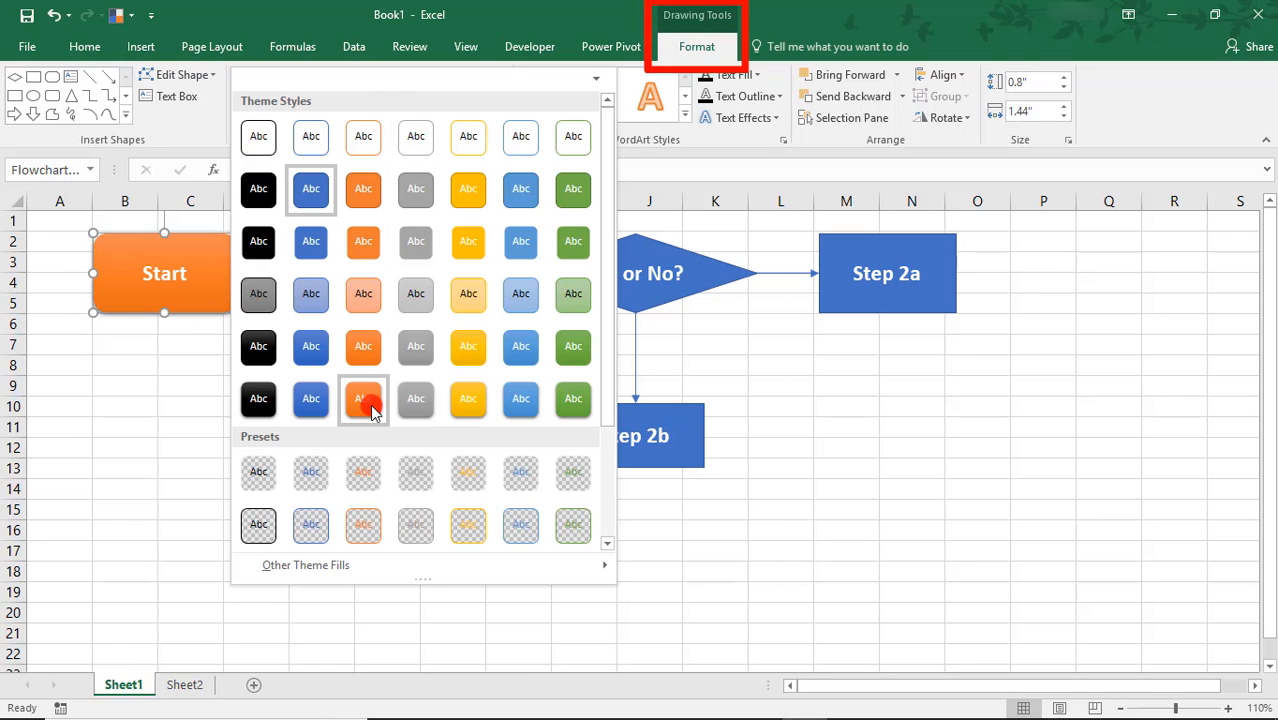
click(364, 400)
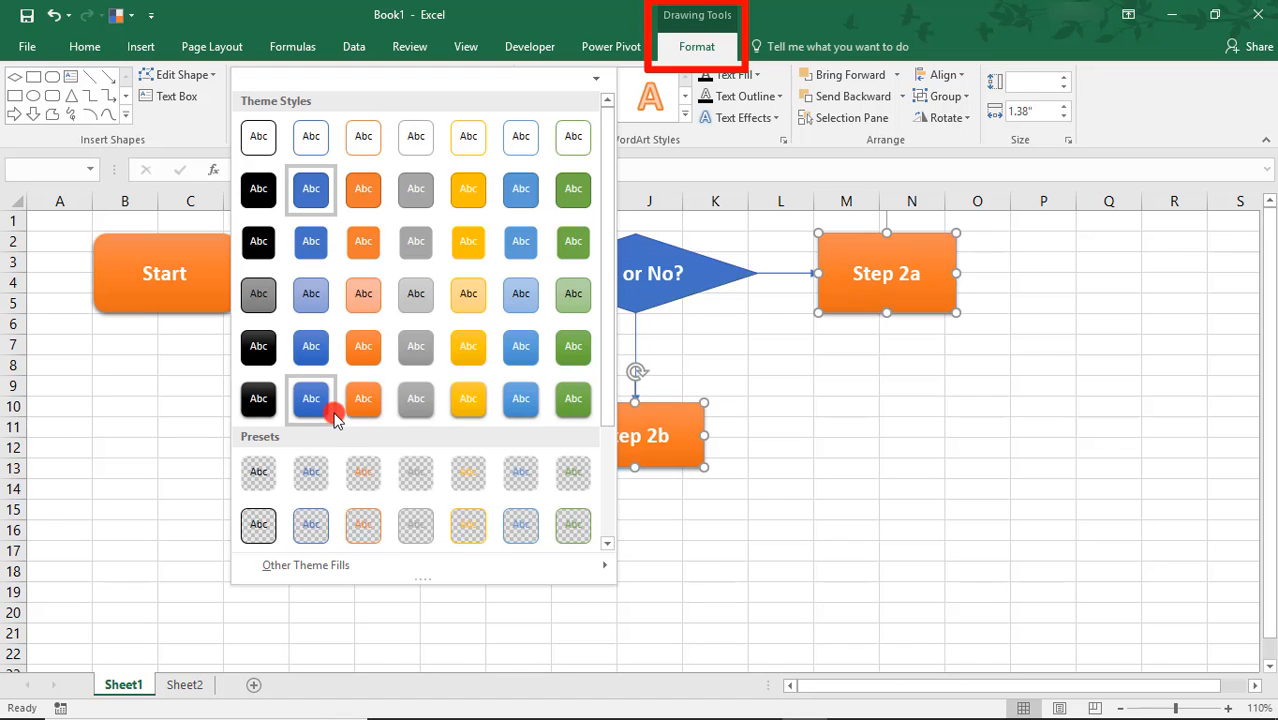
click(312, 400)
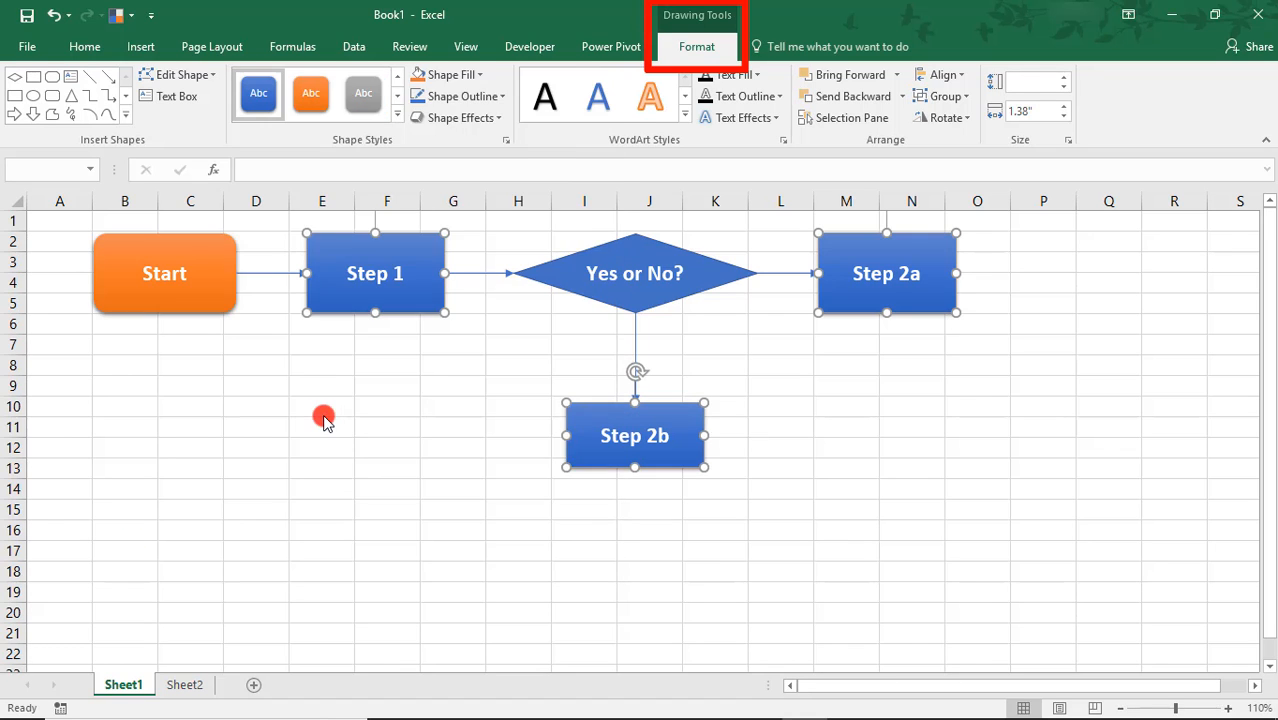
- Give the Yes or No? decision diamond a green shape style
click(634, 272)
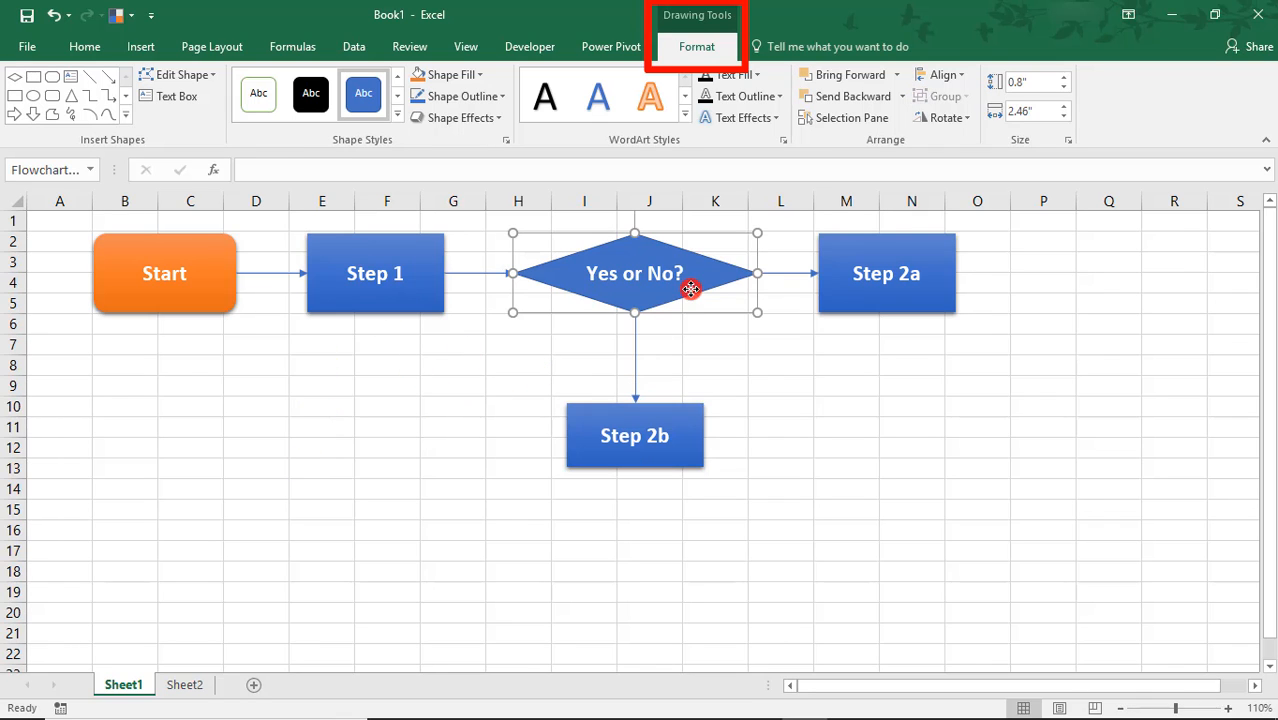
mouse_move(540, 388)
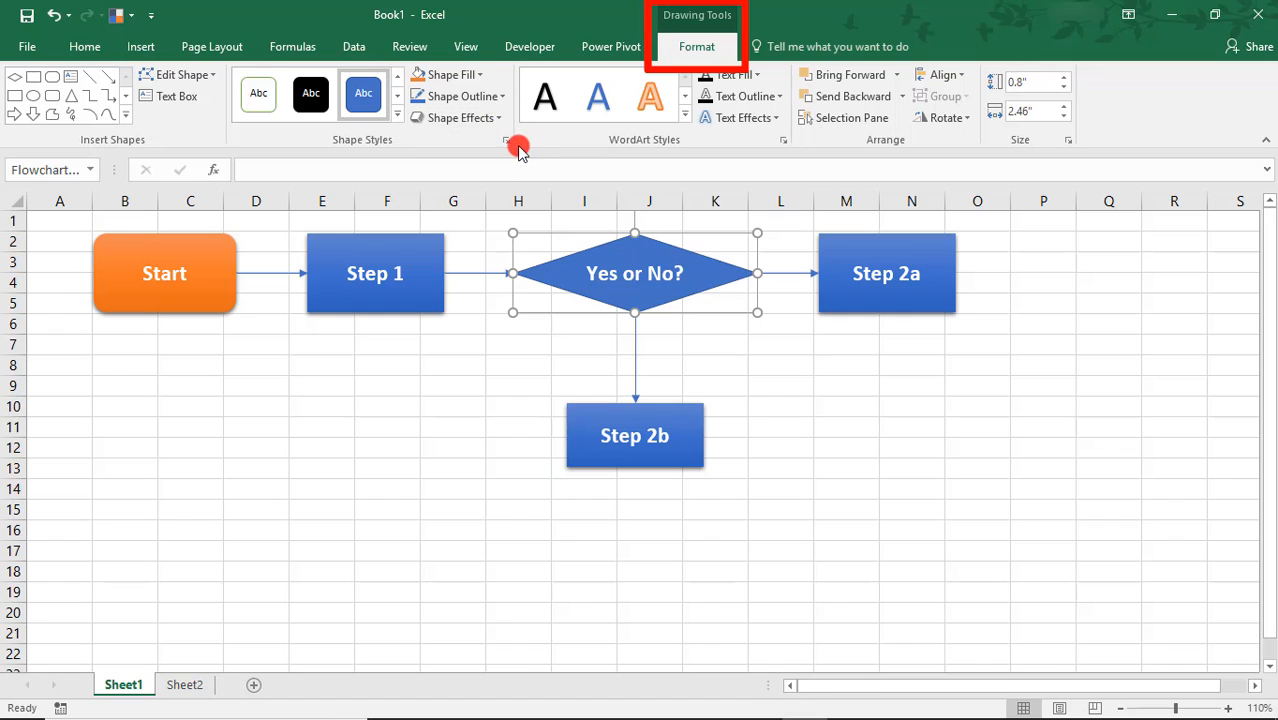
click(518, 140)
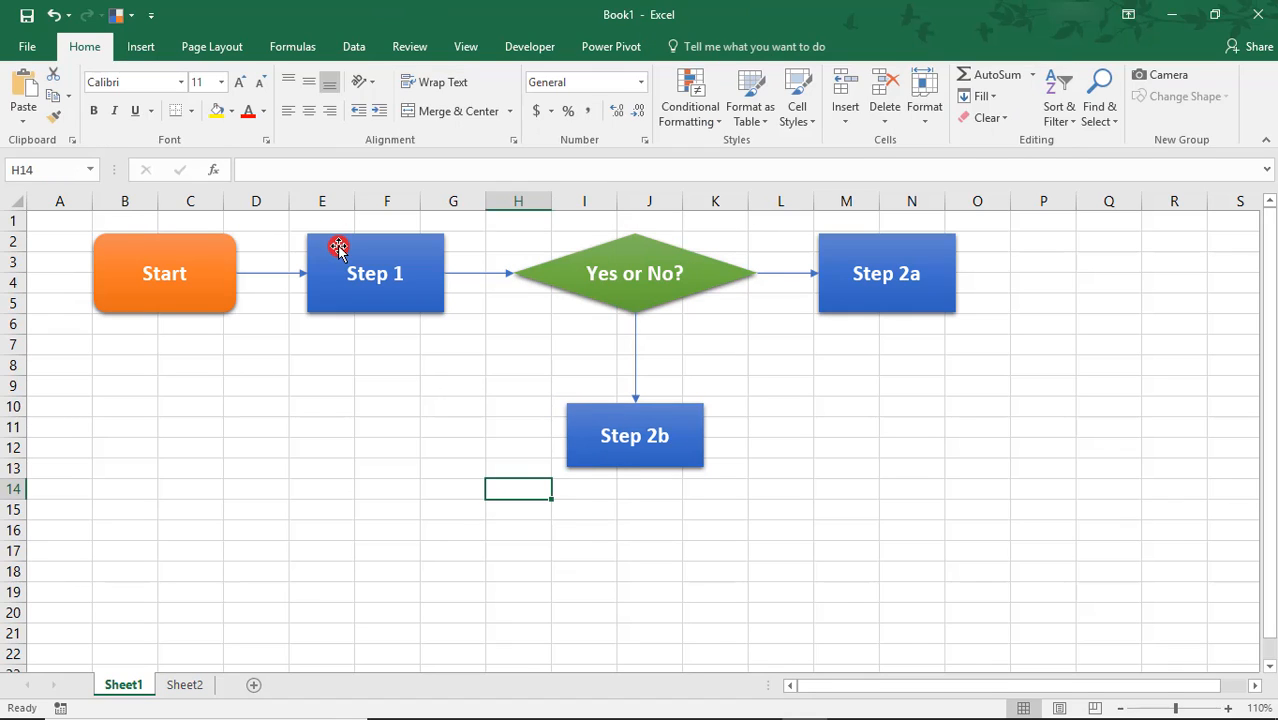
- Show the Format Shape pane for Step 1 and browse its fill and shadow settings
click(376, 272)
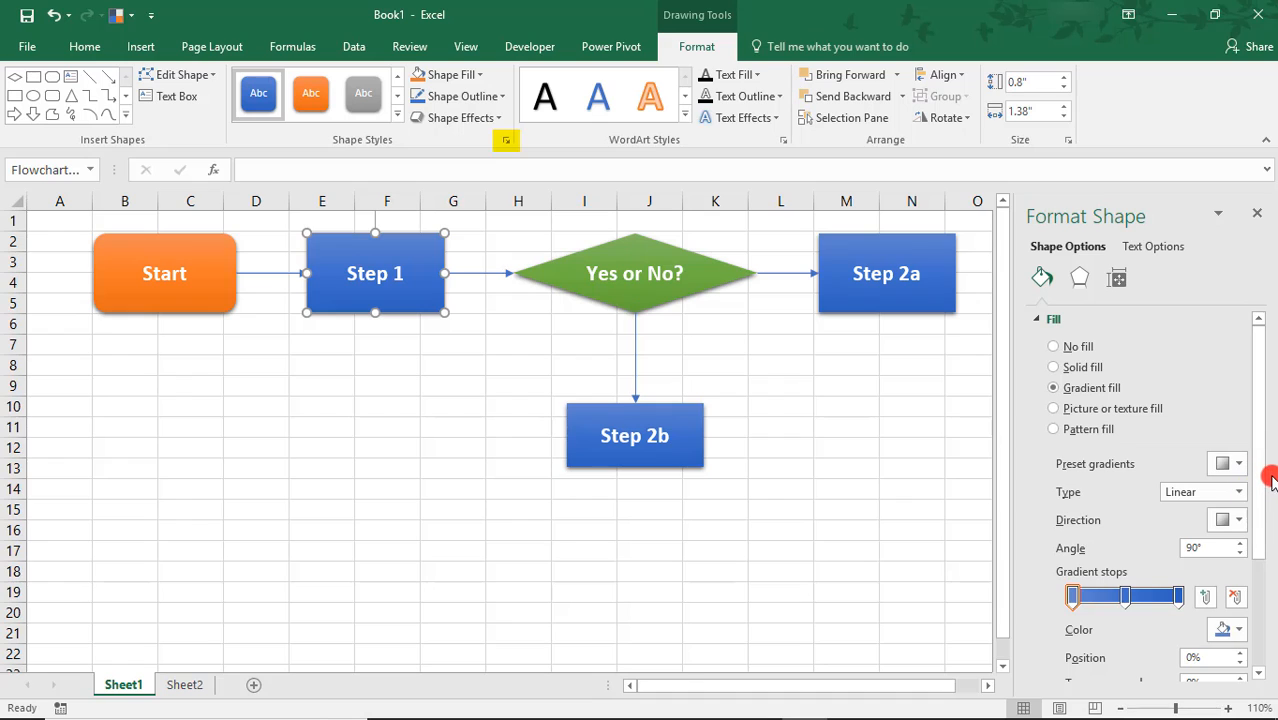
scroll(down, 3)
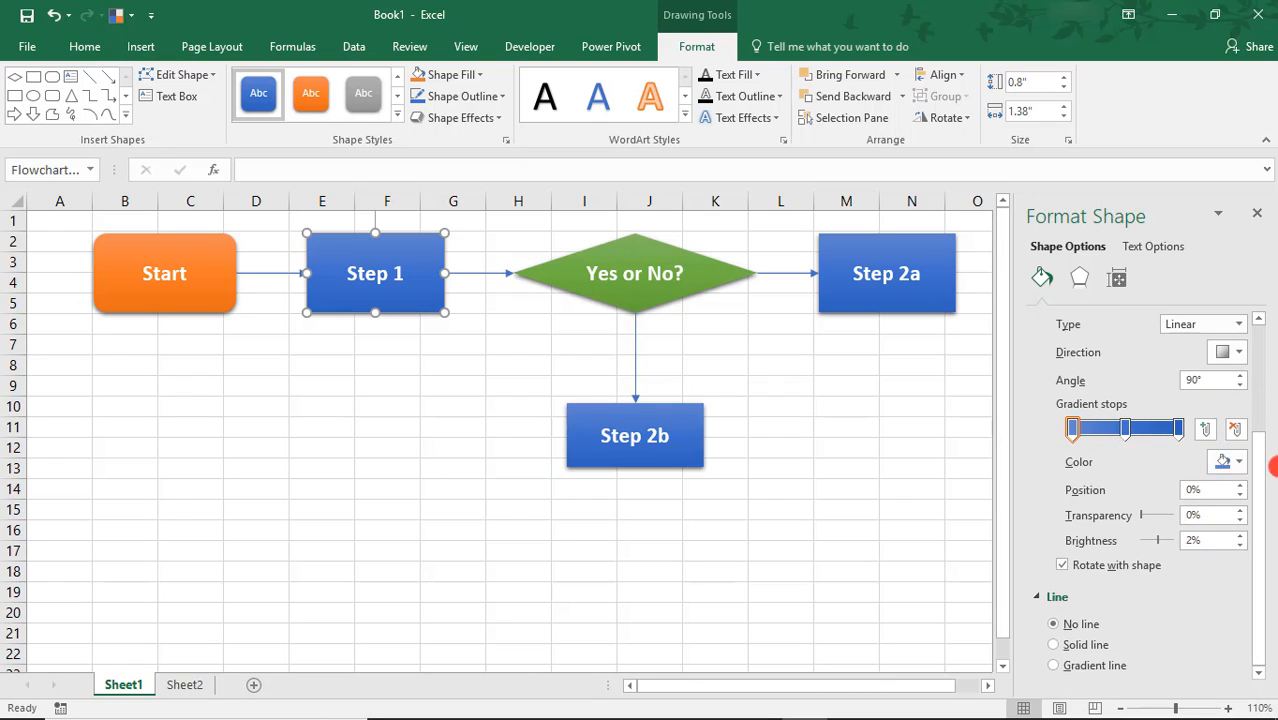
scroll(down, 3)
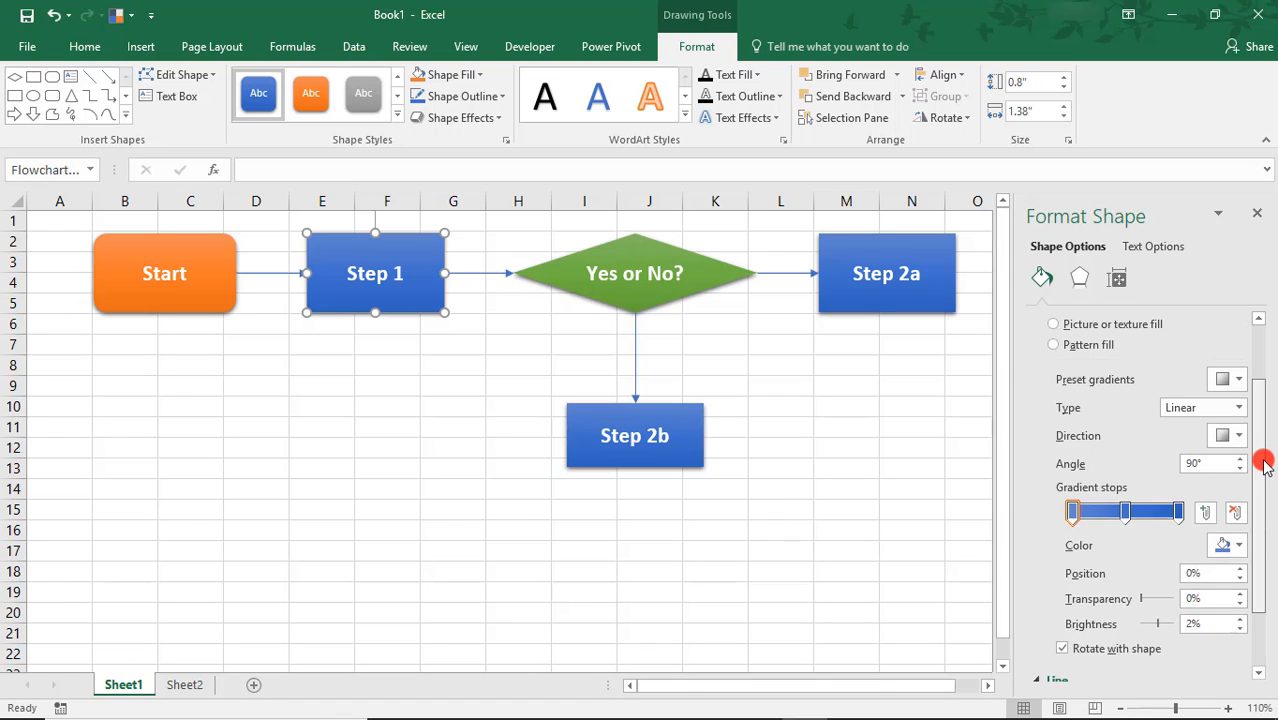
click(1084, 278)
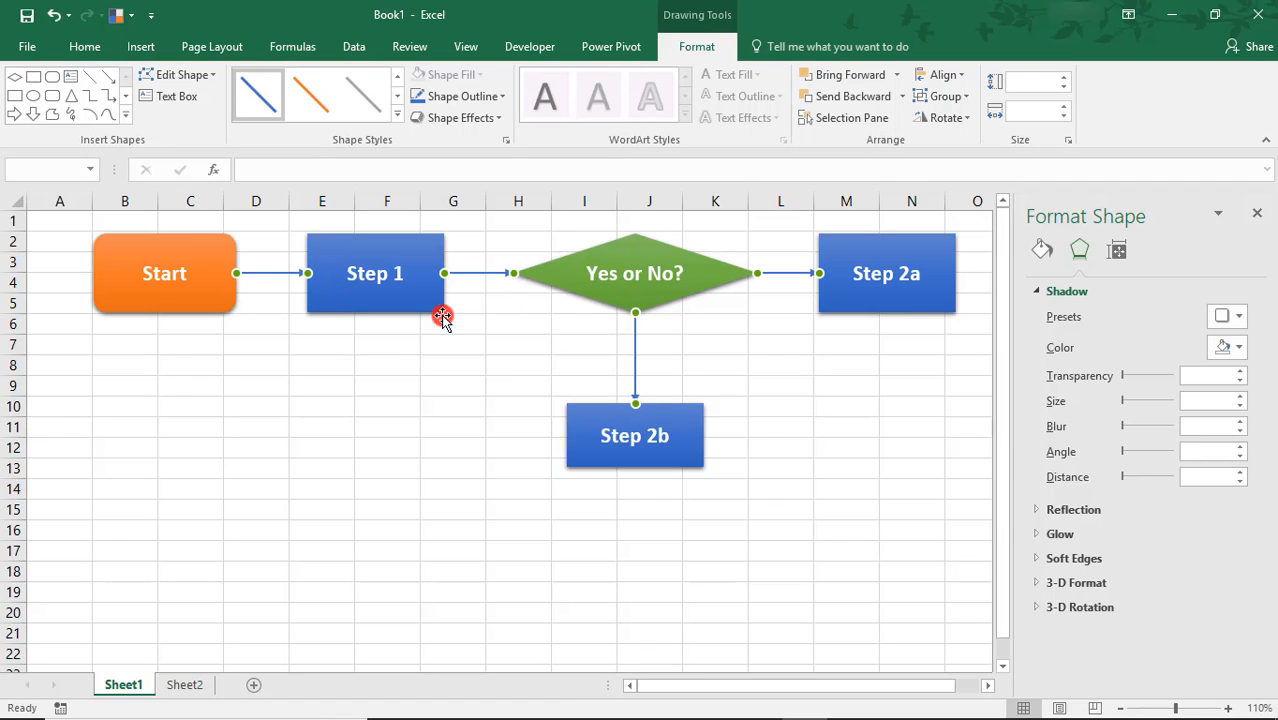
- Set the connector arrows to 1.75 pt line width and choose an end arrowhead style
click(1040, 248)
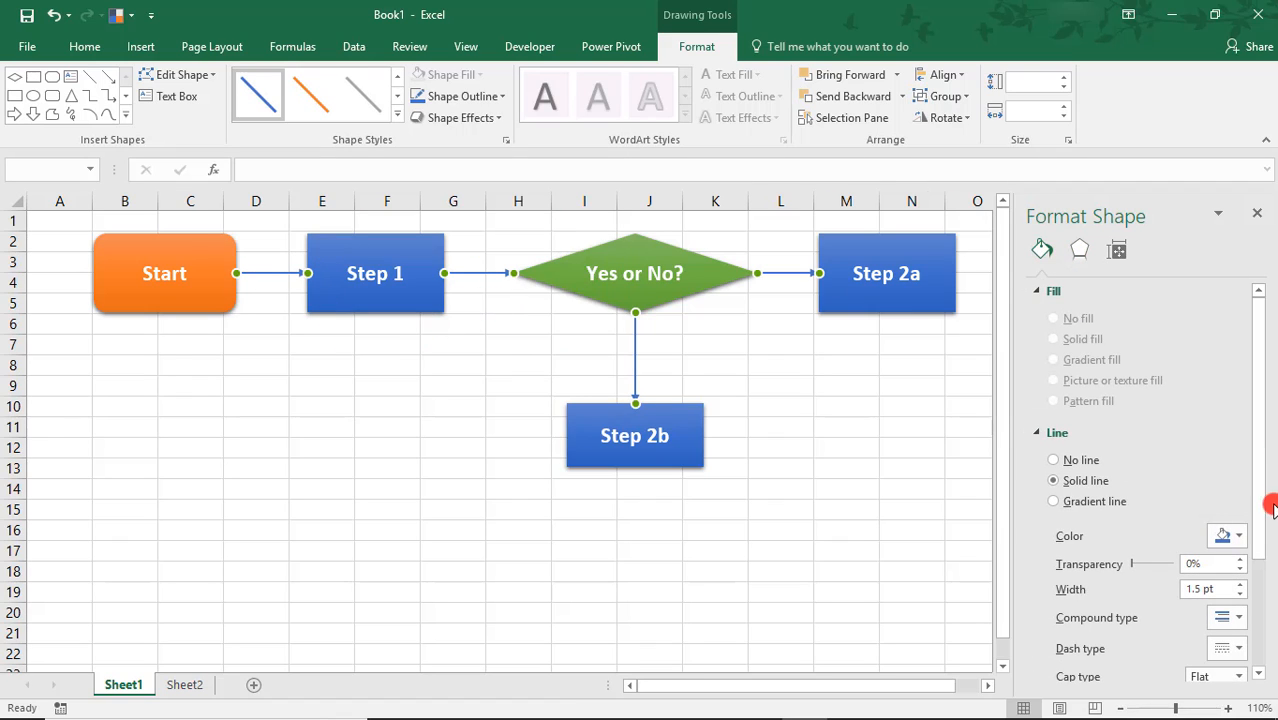
scroll(down, 3)
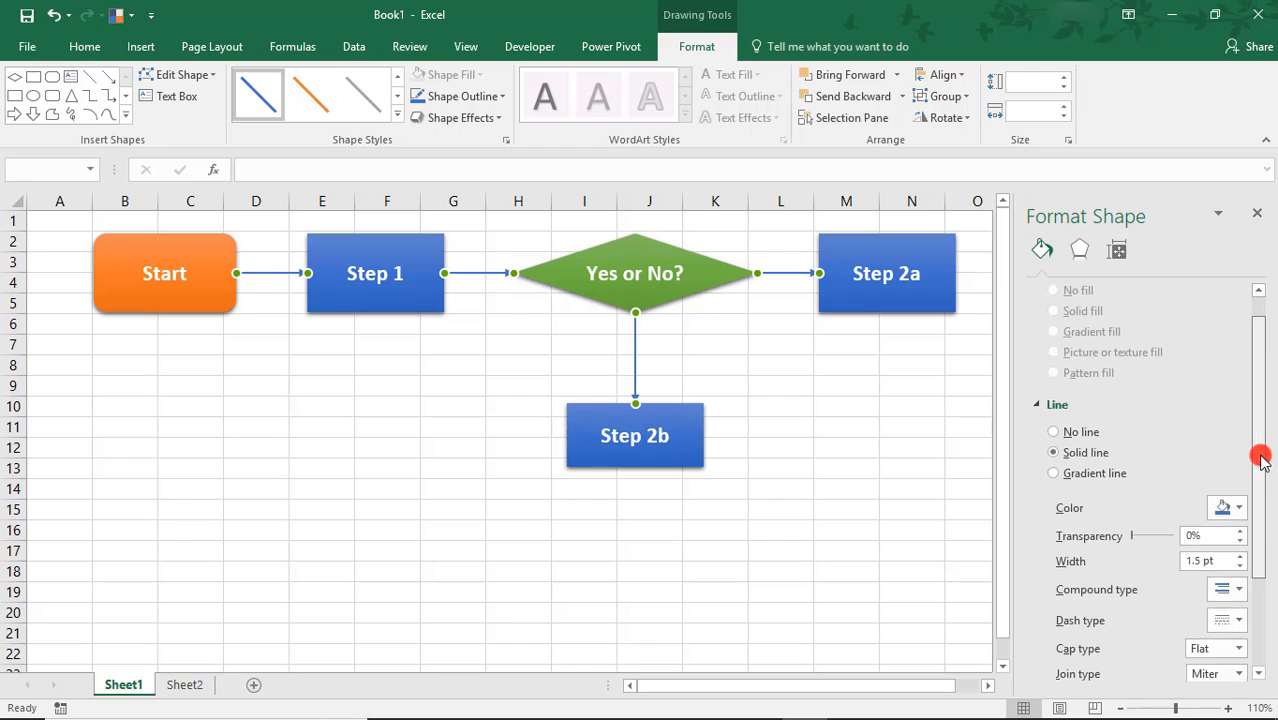
scroll(down, 3)
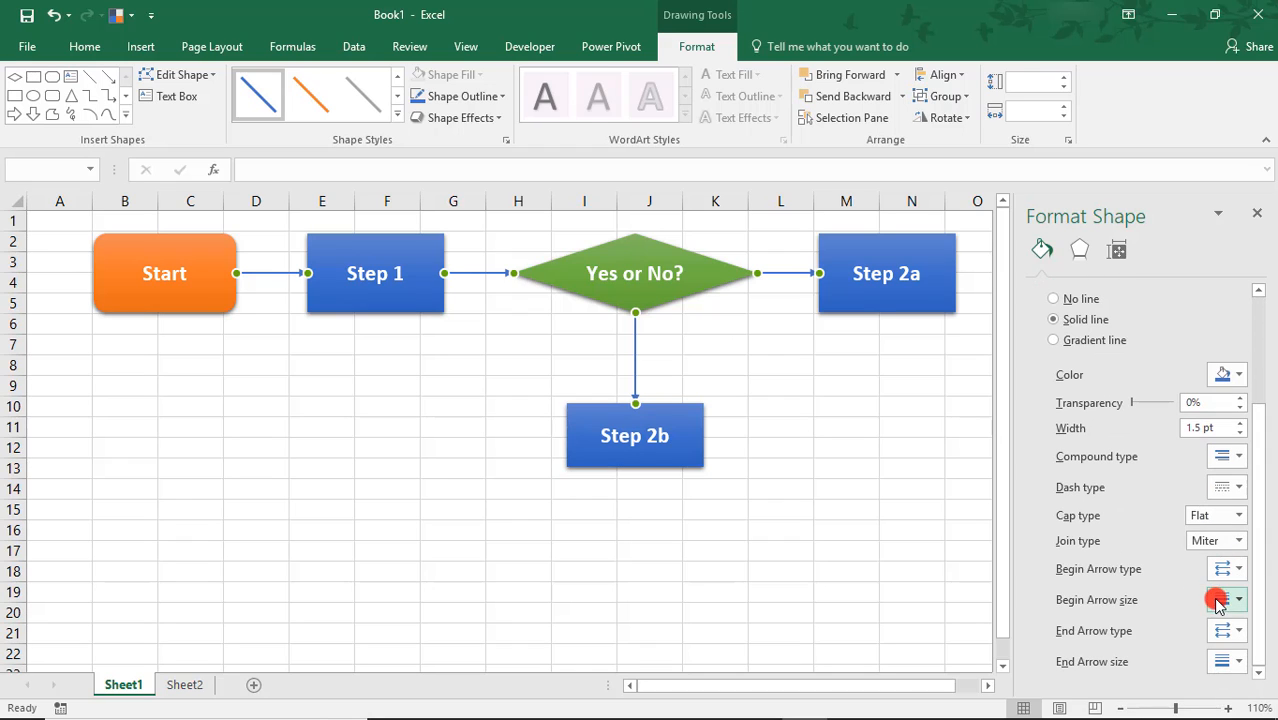
click(1240, 422)
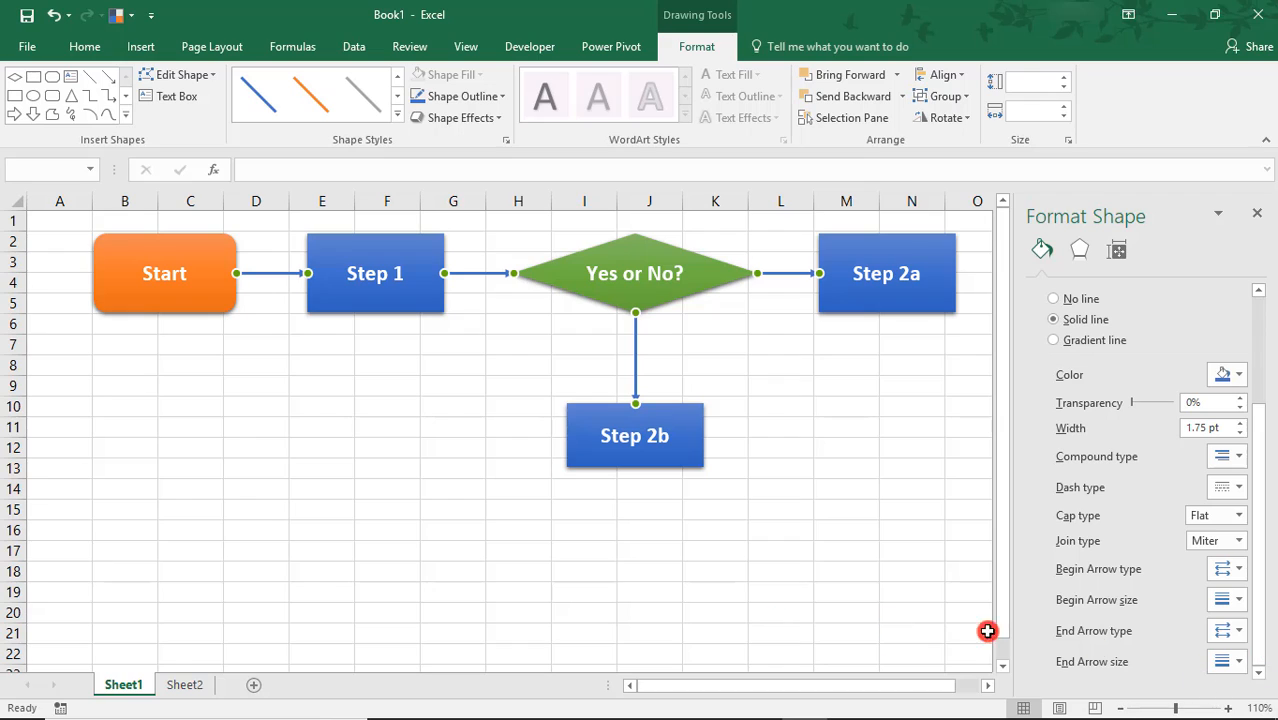
click(1240, 630)
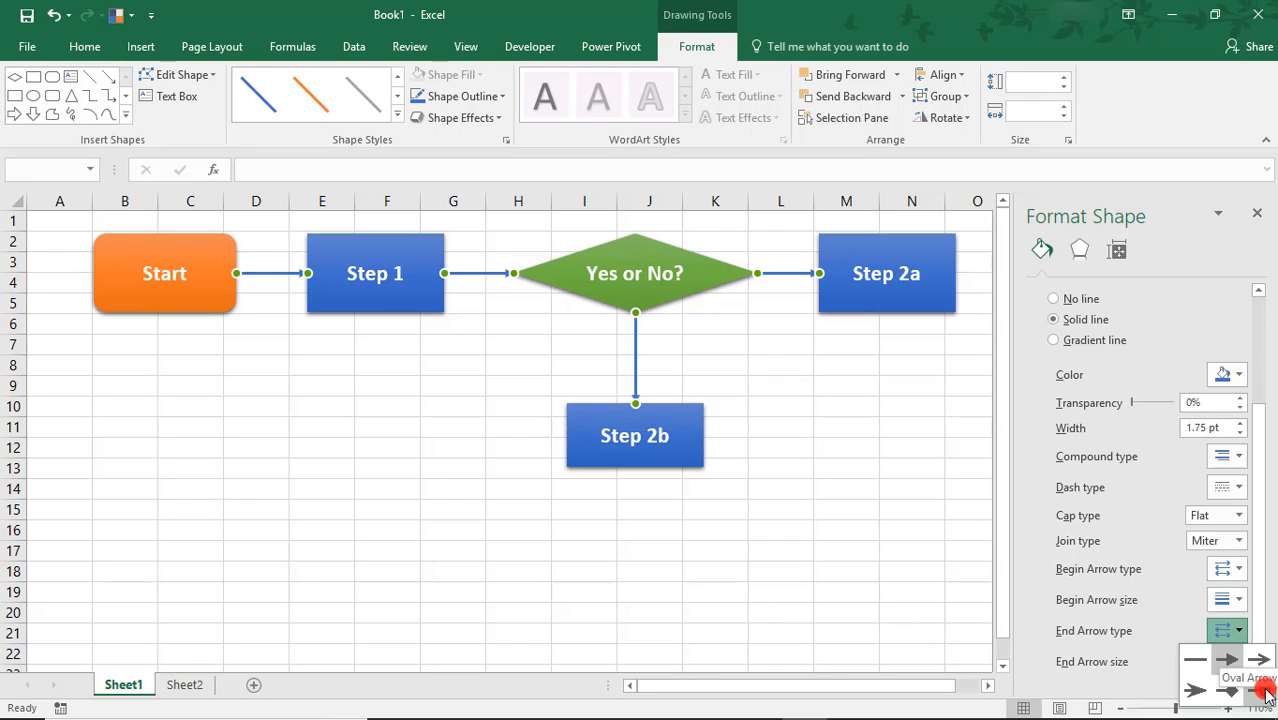
click(788, 568)
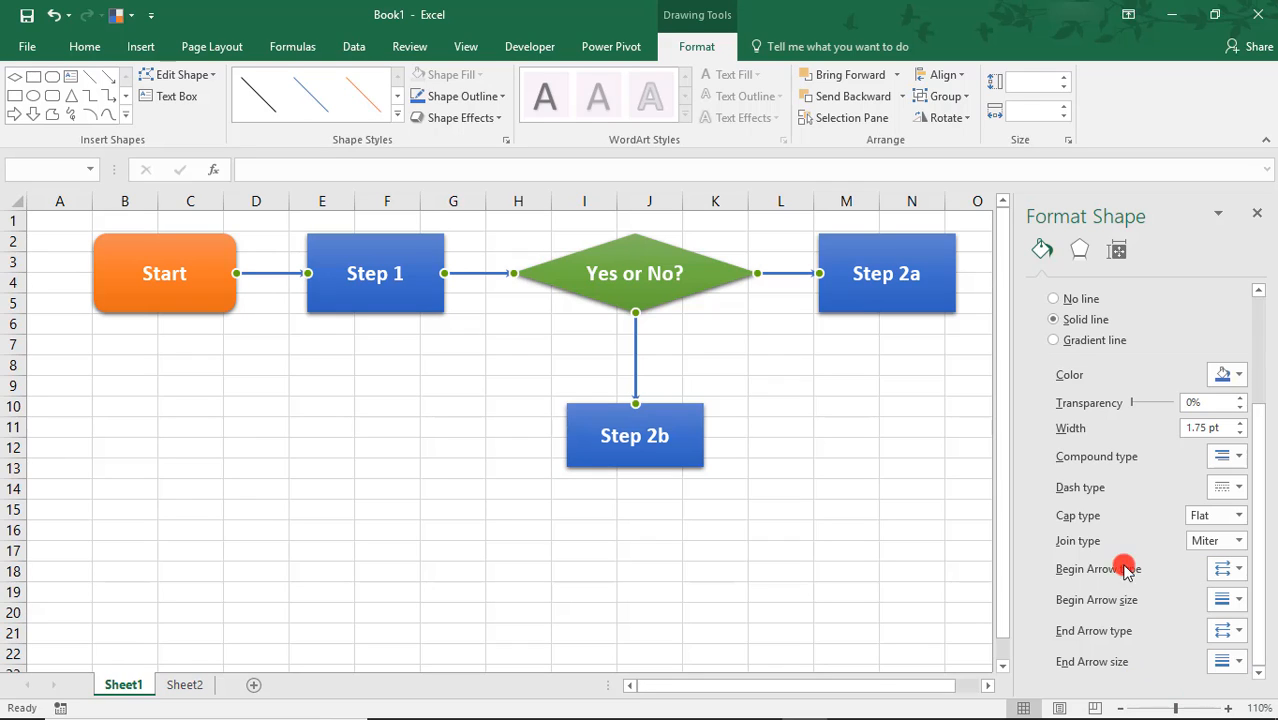
mouse_move(1162, 472)
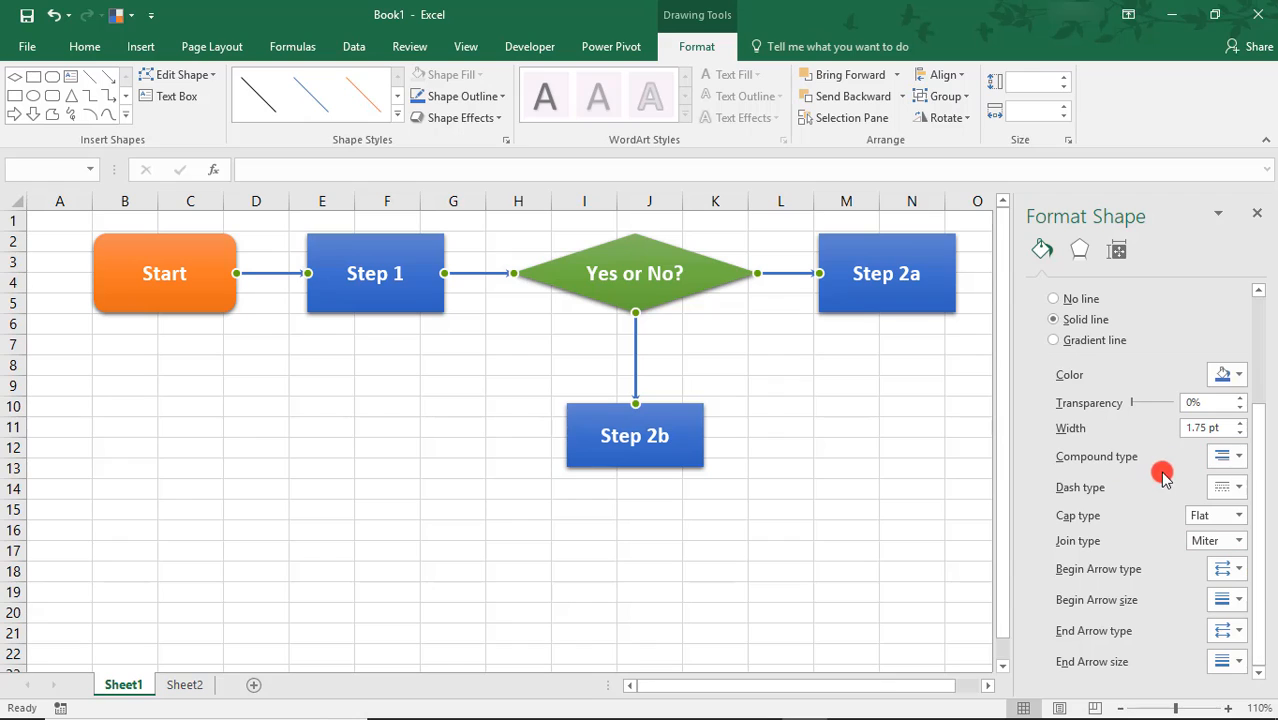
mouse_move(632, 558)
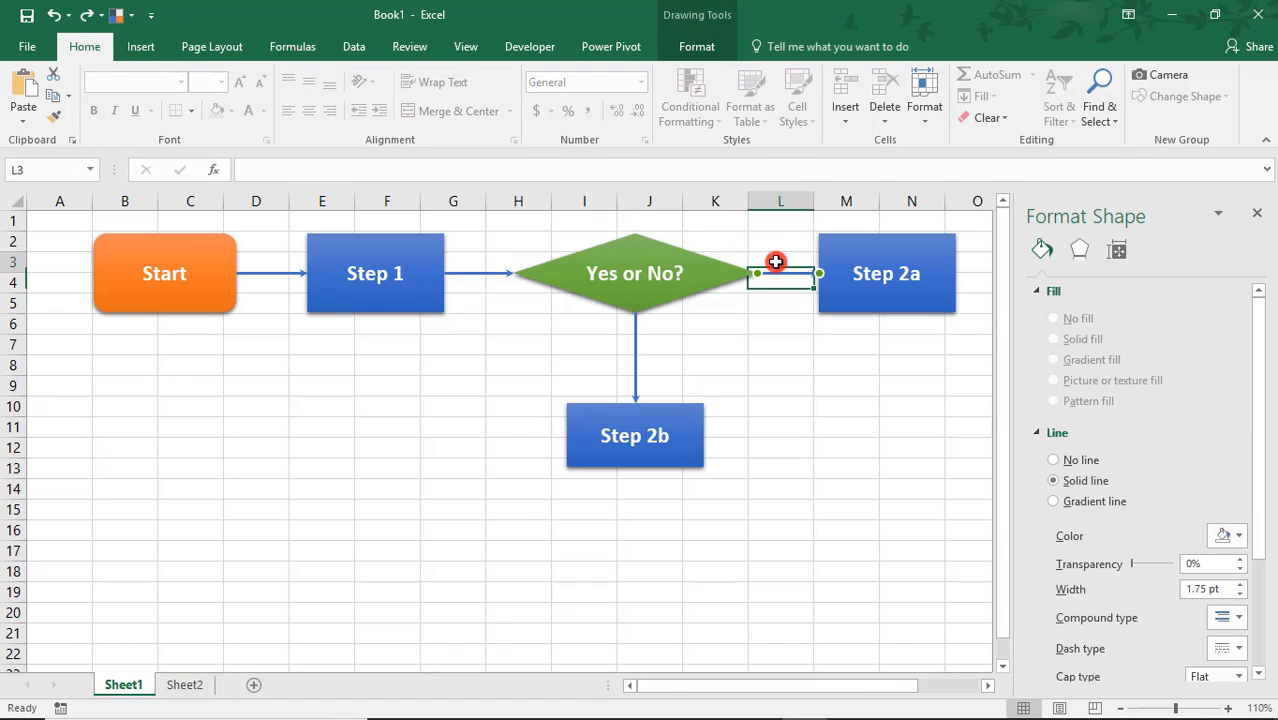
- Label the arrow from the diamond to Step 2a 'Yes'
text(Yes)
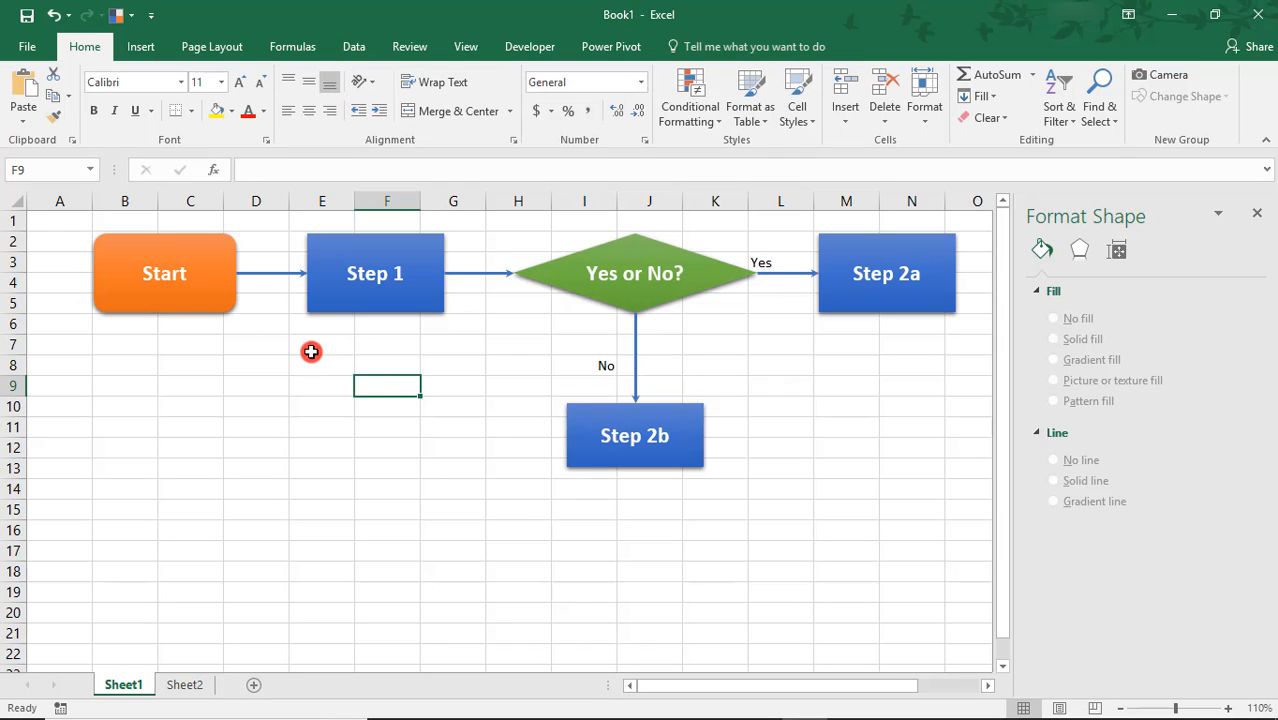
mouse_move(696, 468)
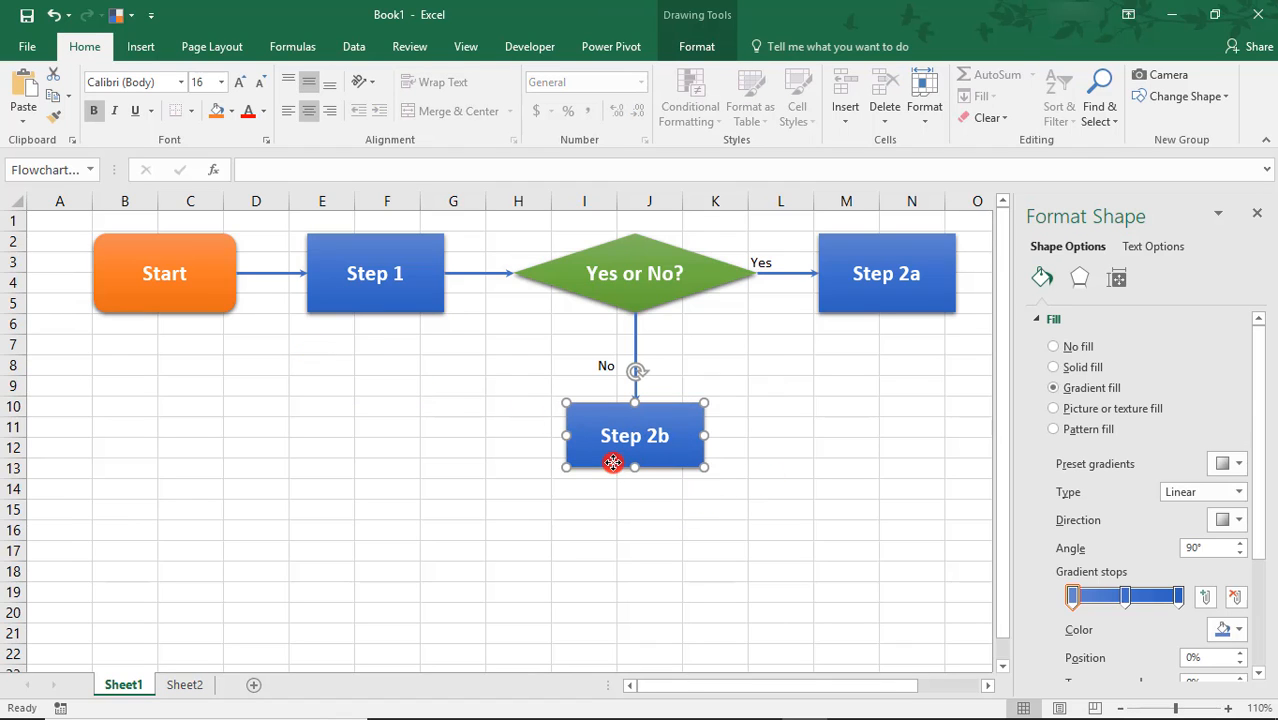
mouse_move(722, 472)
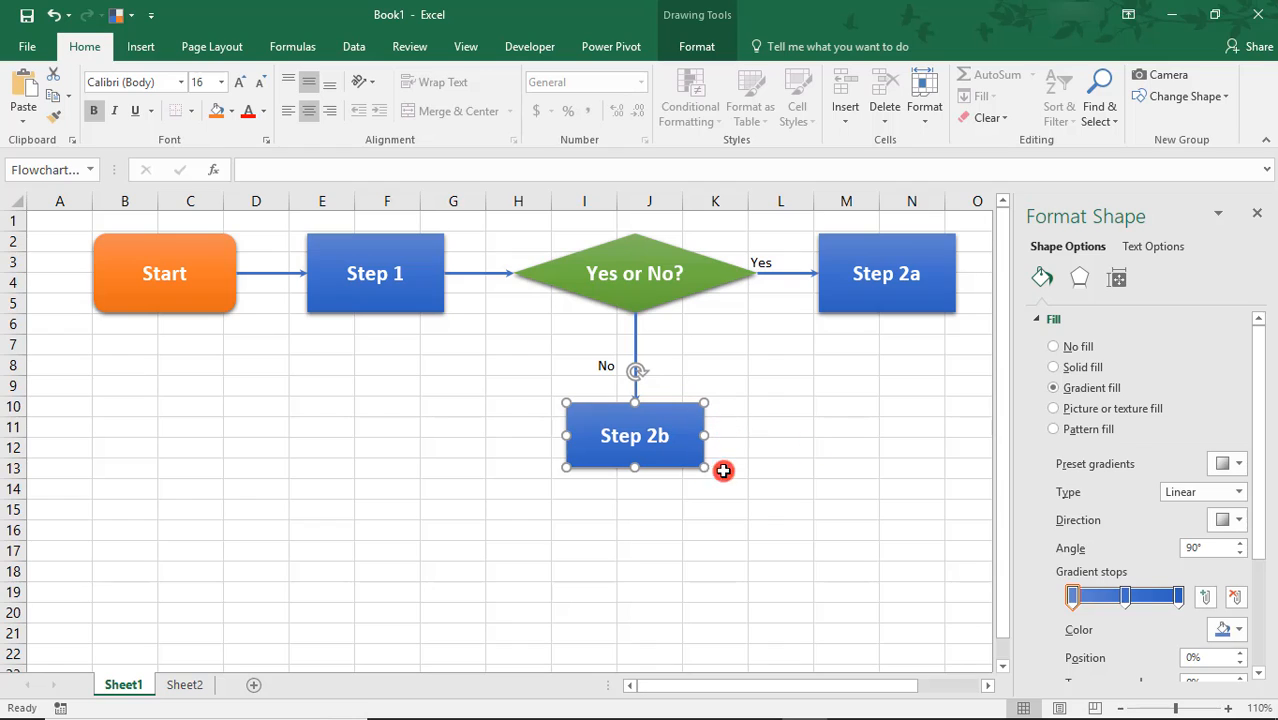
mouse_move(740, 466)
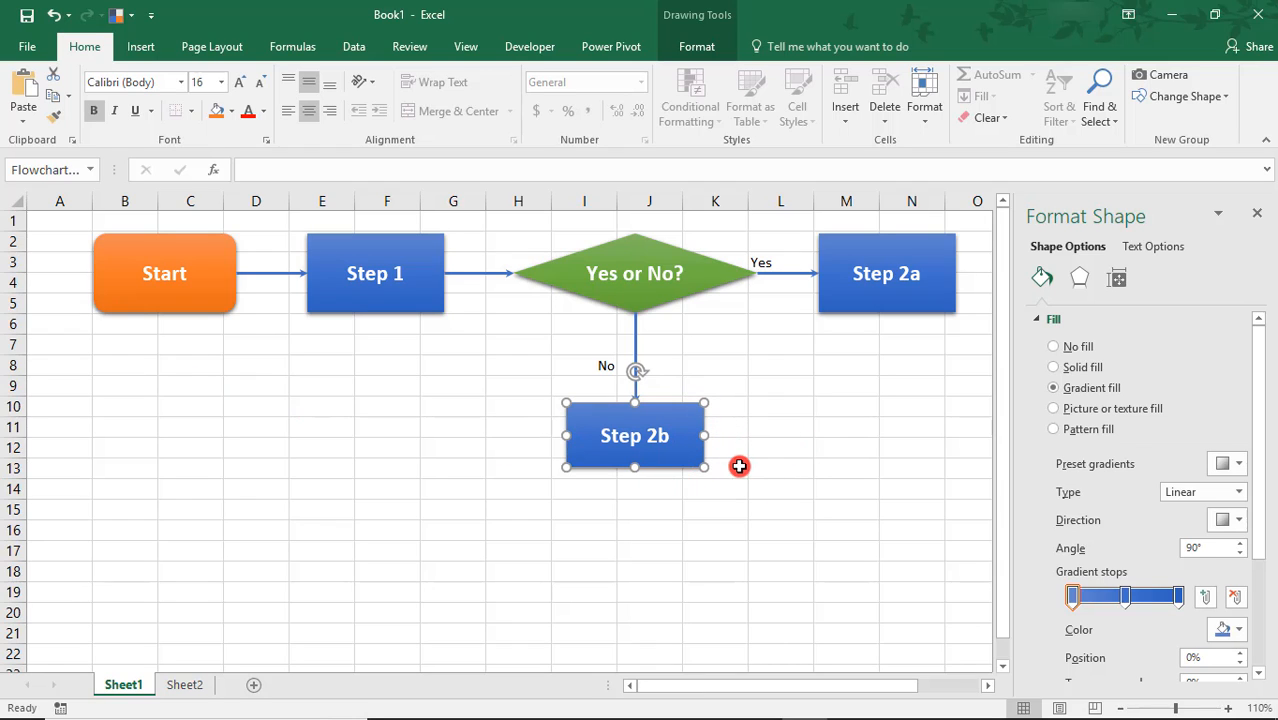
- Hyperlink the Step 2b box to Sheet2 via Place in This Document
click(140, 46)
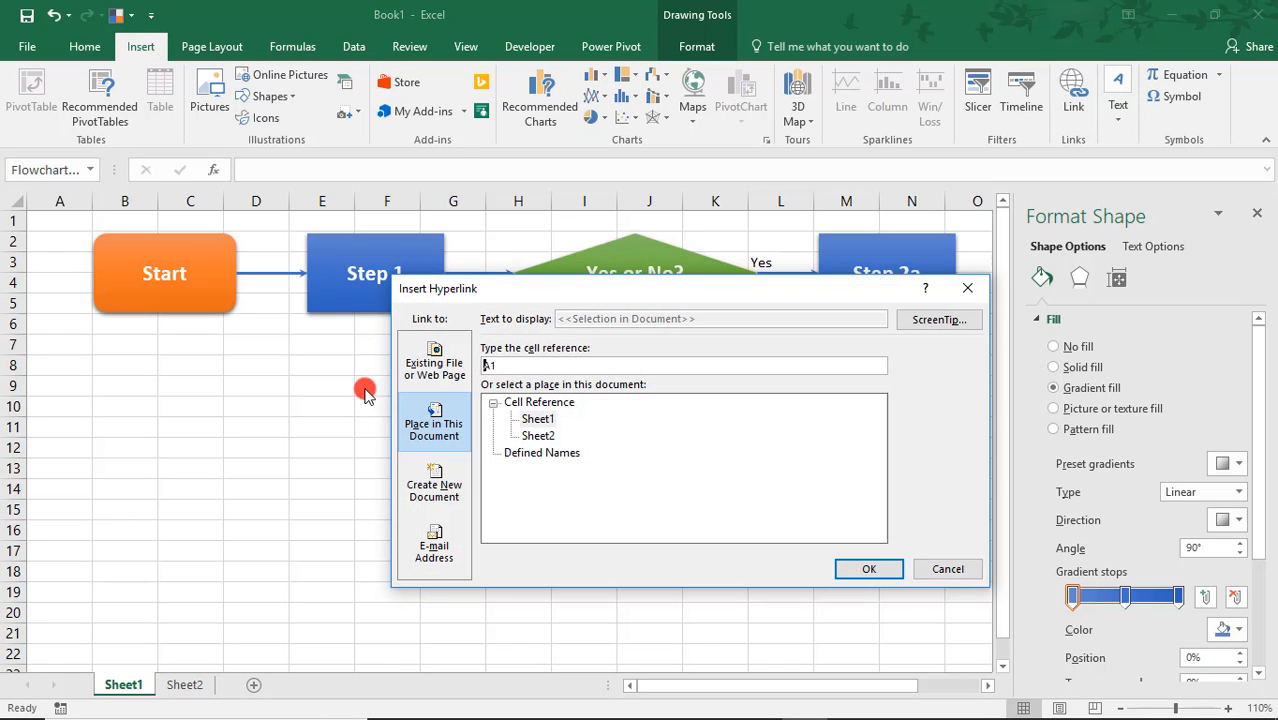
click(432, 422)
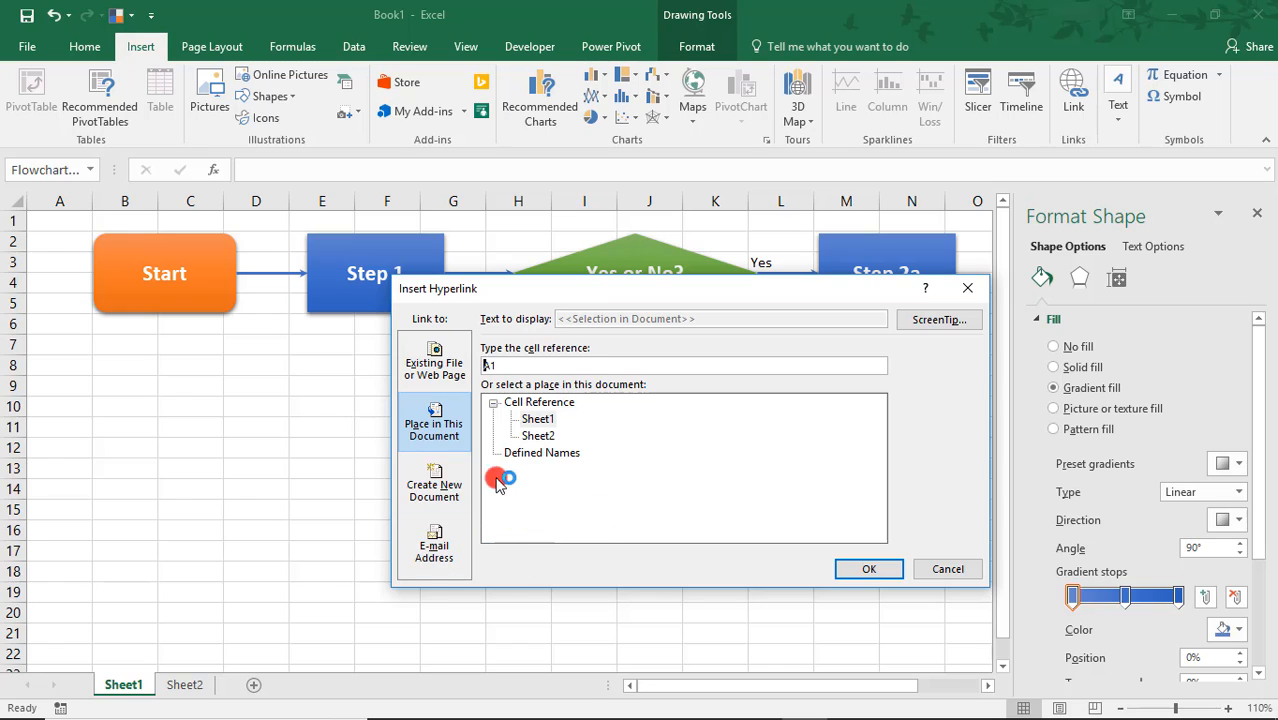
click(538, 436)
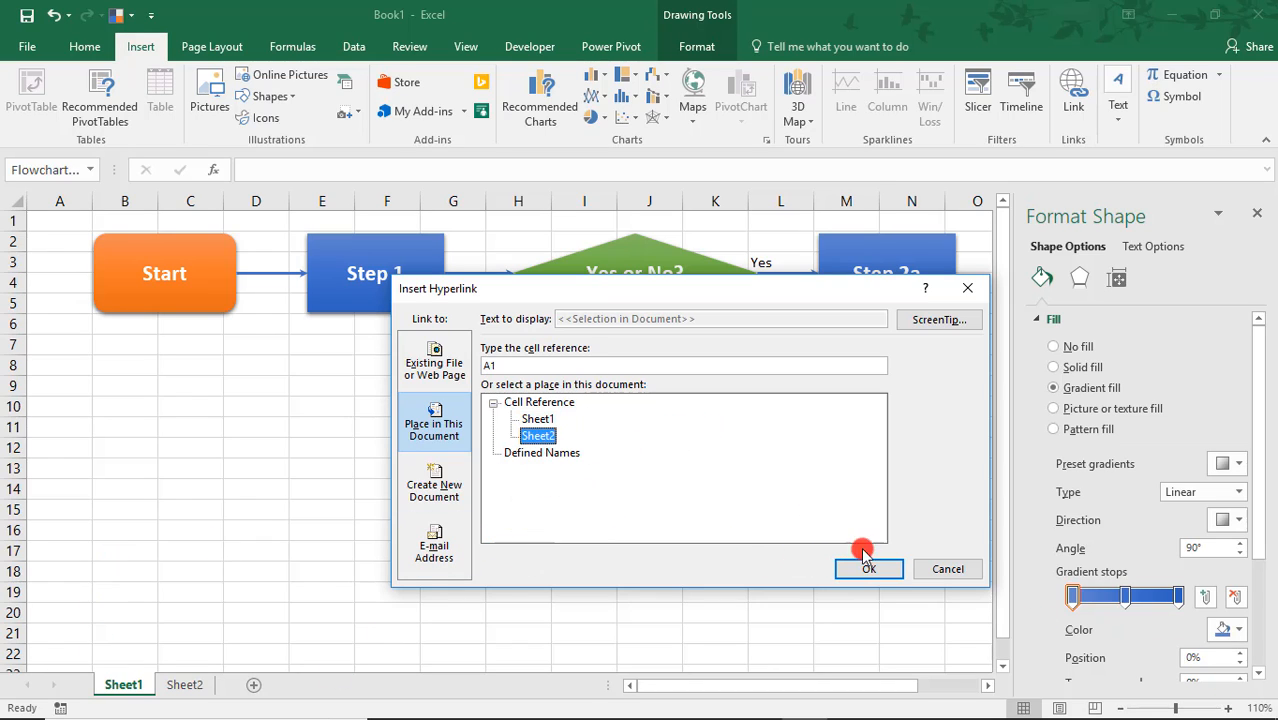
click(868, 568)
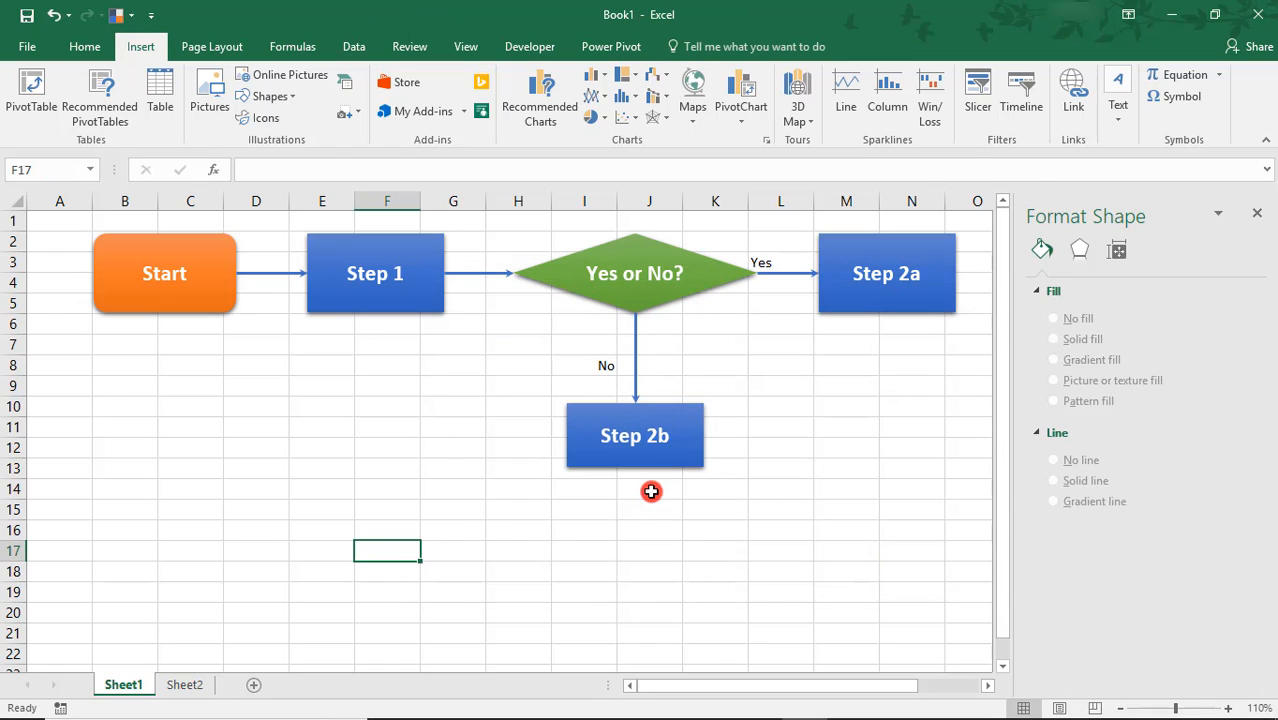
- Follow the Step 2b link to Sheet2, return to Sheet1 and close the Format Shape pane
click(184, 684)
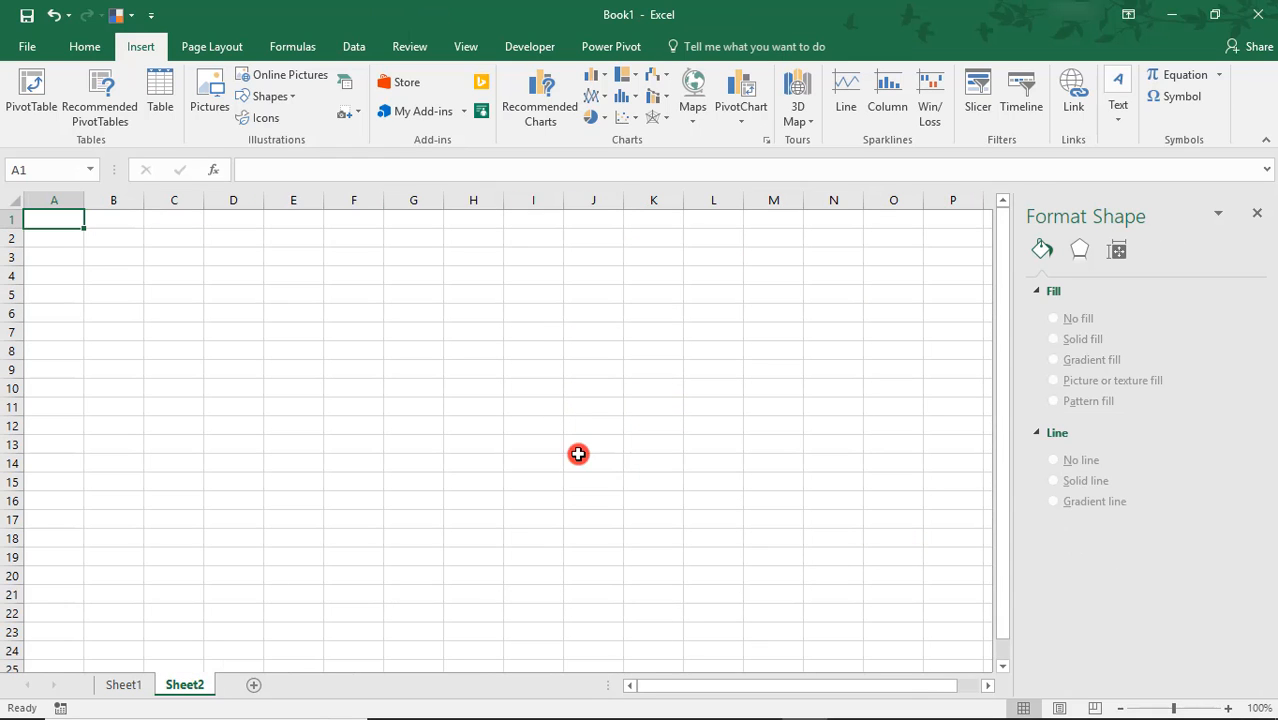
click(124, 684)
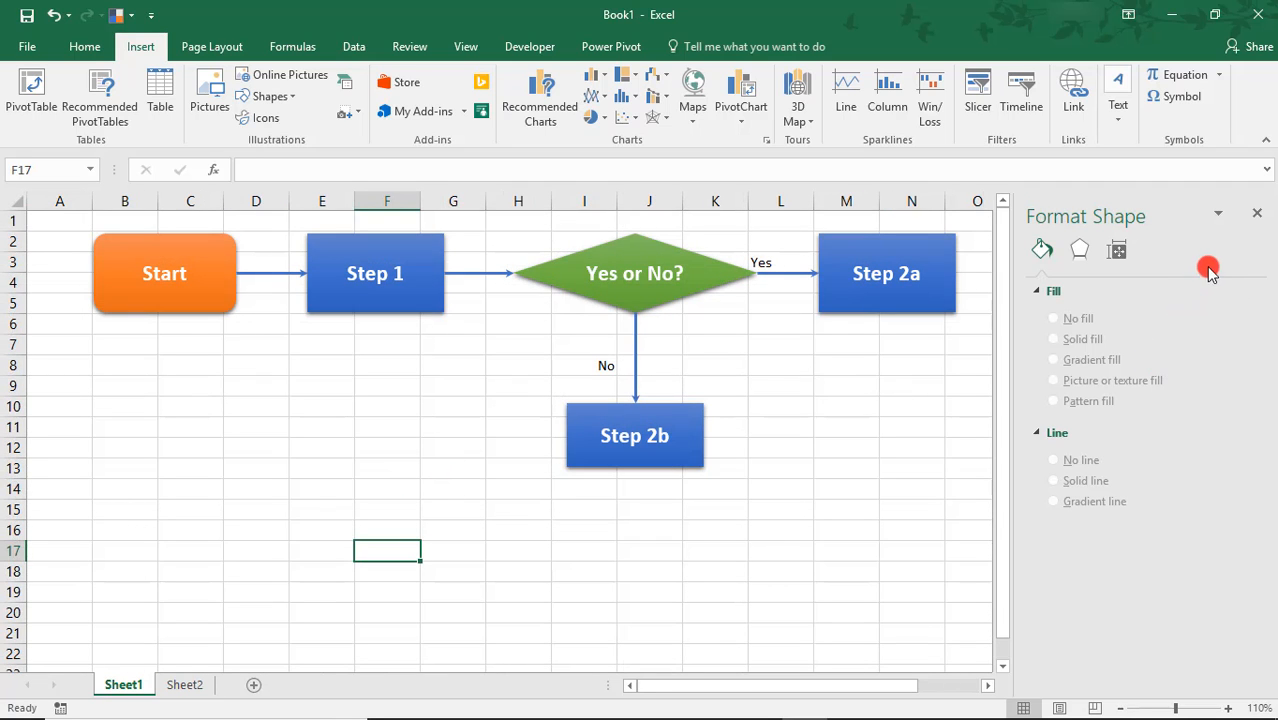
click(1256, 212)
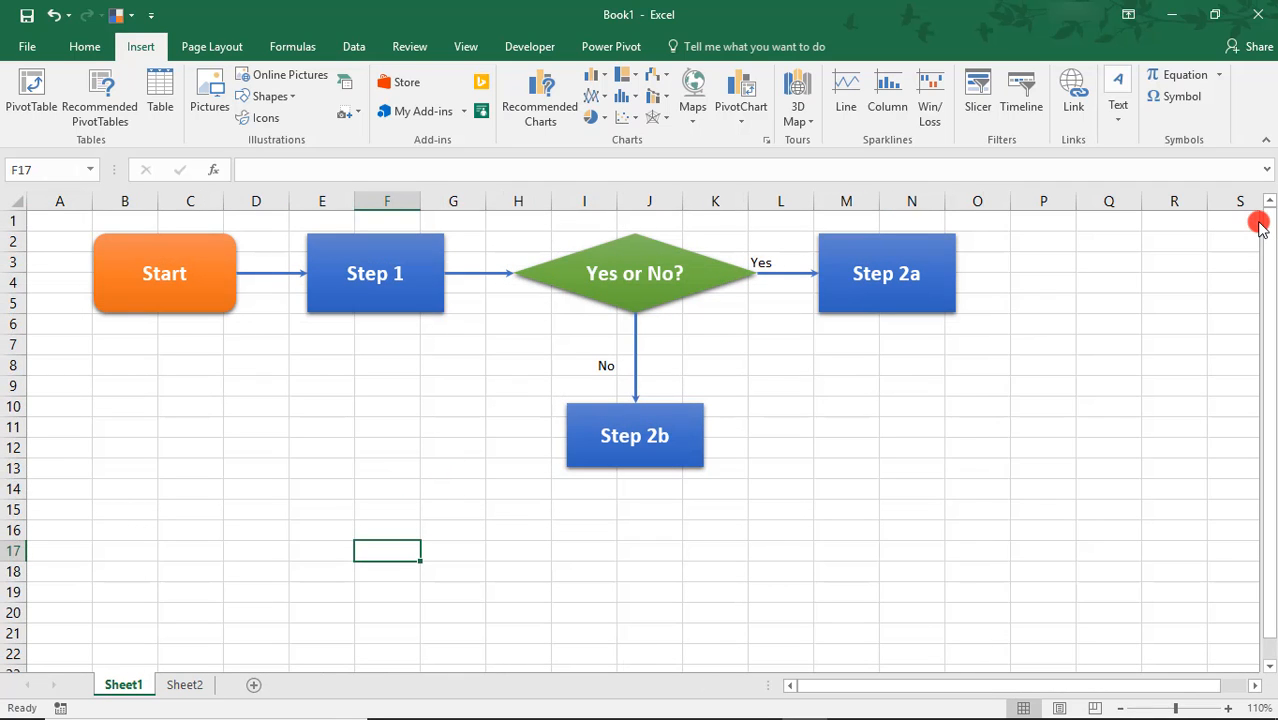